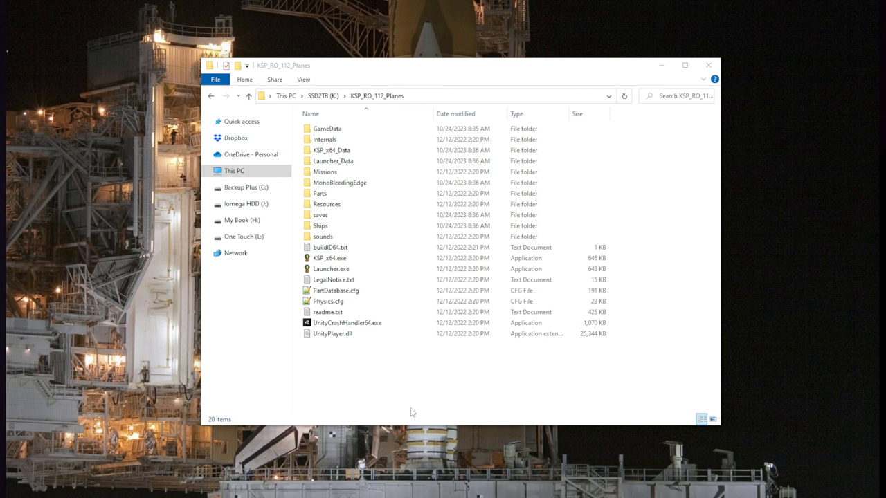
{"action": "mouse_move", "coordinate": [402, 412]}
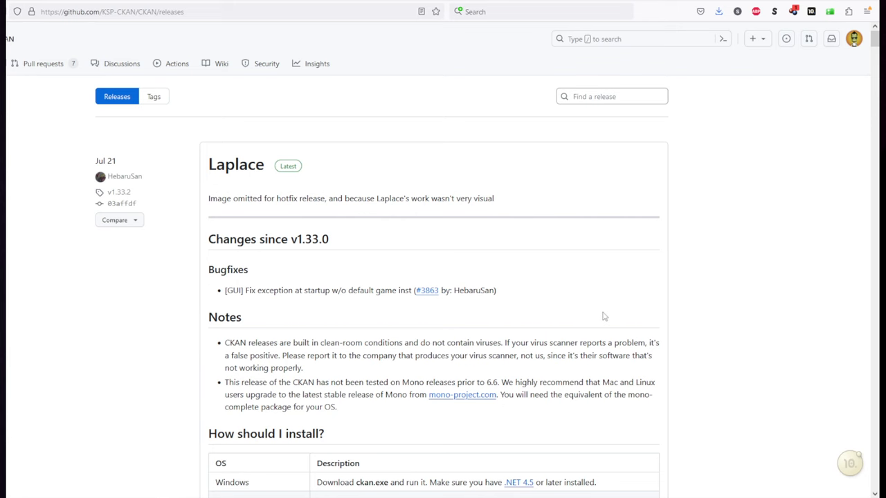
{"action": "mouse_move", "coordinate": [601, 312]}
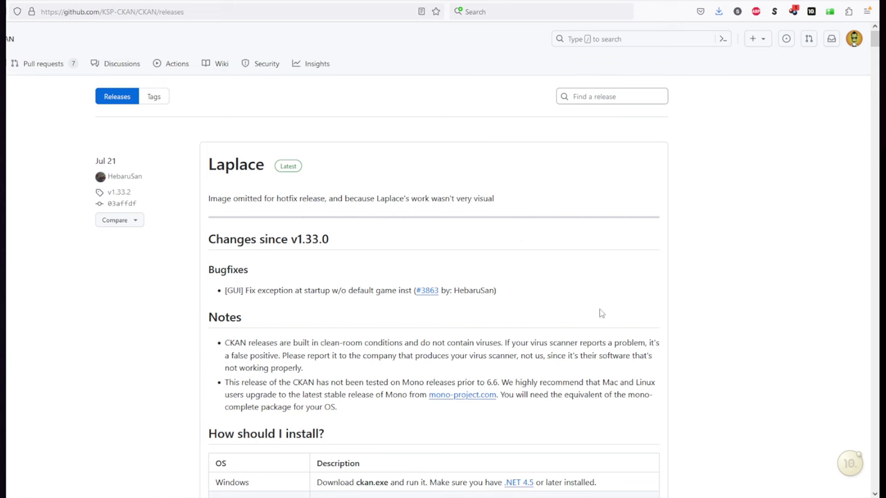
Step: Scroll the CKAN release to Assets, download ckan.exe, and open the KSP_RO_112_Planes folder
{"action": "scroll", "scroll_direction": "down", "scroll_amount": 3}
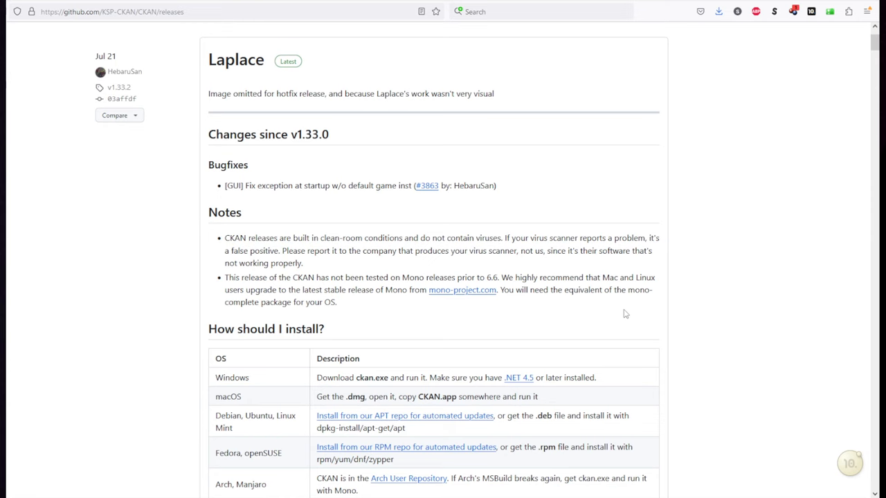
{"action": "scroll", "scroll_direction": "down", "scroll_amount": 3}
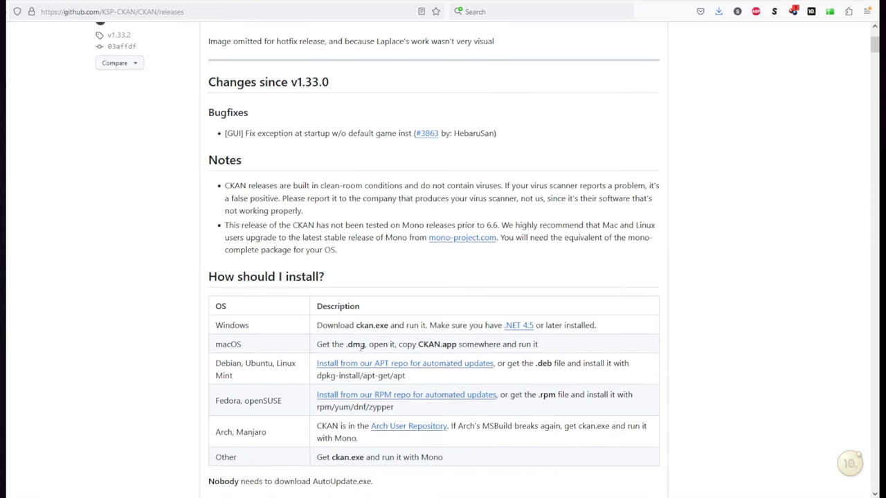
{"action": "double_click", "coordinate": [239, 325]}
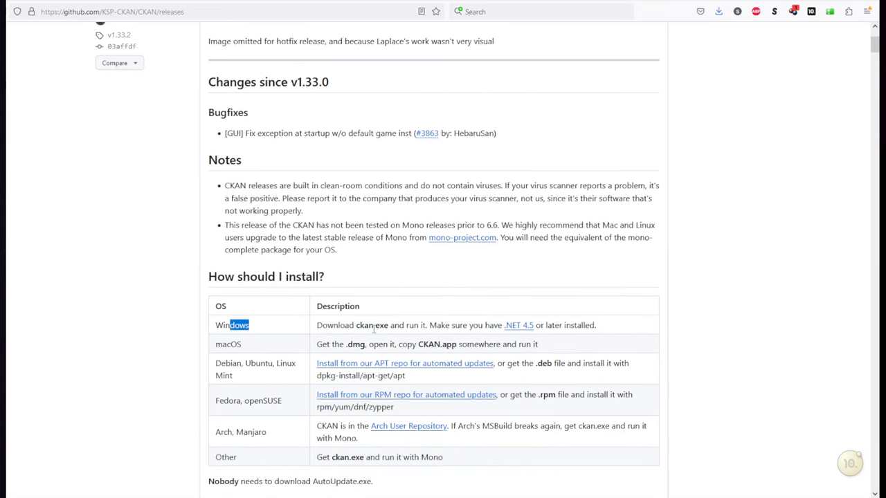
{"action": "left_click", "coordinate": [732, 339]}
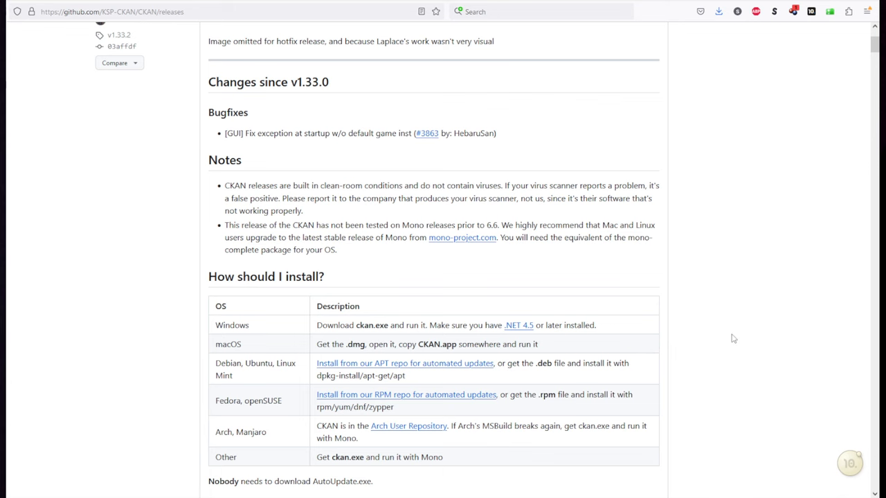
{"action": "scroll", "scroll_direction": "down", "scroll_amount": 3}
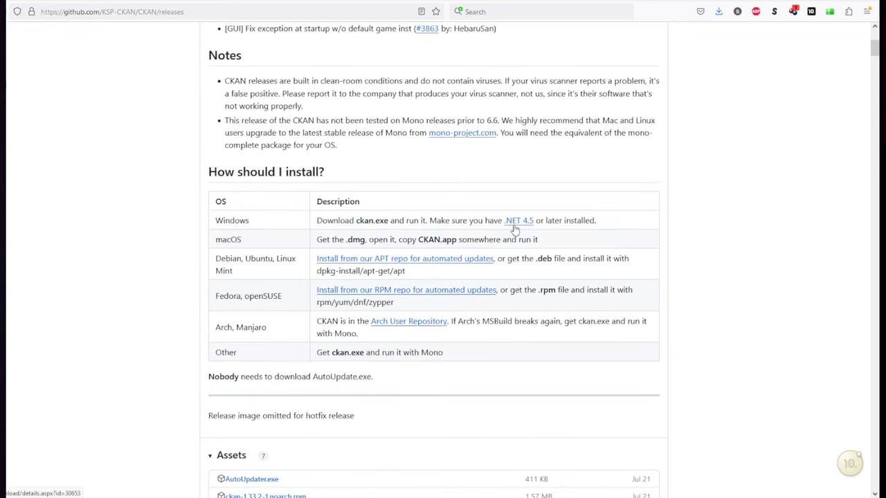
{"action": "mouse_move", "coordinate": [268, 266]}
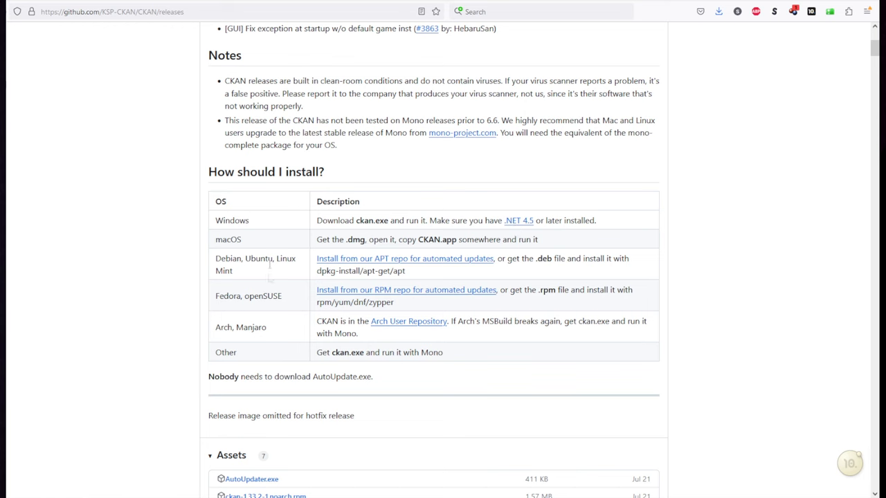
{"action": "scroll", "scroll_direction": "down", "scroll_amount": 3}
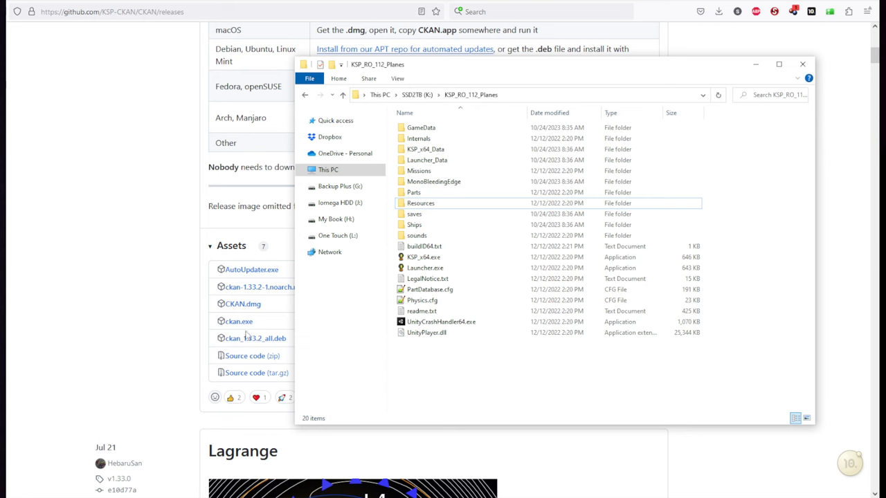
Step: Launch ckan.exe from the game folder and answer the ckan:// URL handler prompt
{"action": "left_click", "coordinate": [418, 256]}
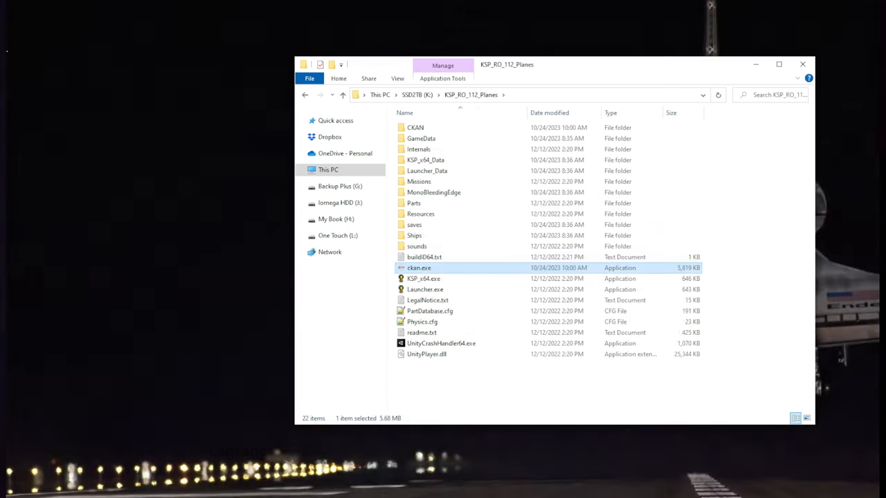
{"action": "double_click", "coordinate": [419, 268]}
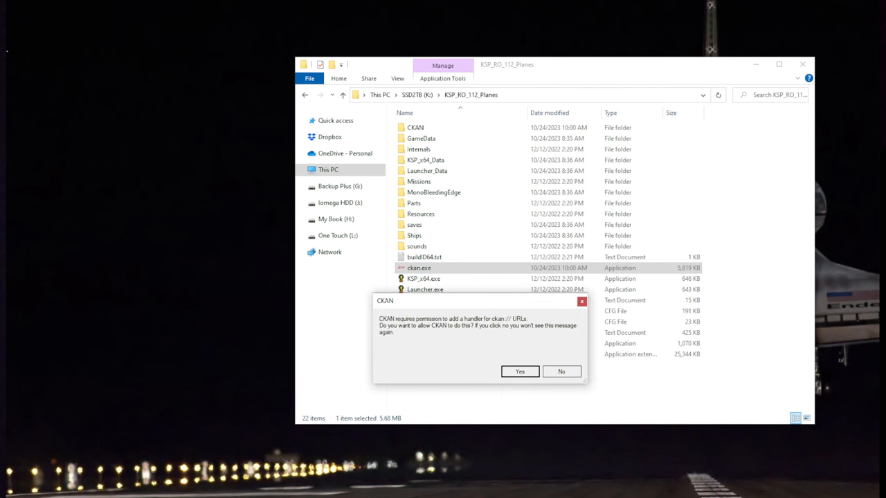
{"action": "mouse_move", "coordinate": [381, 300]}
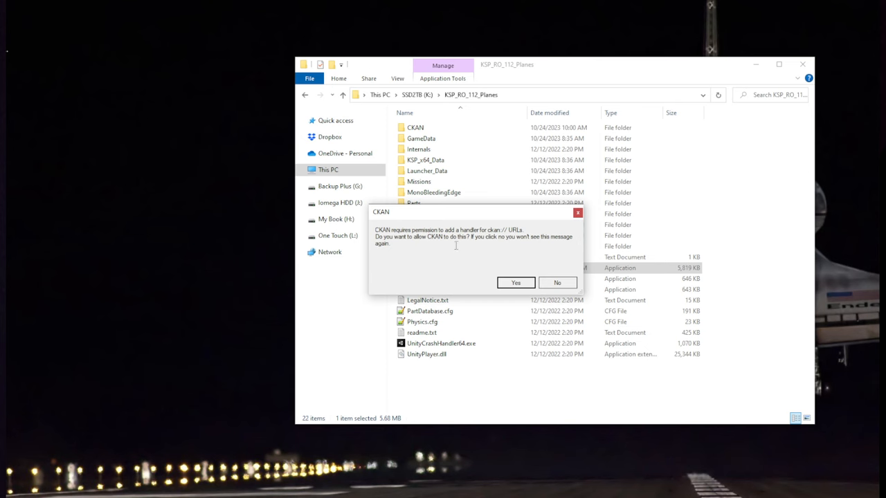
{"action": "left_click", "coordinate": [516, 282]}
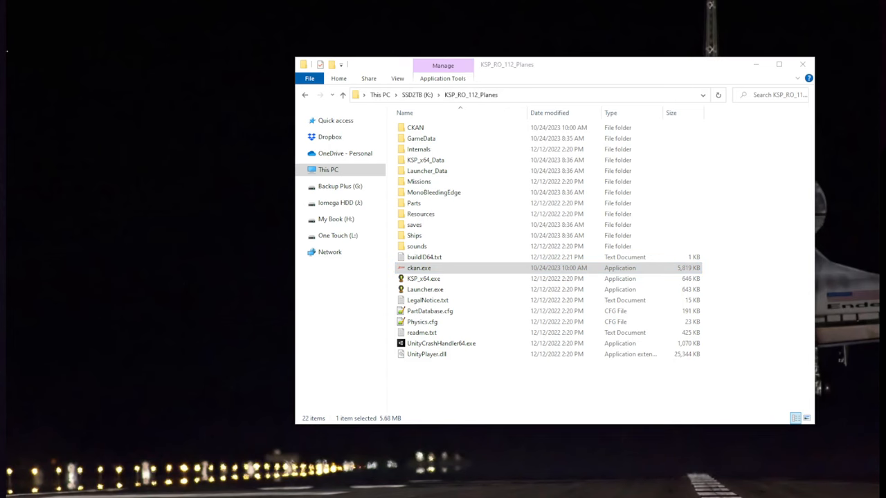
Step: Relaunch CKAN, decline automatic update checks, and start it once more
{"action": "double_click", "coordinate": [419, 268]}
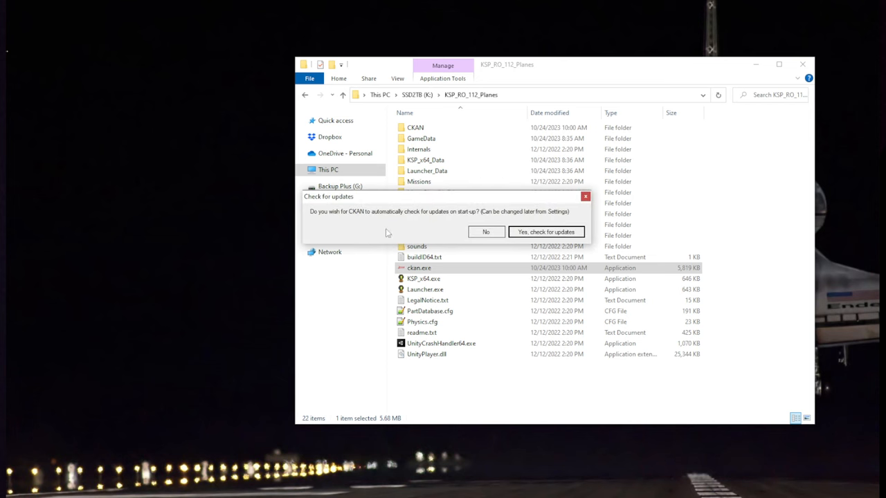
{"action": "mouse_move", "coordinate": [474, 230]}
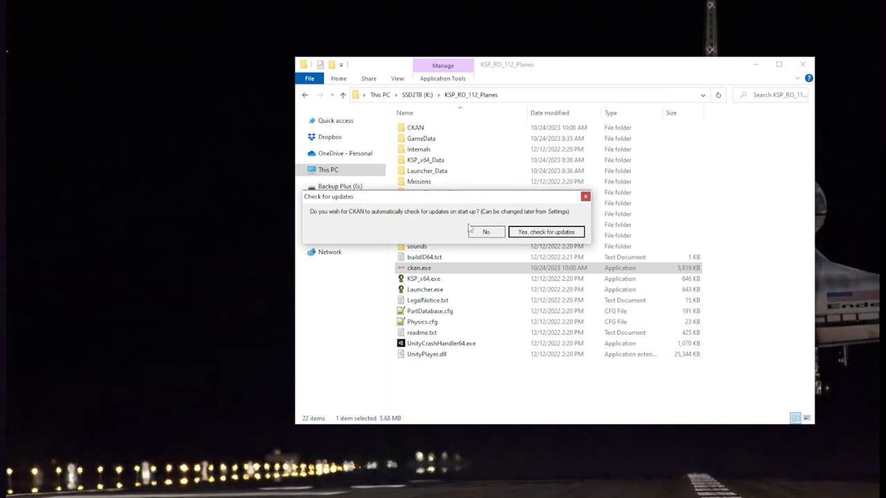
{"action": "mouse_move", "coordinate": [478, 232]}
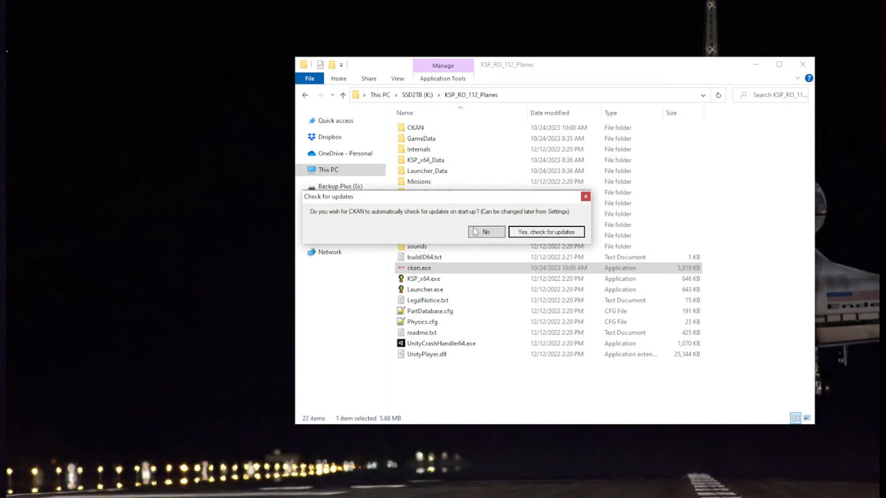
{"action": "left_click", "coordinate": [485, 232]}
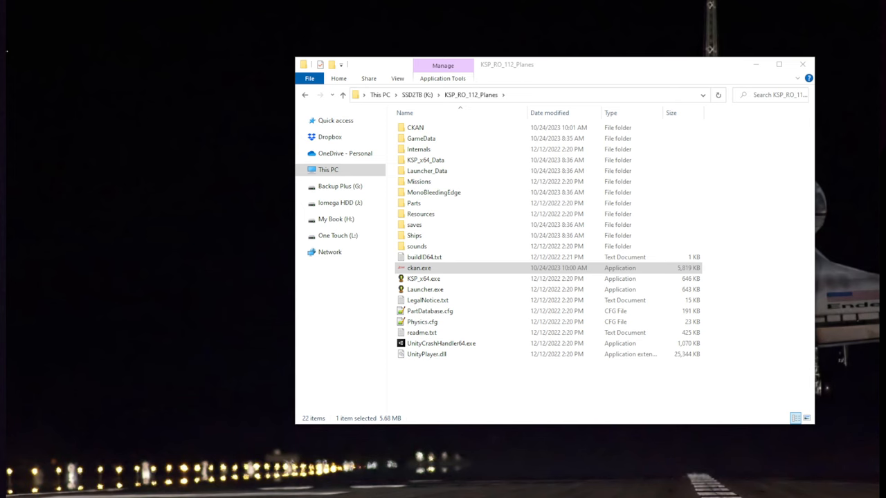
{"action": "double_click", "coordinate": [419, 268]}
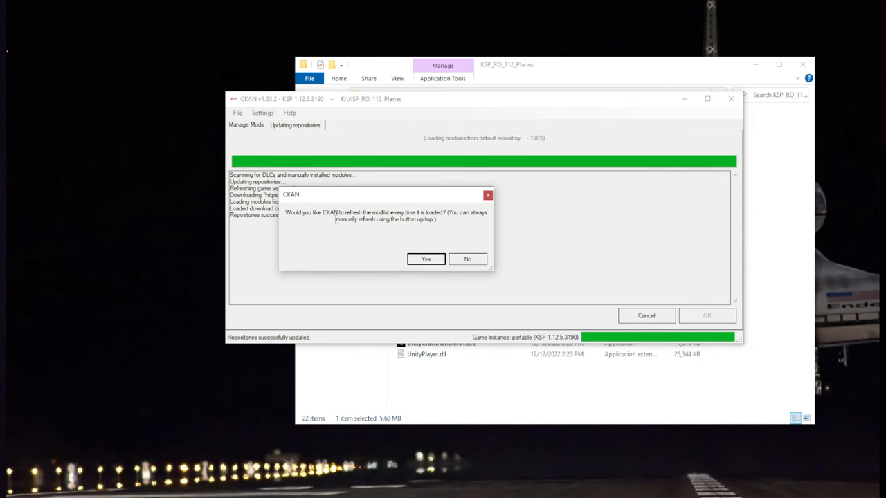
{"action": "mouse_move", "coordinate": [371, 223]}
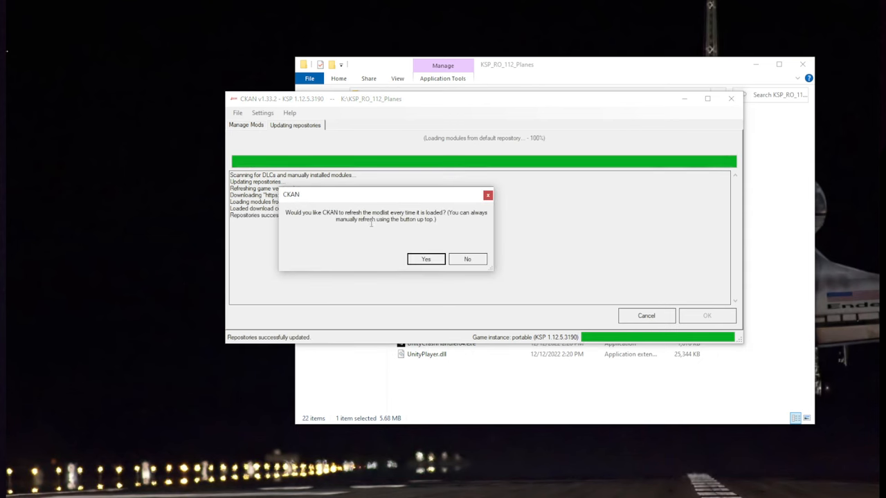
Step: Answer the modlist refresh prompt and scroll the mod list down to Realism Overhaul
{"action": "left_click", "coordinate": [425, 258]}
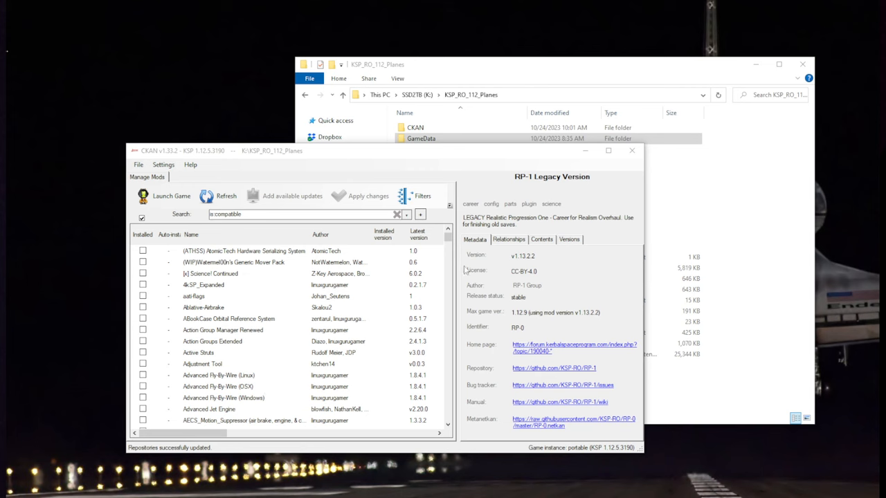
{"action": "scroll", "scroll_direction": "down", "scroll_amount": 3}
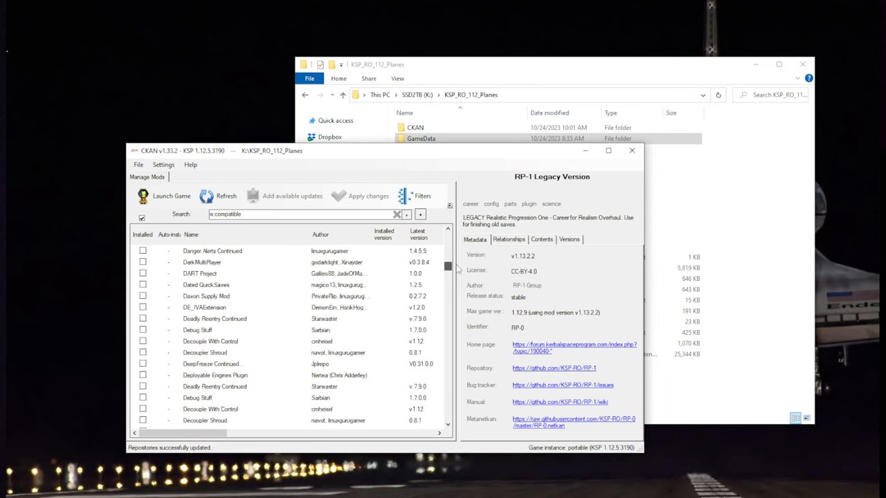
{"action": "scroll", "scroll_direction": "down", "scroll_amount": 3}
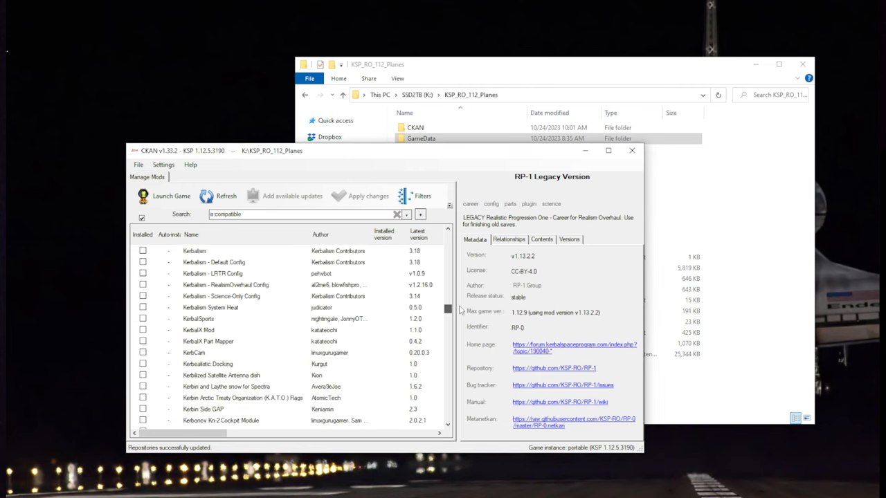
{"action": "scroll", "scroll_direction": "down", "scroll_amount": 3}
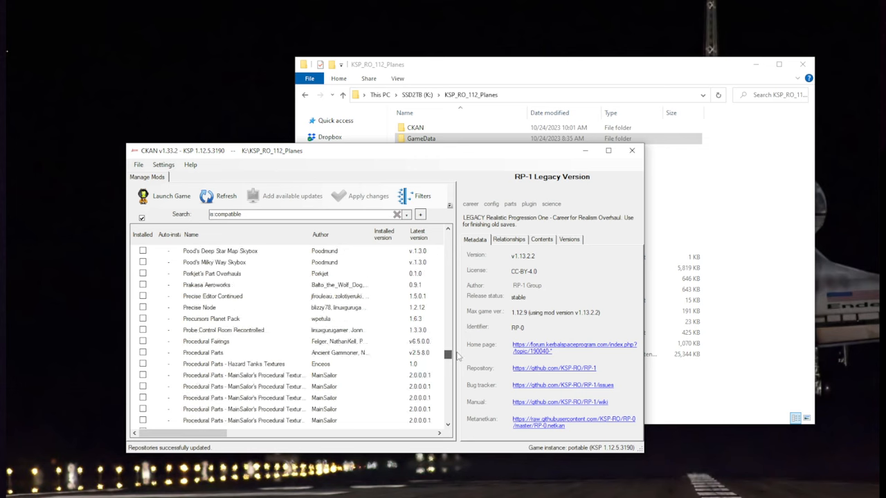
{"action": "scroll", "scroll_direction": "down", "scroll_amount": 3}
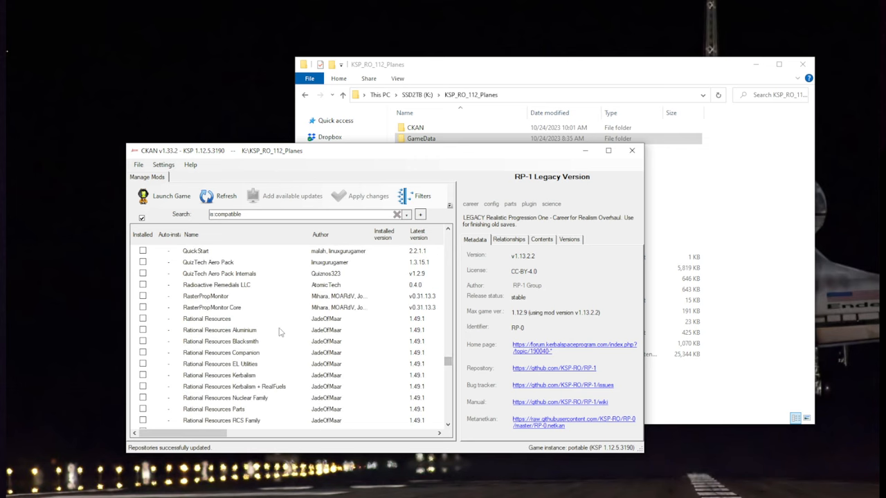
{"action": "scroll", "scroll_direction": "down", "scroll_amount": 3}
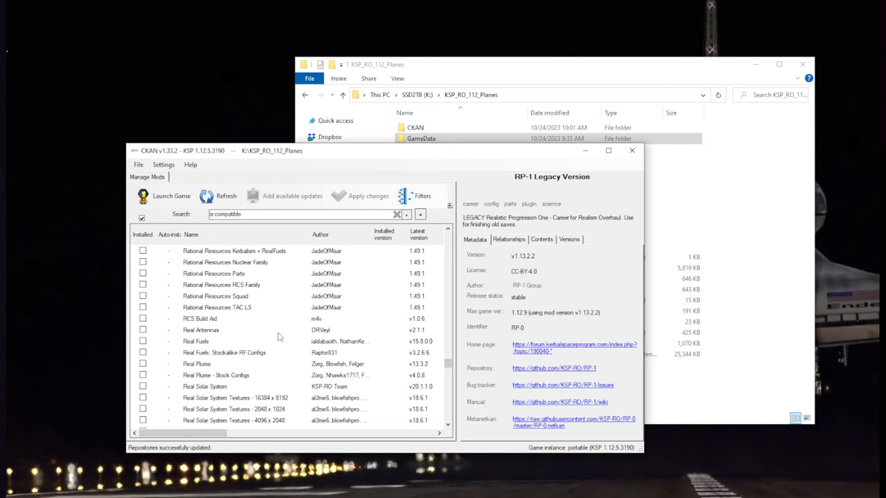
{"action": "scroll", "scroll_direction": "down", "scroll_amount": 3}
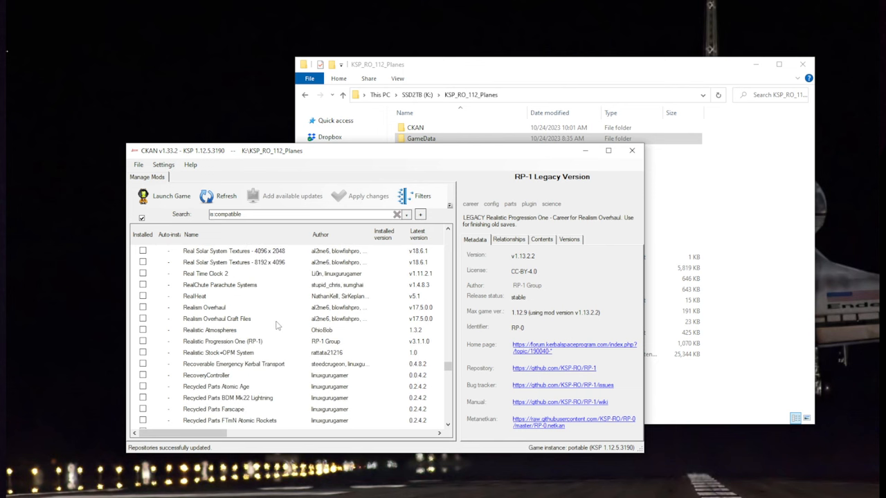
{"action": "mouse_move", "coordinate": [278, 320]}
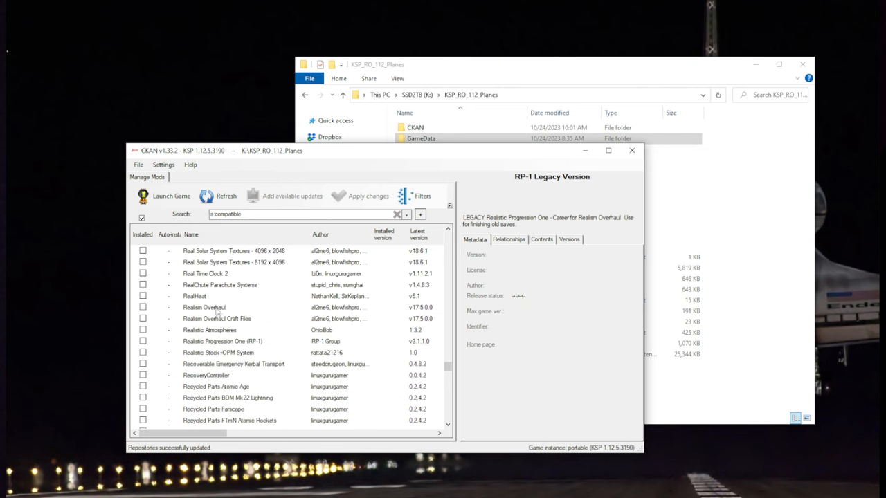
Step: Select Realism Overhaul and tick it for installation
{"action": "left_click", "coordinate": [143, 308]}
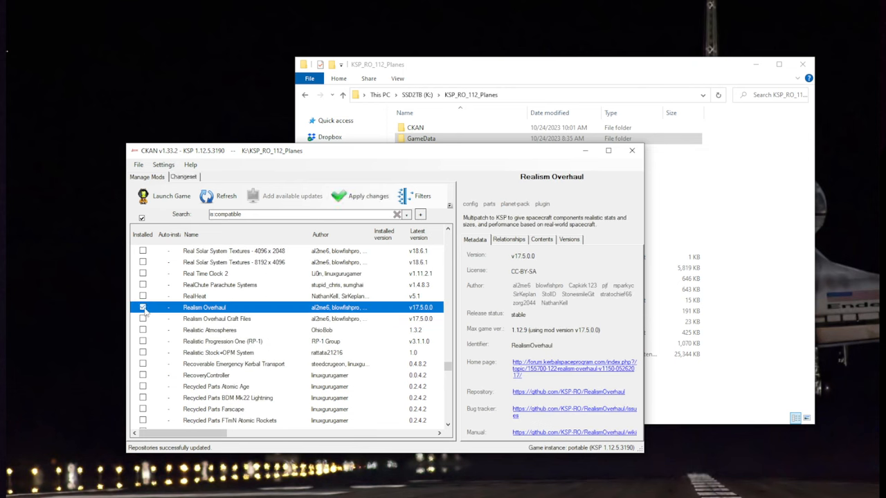
{"action": "left_click", "coordinate": [142, 307]}
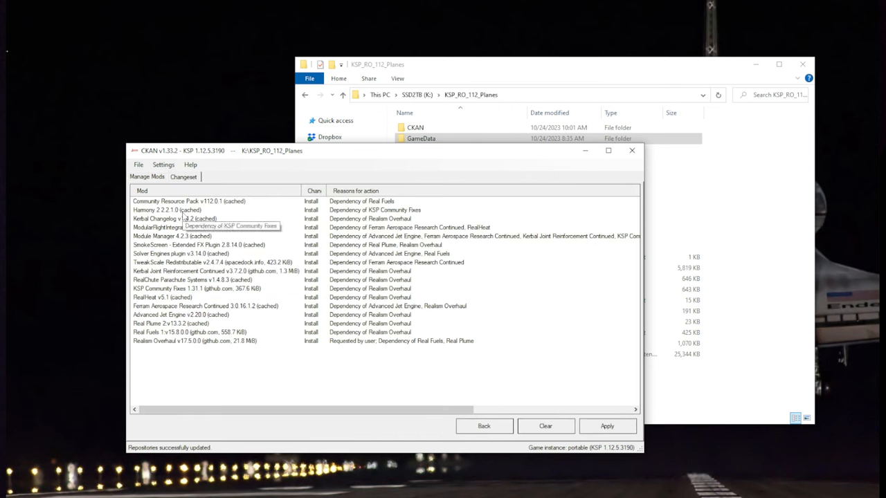
{"action": "mouse_move", "coordinate": [169, 340]}
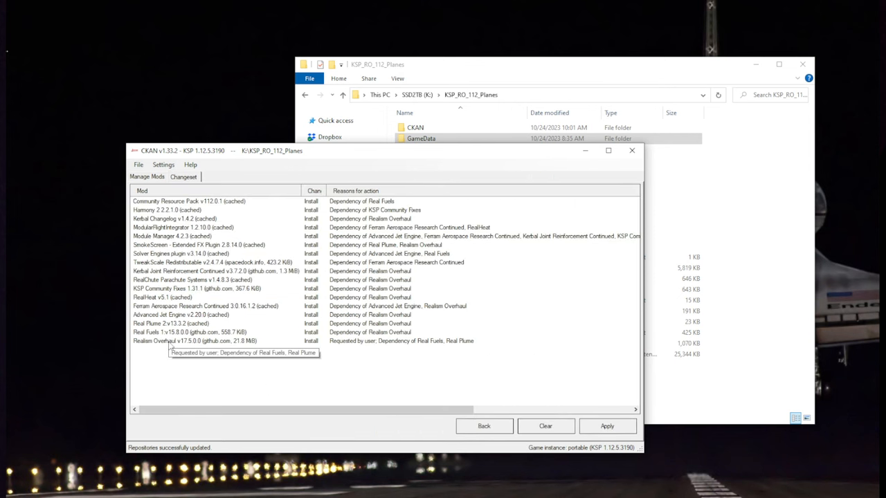
{"action": "mouse_move", "coordinate": [173, 227]}
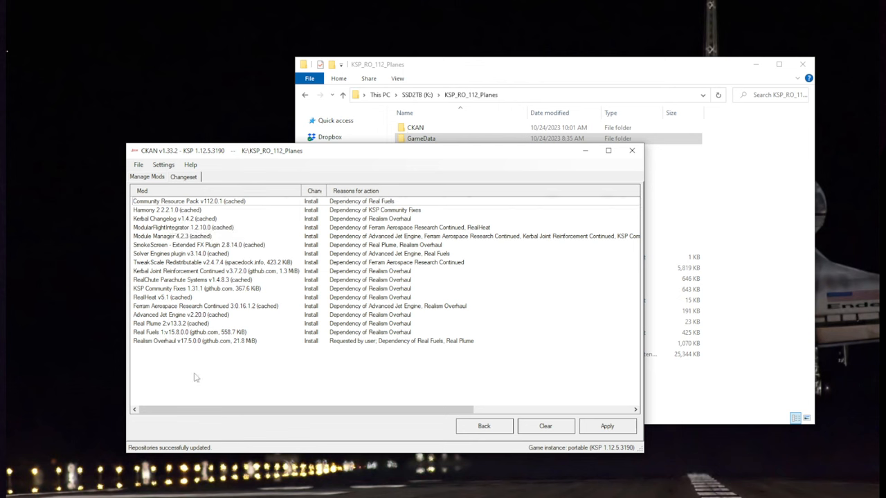
{"action": "mouse_move", "coordinate": [196, 374]}
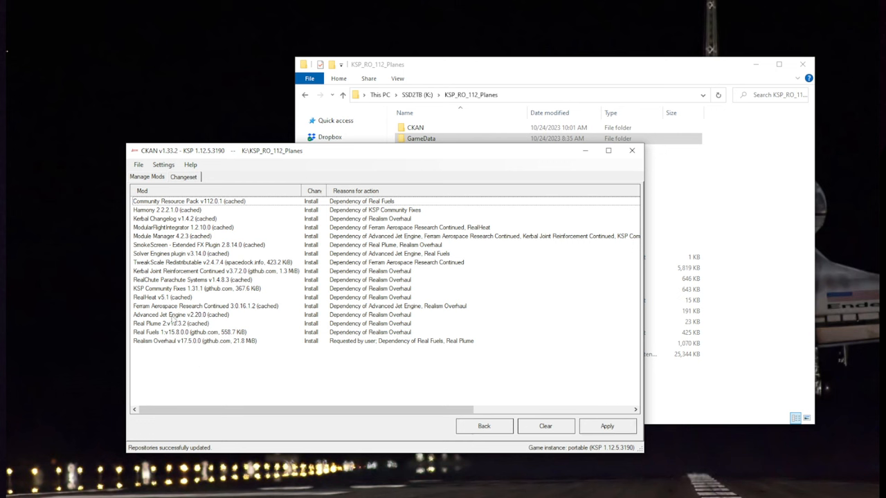
{"action": "mouse_move", "coordinate": [173, 323]}
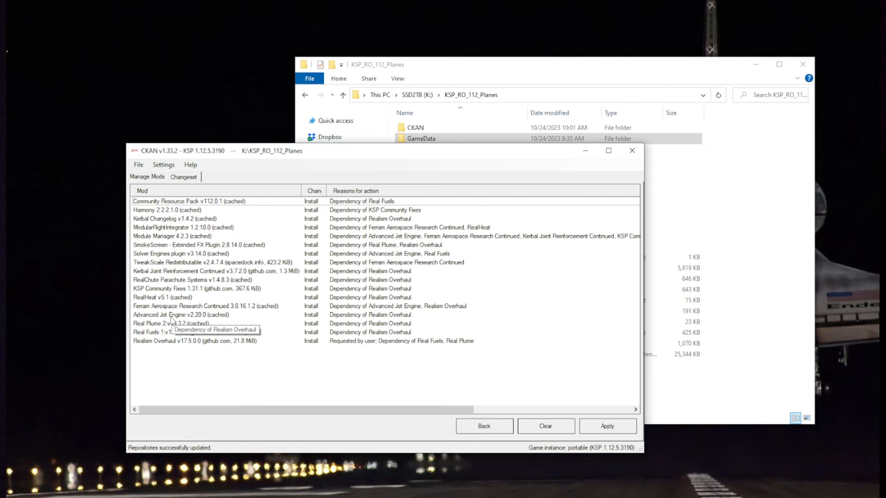
Step: Inspect Community Resource Pack, Harmony 2, Kerbal Changelog, ModularFlightIntegrator and Module Manager details
{"action": "left_click", "coordinate": [189, 201]}
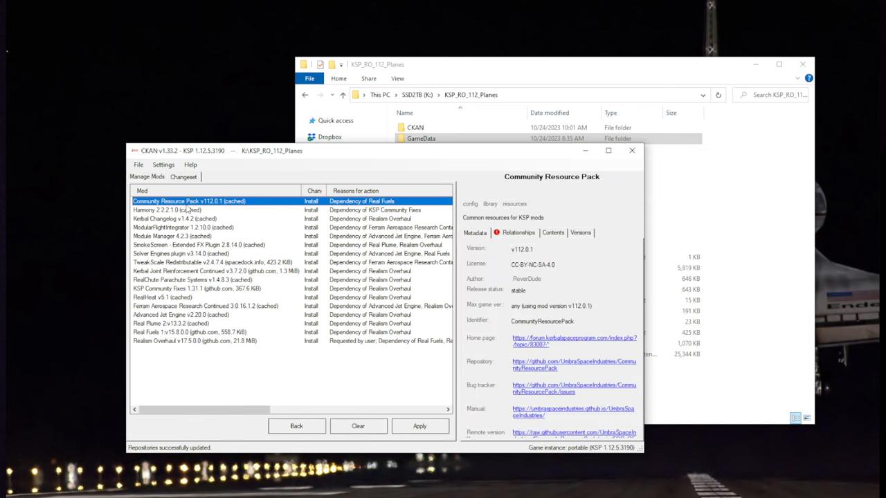
{"action": "mouse_move", "coordinate": [208, 289]}
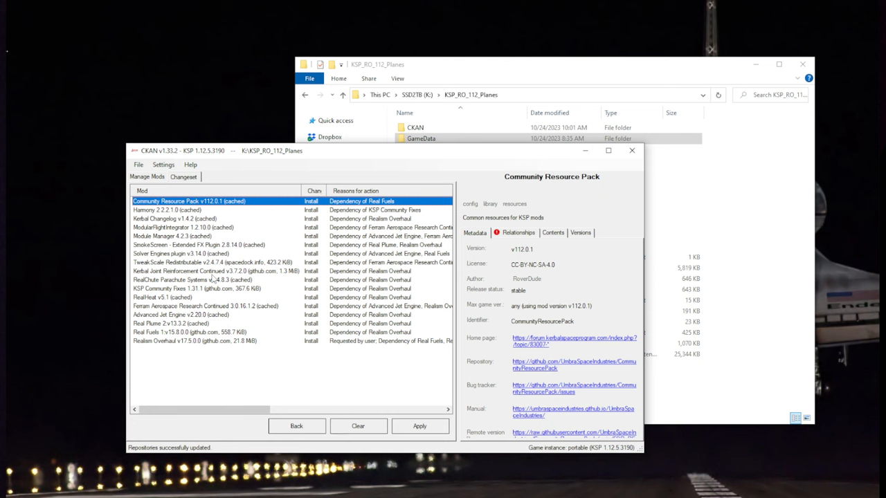
{"action": "mouse_move", "coordinate": [468, 155]}
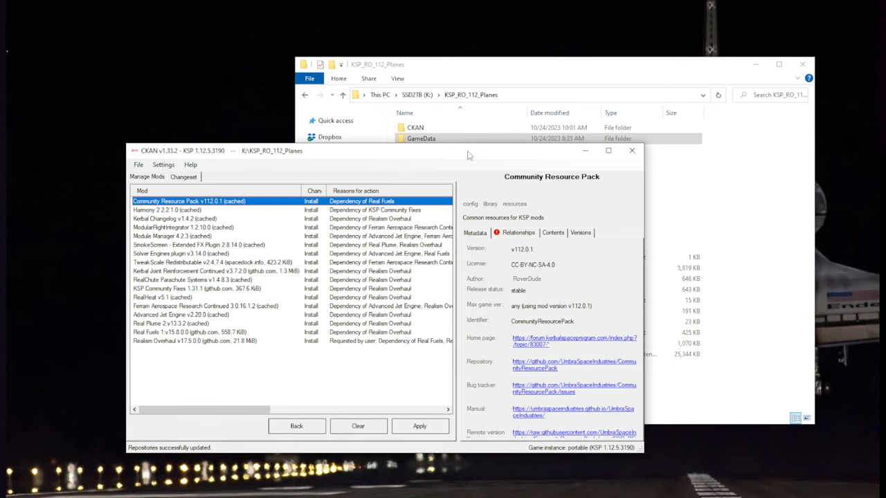
{"action": "mouse_move", "coordinate": [228, 207]}
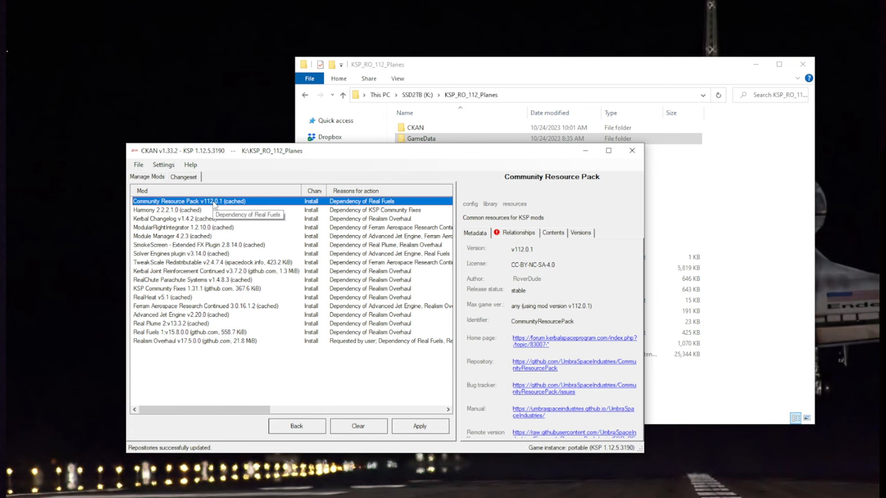
{"action": "left_click", "coordinate": [166, 210]}
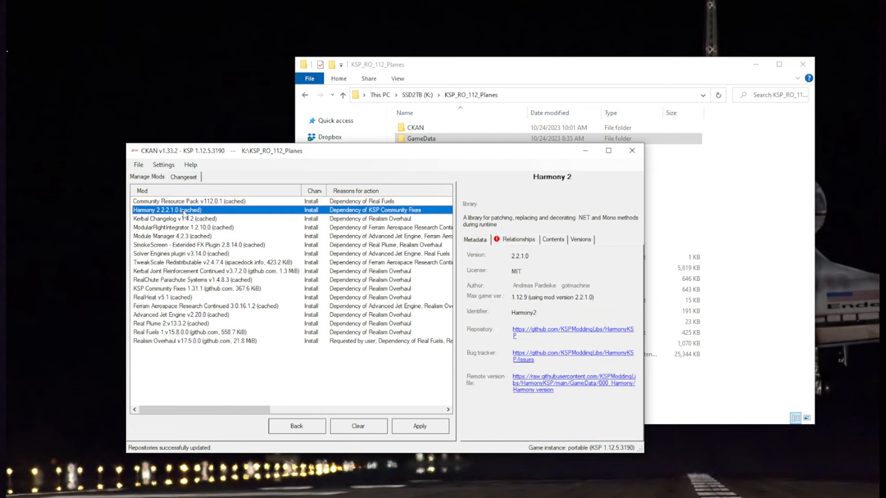
{"action": "mouse_move", "coordinate": [200, 219]}
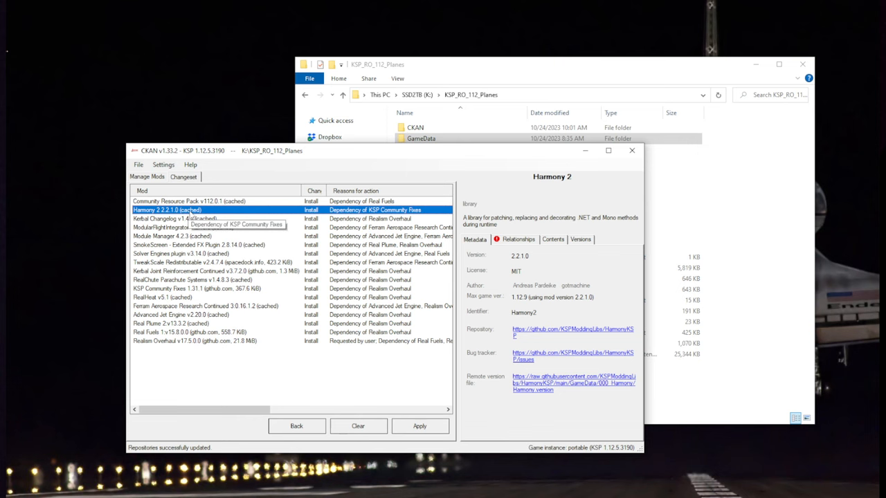
{"action": "left_click", "coordinate": [175, 218]}
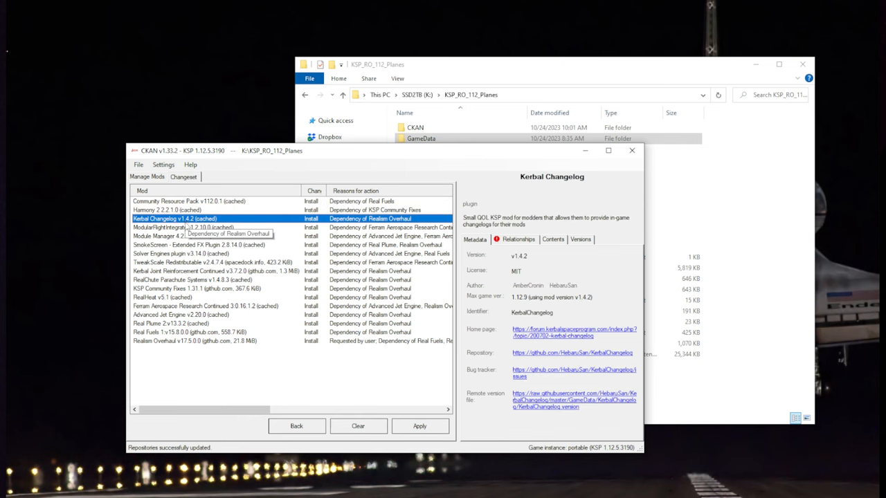
{"action": "left_click", "coordinate": [183, 227]}
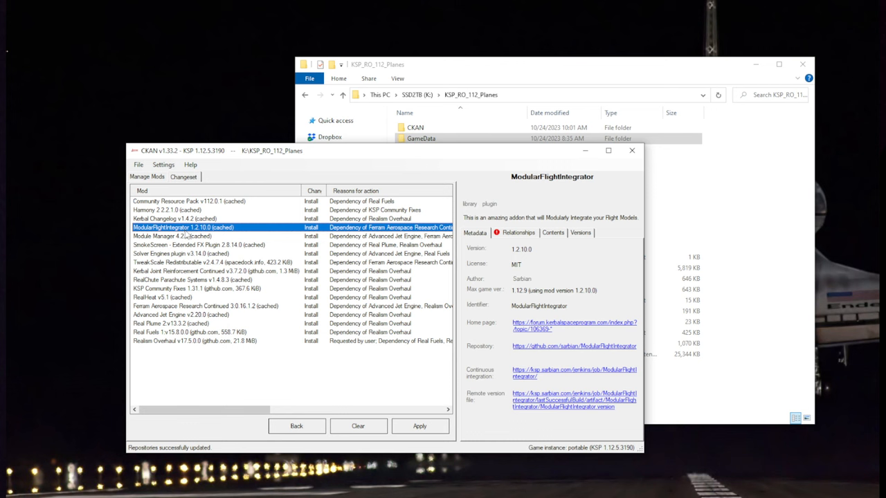
{"action": "left_click", "coordinate": [172, 236]}
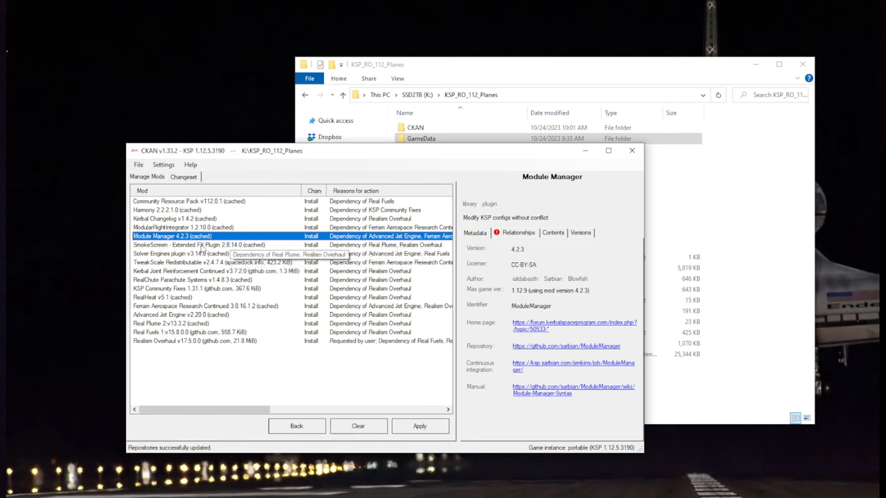
Step: Inspect SmokeScreen, Real Plume, Solver Engines, TweakScale and Kerbal Joint Reinforcement Continued details
{"action": "left_click", "coordinate": [199, 244]}
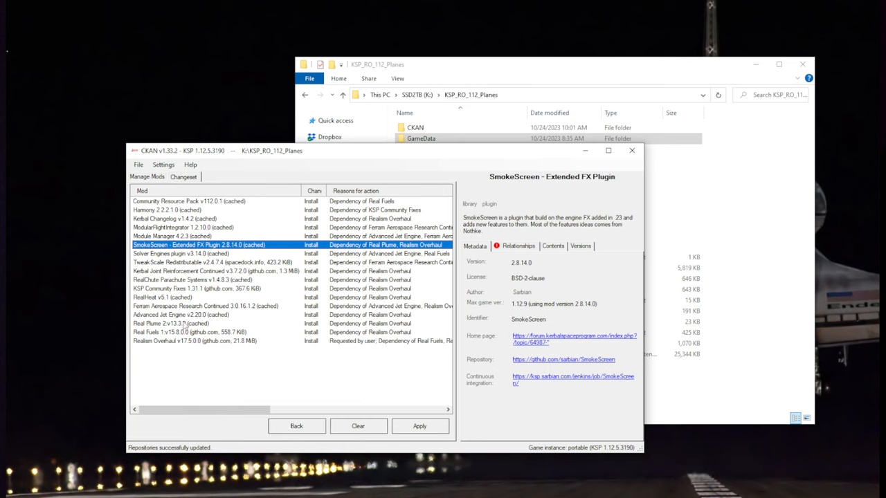
{"action": "left_click", "coordinate": [173, 323]}
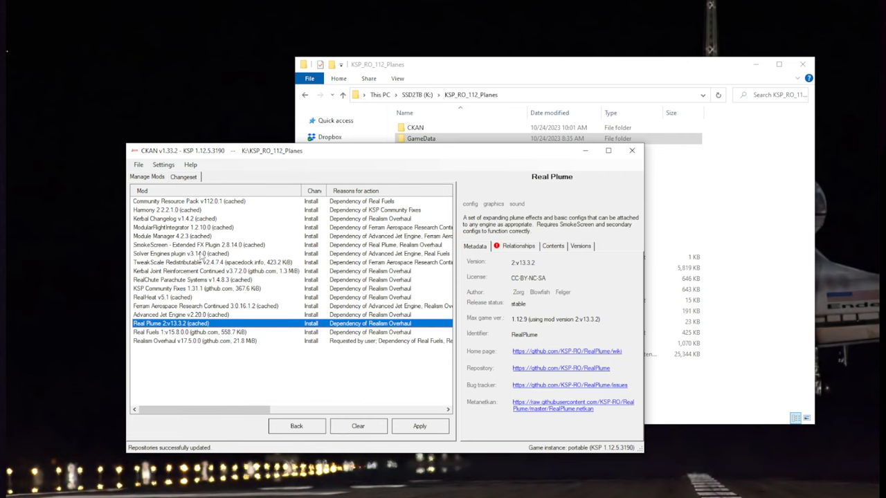
{"action": "left_click", "coordinate": [180, 254]}
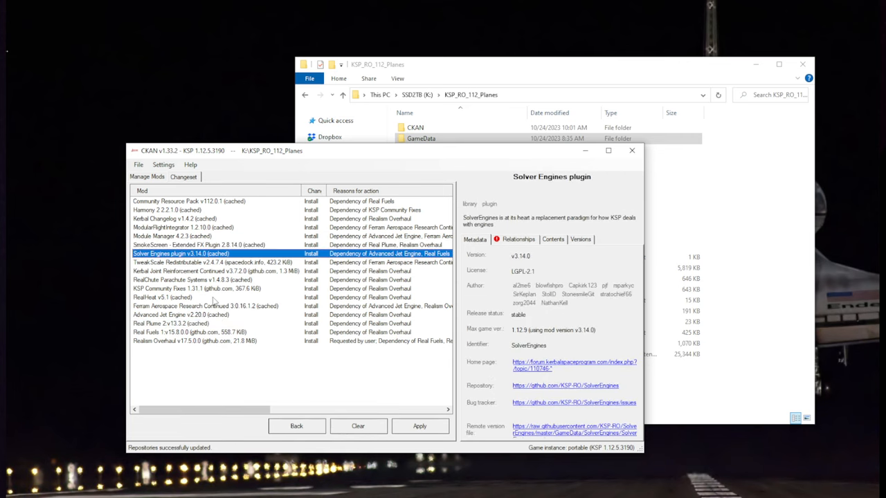
{"action": "mouse_move", "coordinate": [296, 304]}
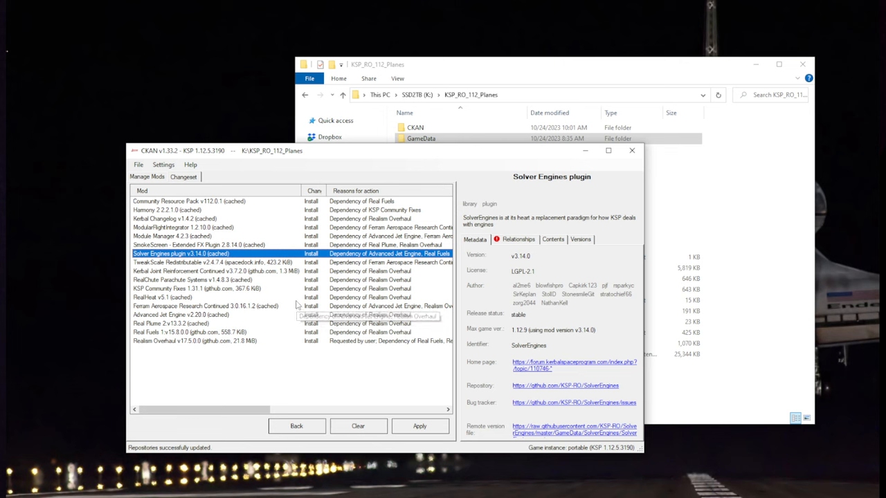
{"action": "mouse_move", "coordinate": [296, 307]}
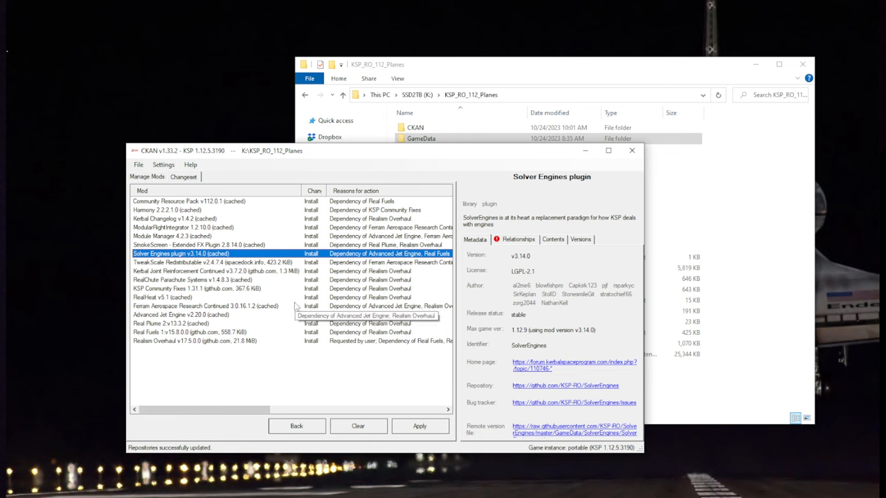
{"action": "mouse_move", "coordinate": [207, 279]}
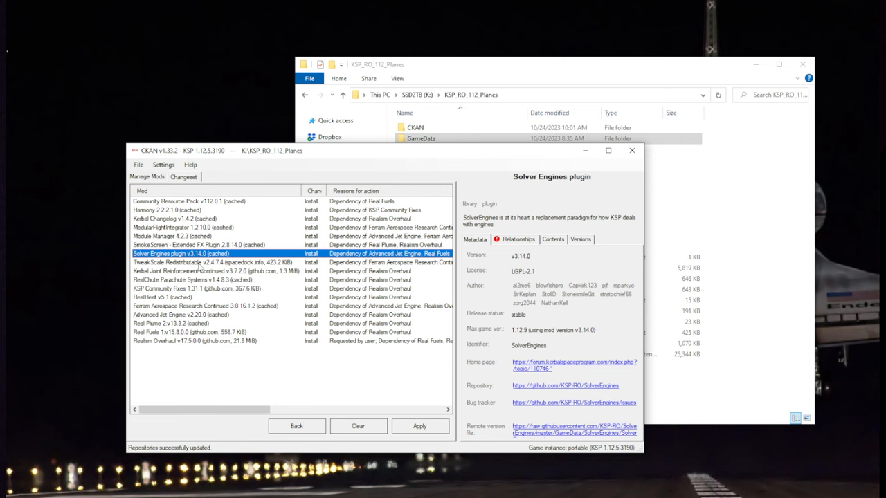
{"action": "left_click", "coordinate": [193, 262]}
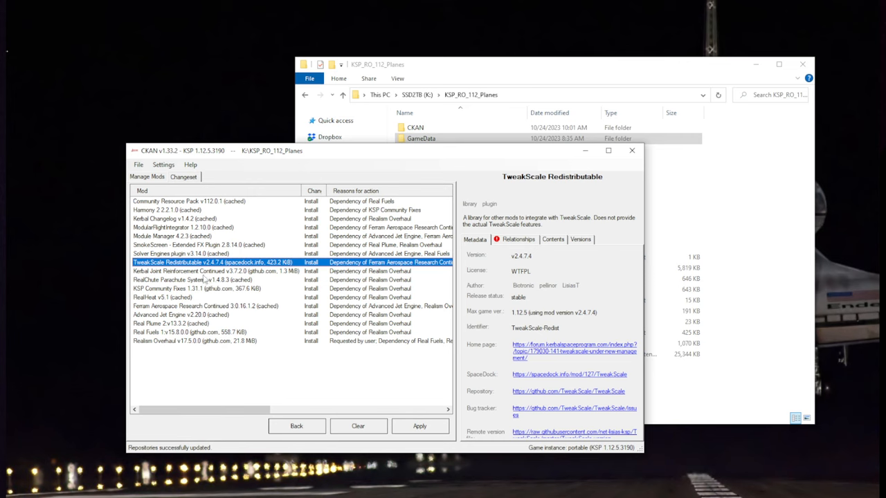
{"action": "left_click", "coordinate": [201, 271]}
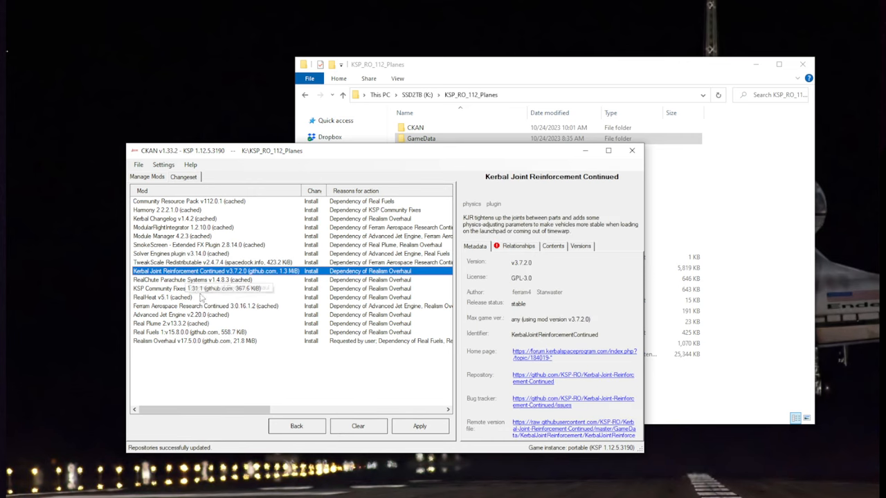
{"action": "mouse_move", "coordinate": [255, 458]}
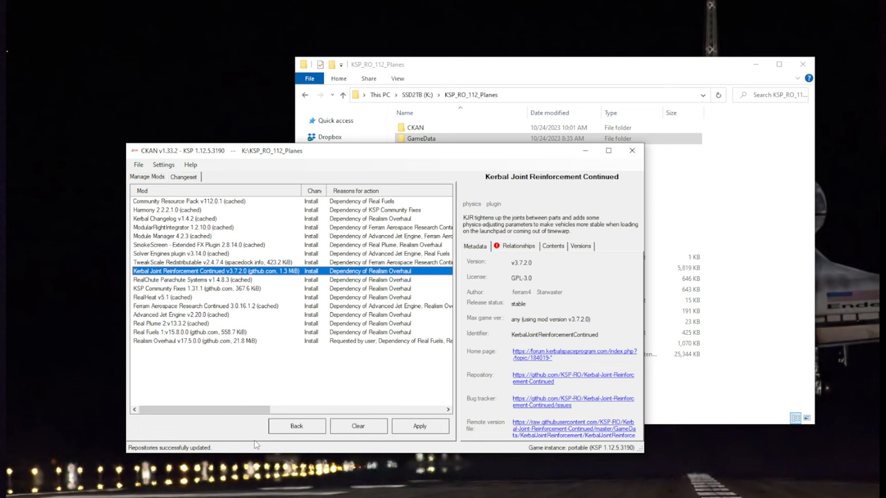
{"action": "mouse_move", "coordinate": [339, 489]}
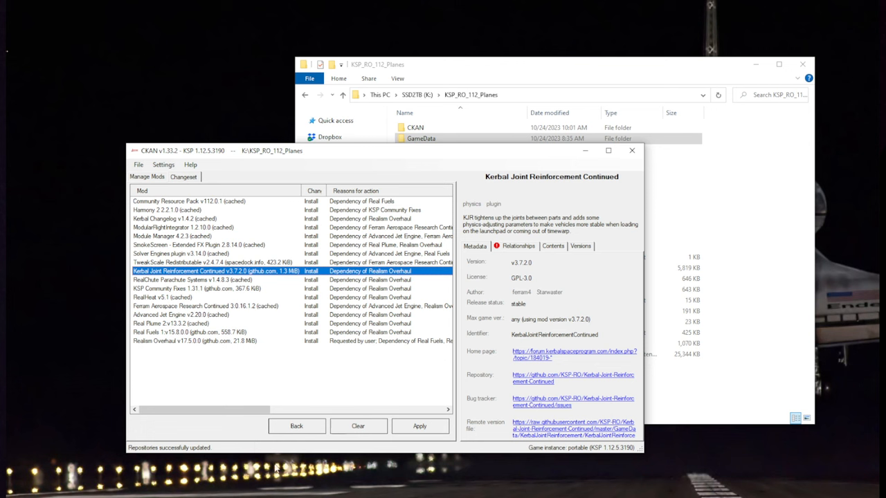
{"action": "mouse_move", "coordinate": [220, 397]}
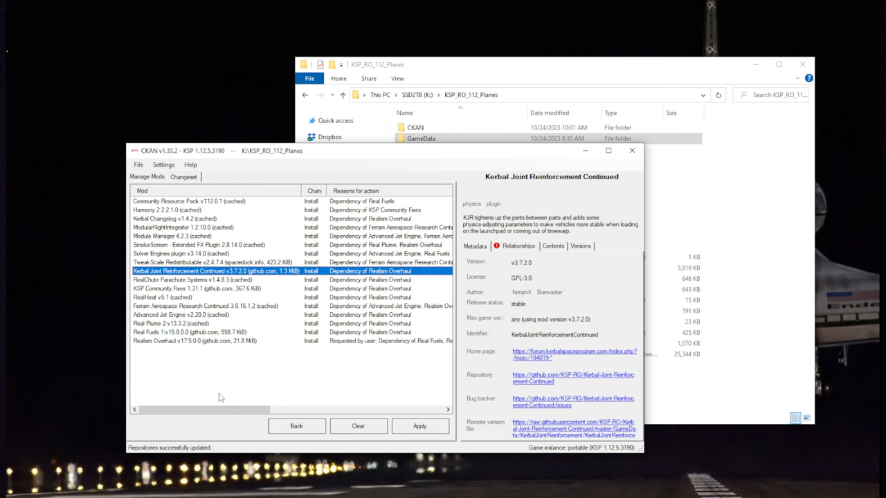
Step: Inspect RealChute, KSP Community Fixes, RealHeat, Ferram Aerospace Research and Advanced Jet Engine details
{"action": "left_click", "coordinate": [194, 280]}
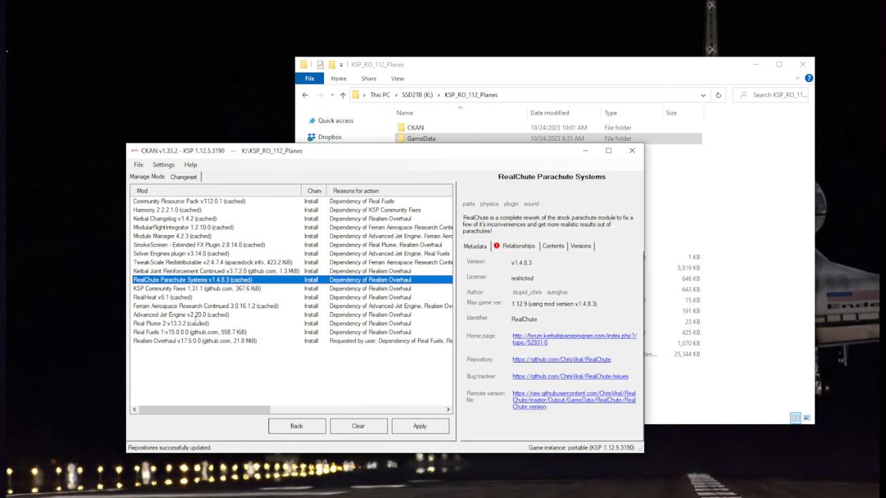
{"action": "mouse_move", "coordinate": [192, 352]}
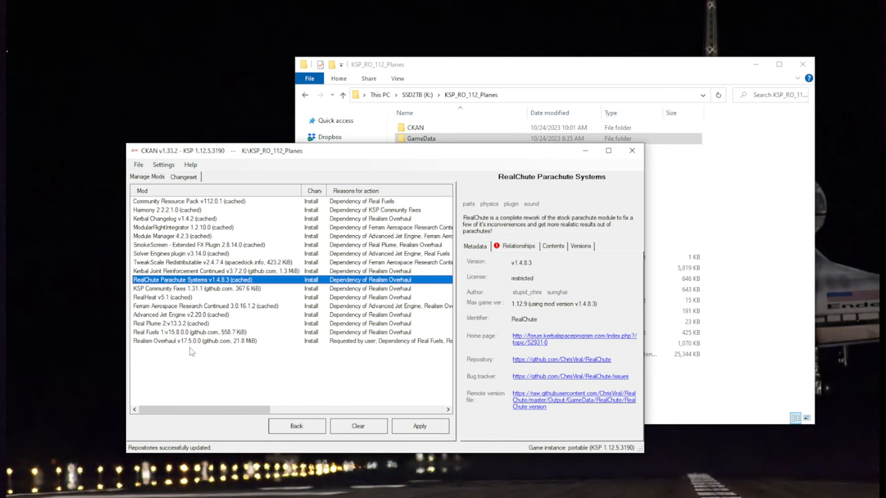
{"action": "mouse_move", "coordinate": [194, 350]}
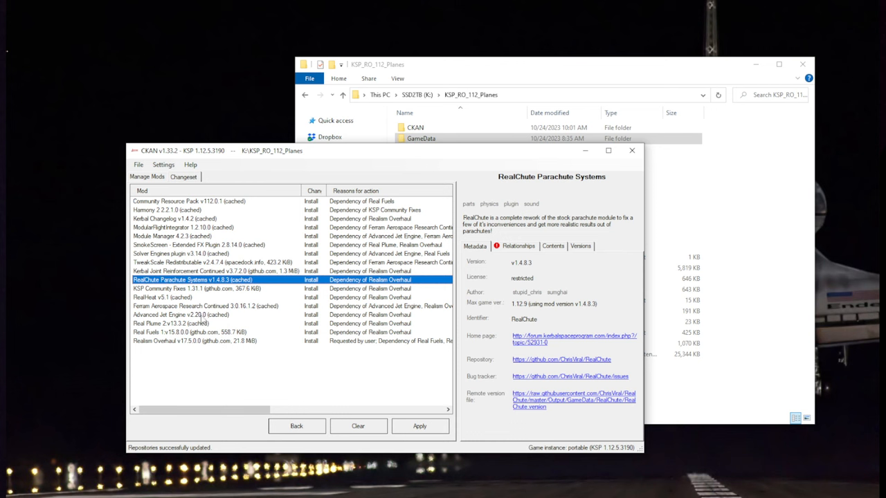
{"action": "mouse_move", "coordinate": [207, 289]}
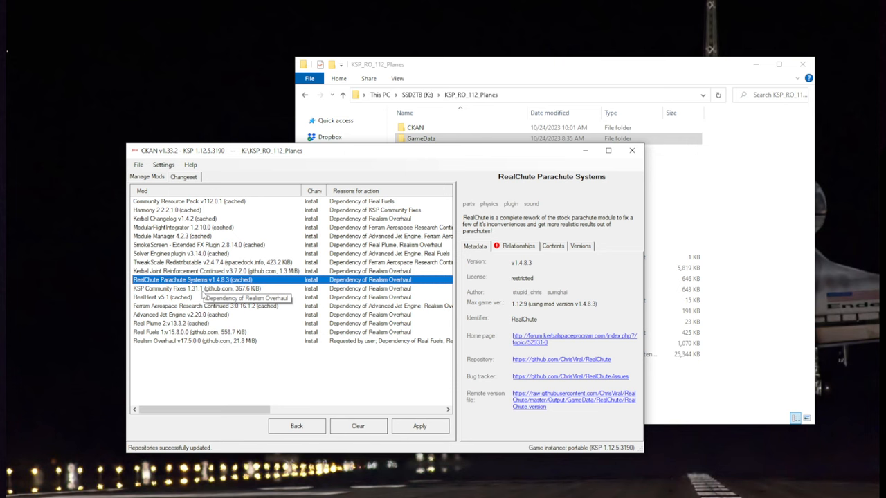
{"action": "left_click", "coordinate": [194, 288]}
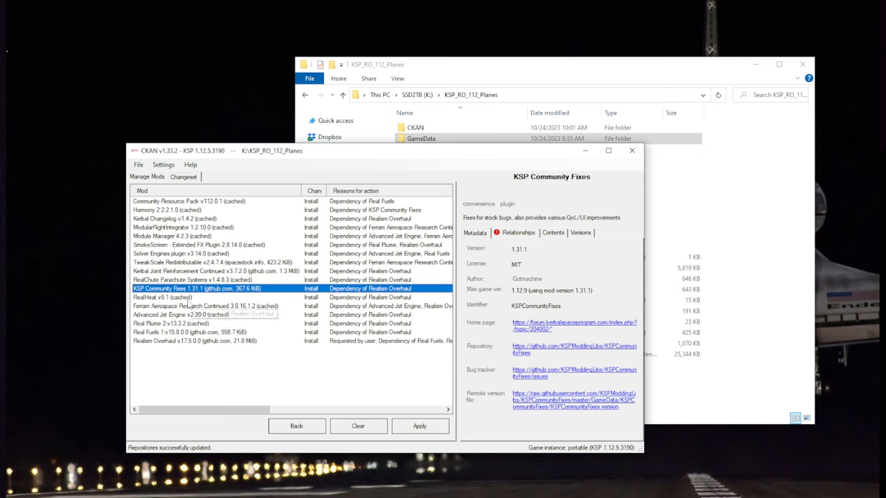
{"action": "left_click", "coordinate": [163, 297]}
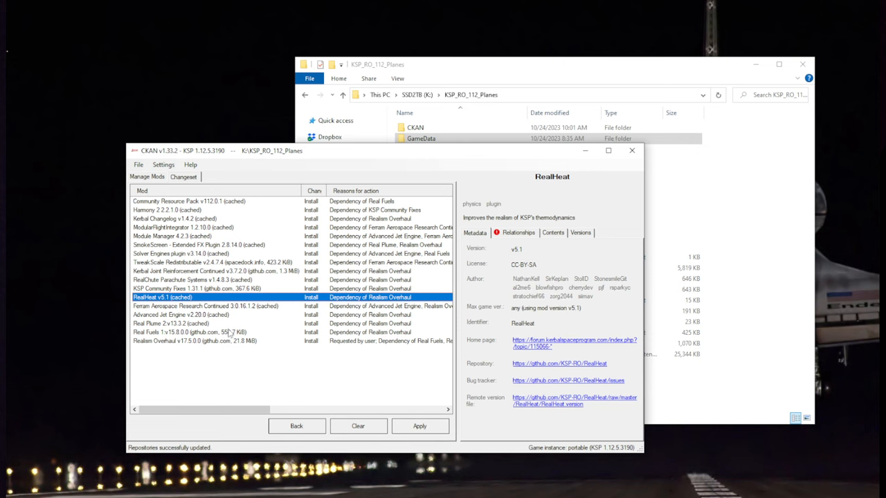
{"action": "left_click", "coordinate": [208, 306]}
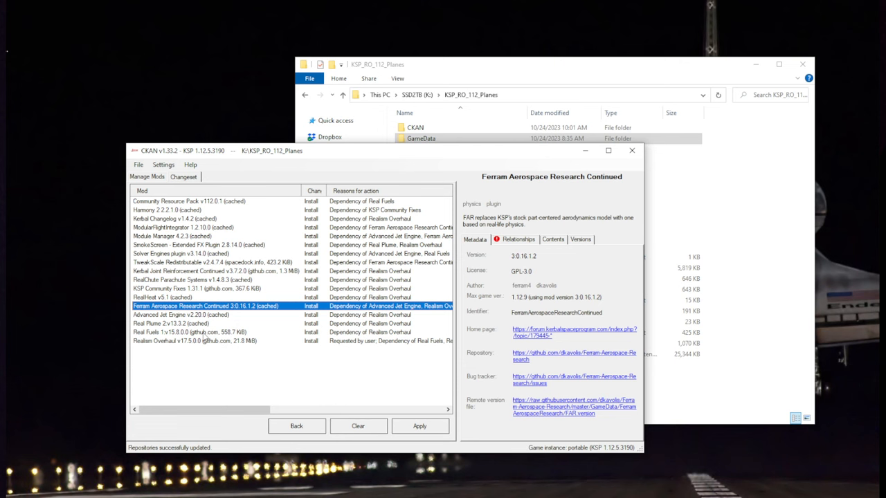
{"action": "left_click", "coordinate": [187, 315]}
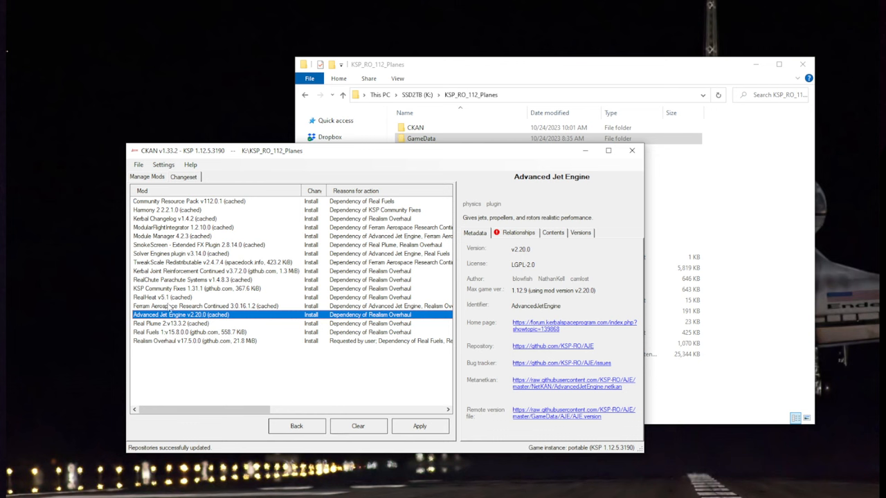
{"action": "mouse_move", "coordinate": [178, 360]}
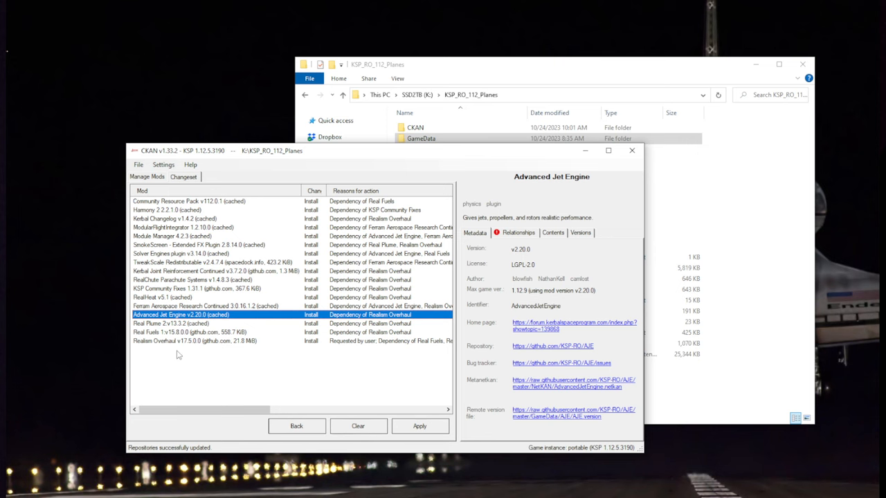
Step: Inspect Real Plume, Real Fuels and Realism Overhaul details in the changeset
{"action": "left_click", "coordinate": [173, 323]}
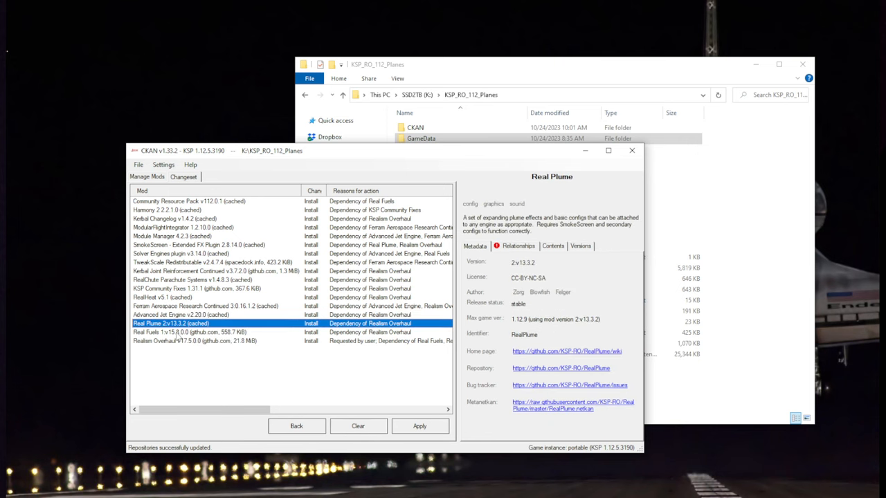
{"action": "left_click", "coordinate": [190, 332]}
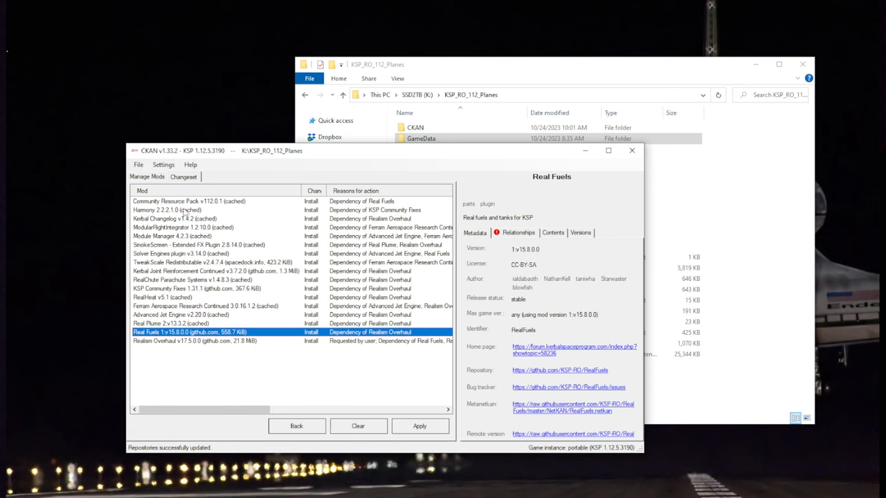
{"action": "mouse_move", "coordinate": [146, 397]}
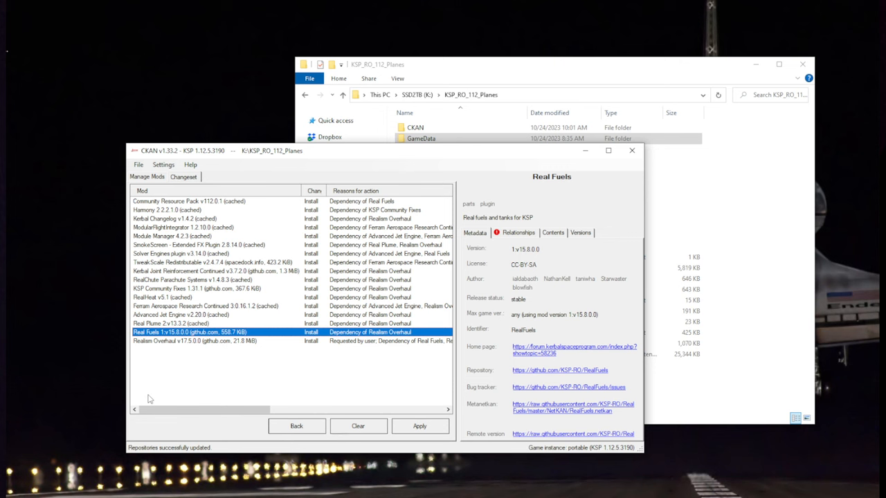
{"action": "left_click", "coordinate": [194, 341]}
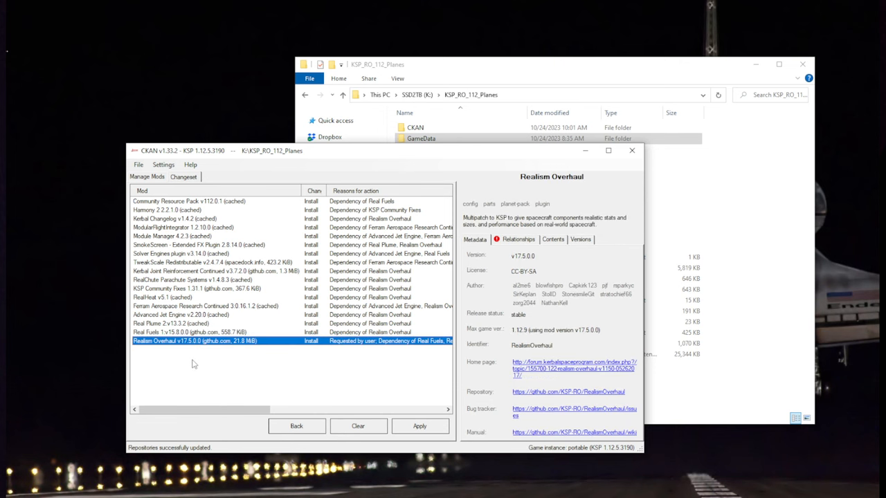
{"action": "mouse_move", "coordinate": [193, 365]}
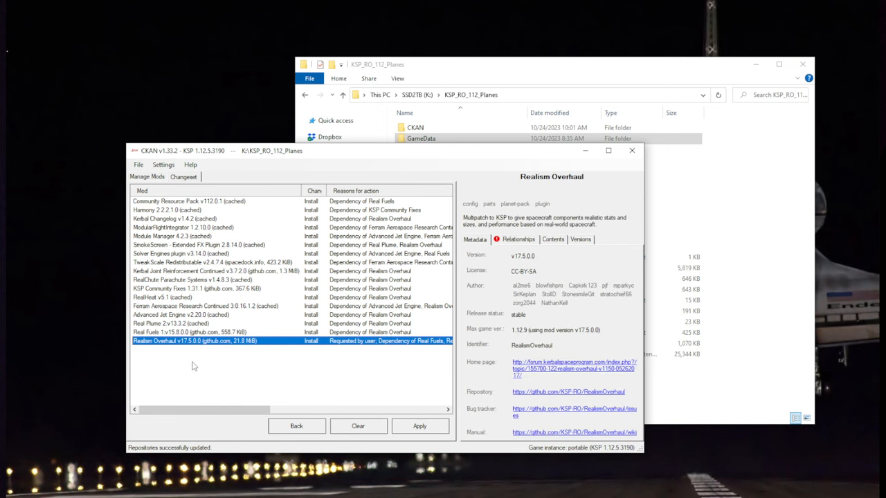
{"action": "left_click", "coordinate": [420, 426]}
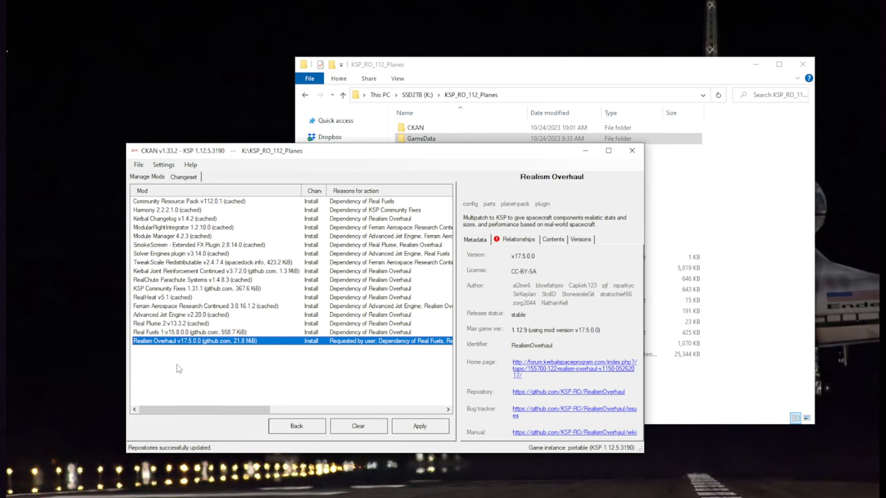
{"action": "mouse_move", "coordinate": [178, 341]}
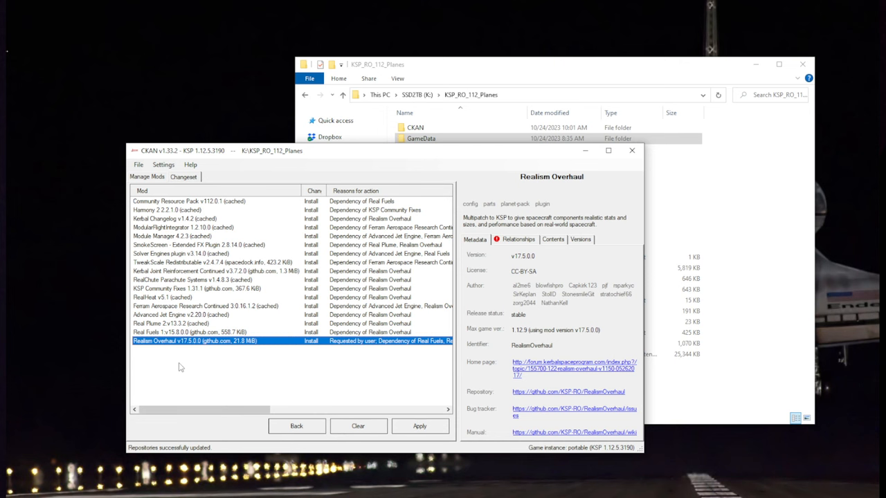
{"action": "left_click", "coordinate": [200, 332]}
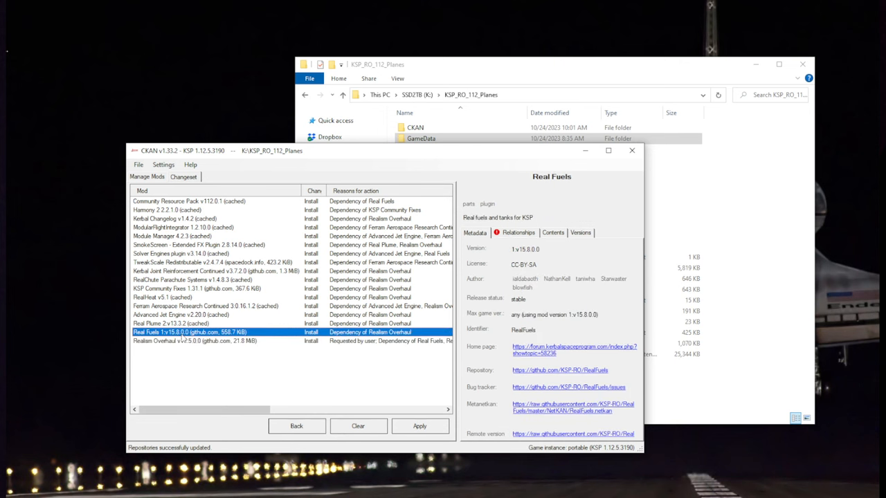
{"action": "left_click", "coordinate": [197, 340]}
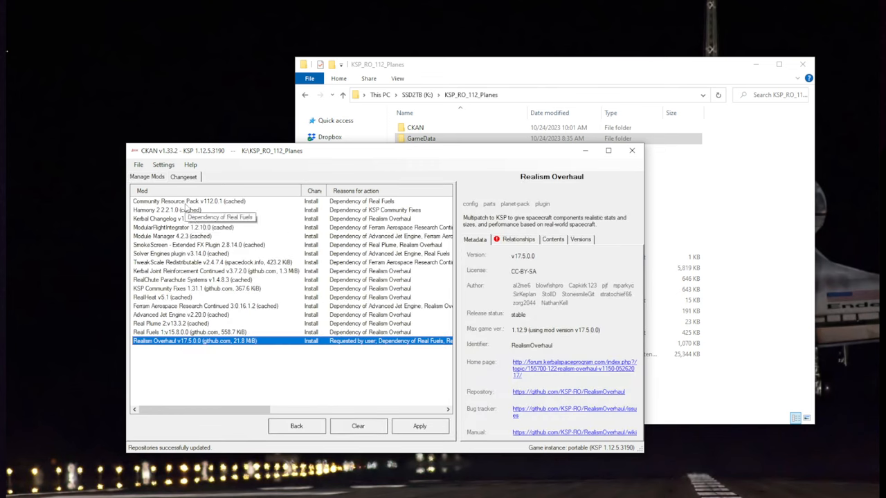
{"action": "mouse_move", "coordinate": [199, 447]}
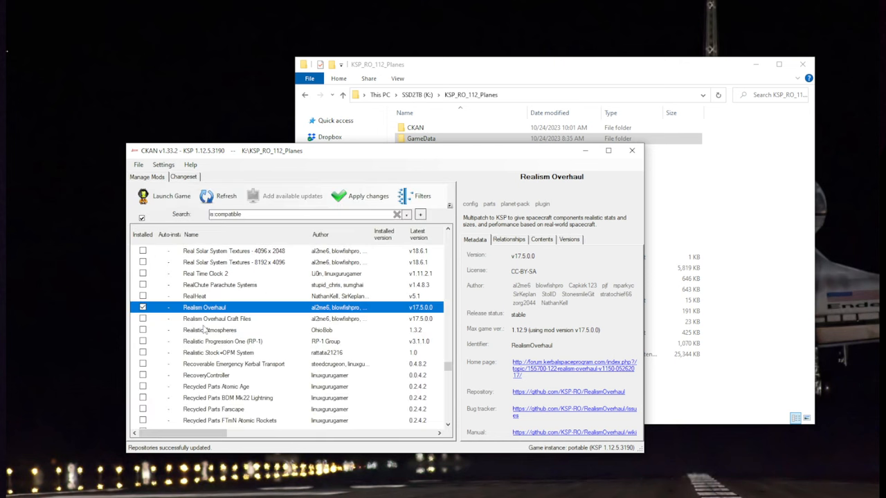
Step: Untick Realism Overhaul, tick Realistic Progression One (RP-1) instead, and scroll the list
{"action": "left_click", "coordinate": [142, 307]}
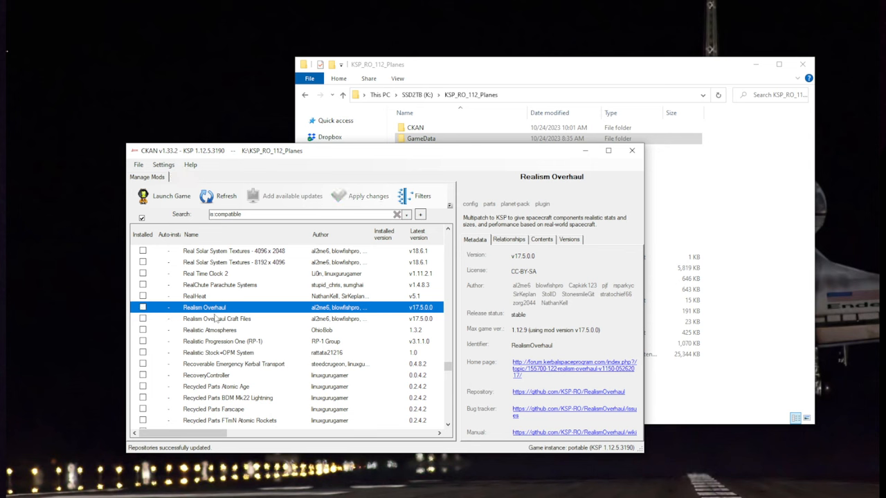
{"action": "left_click", "coordinate": [222, 341]}
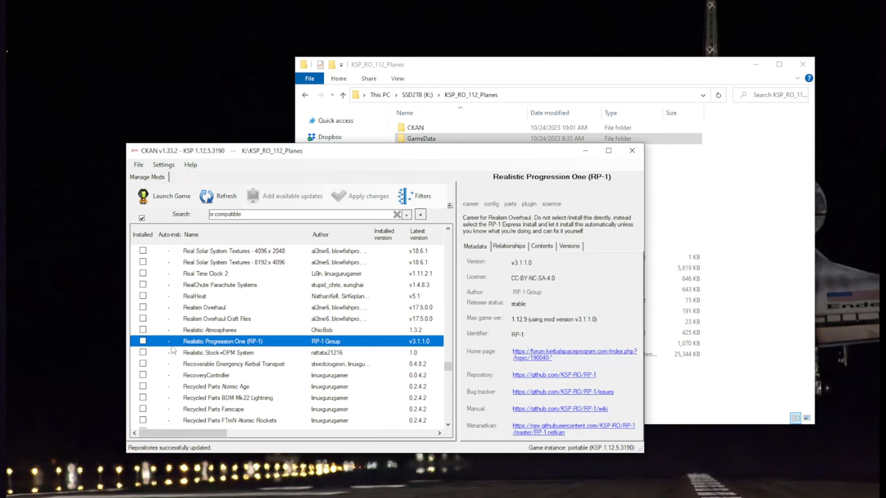
{"action": "mouse_move", "coordinate": [119, 341]}
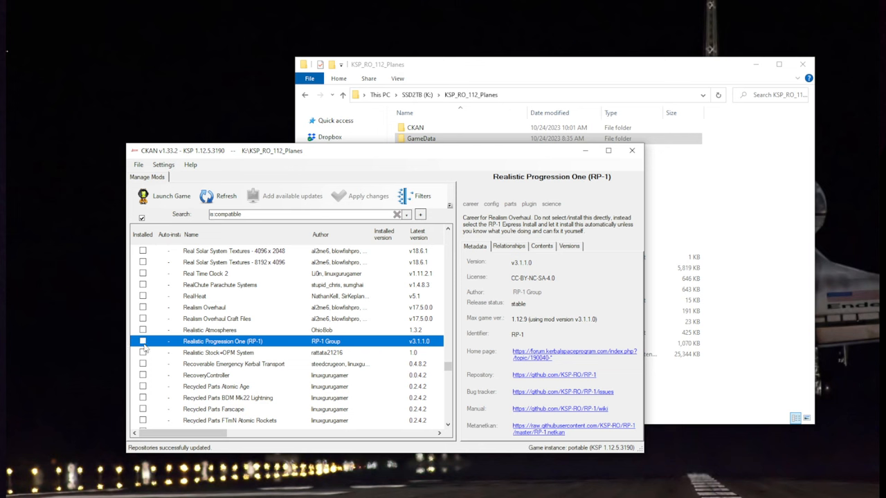
{"action": "left_click", "coordinate": [143, 341]}
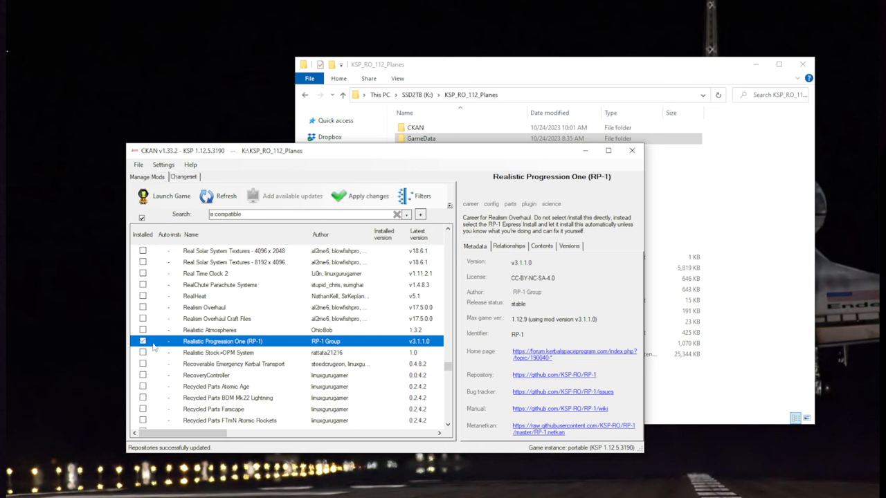
{"action": "scroll", "scroll_direction": "down", "scroll_amount": 3}
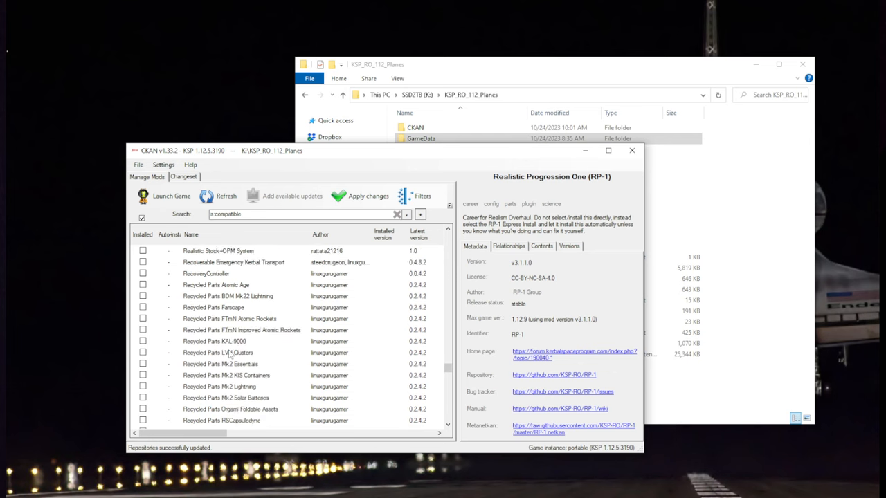
{"action": "scroll", "scroll_direction": "down", "scroll_amount": 3}
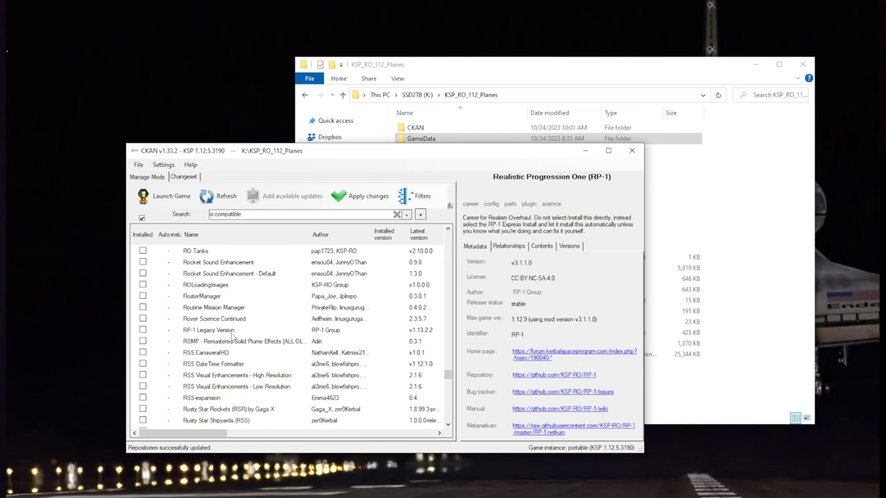
{"action": "scroll", "scroll_direction": "down", "scroll_amount": 3}
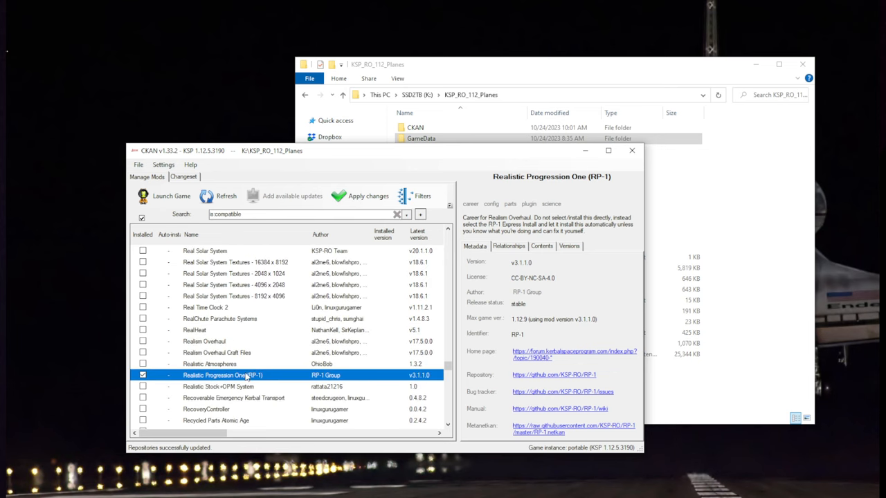
{"action": "scroll", "scroll_direction": "down", "scroll_amount": 3}
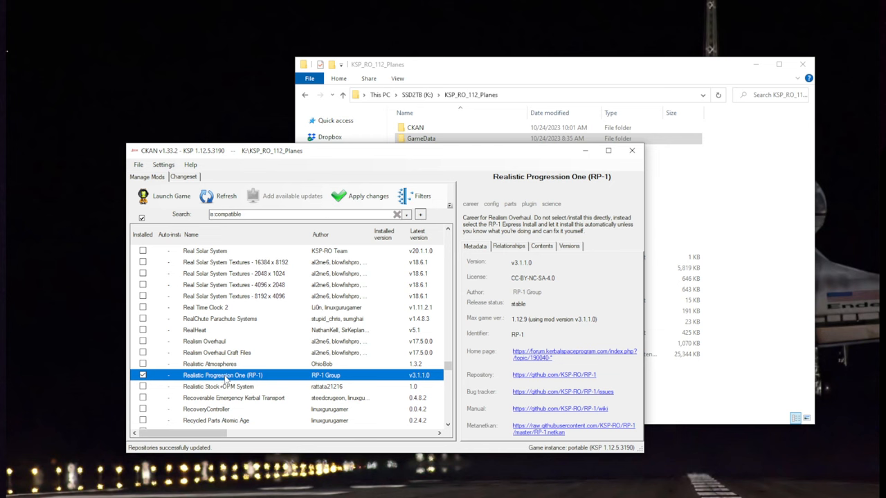
{"action": "scroll", "scroll_direction": "down", "scroll_amount": 3}
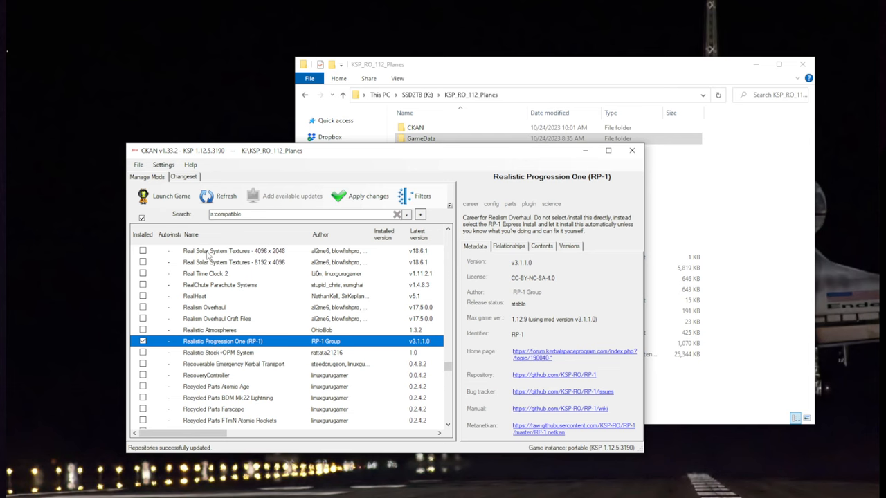
Step: Review the changeset: SXTContinued, RP-1 and Kerbalism RealismOverhaul Config details
{"action": "left_click", "coordinate": [359, 195]}
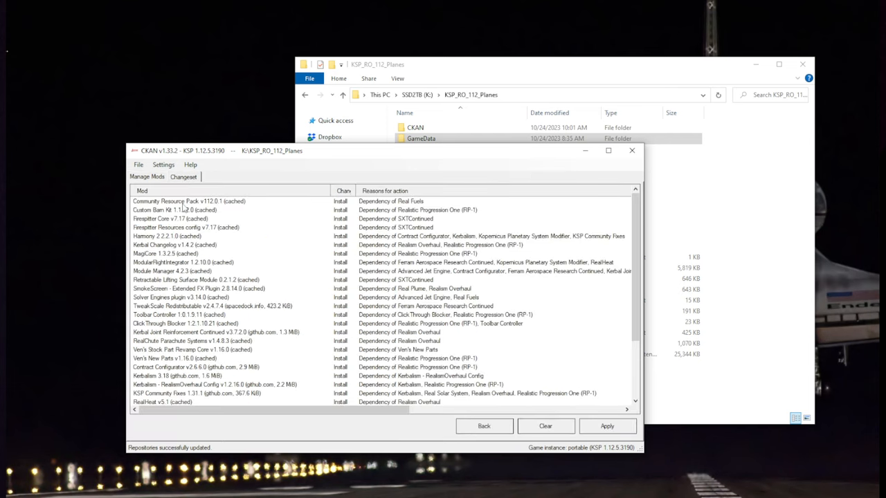
{"action": "mouse_move", "coordinate": [169, 271]}
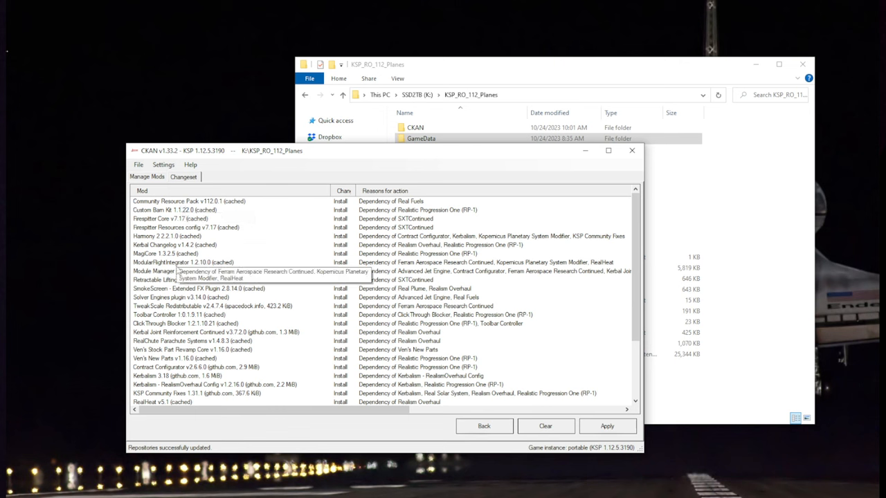
{"action": "mouse_move", "coordinate": [239, 247]}
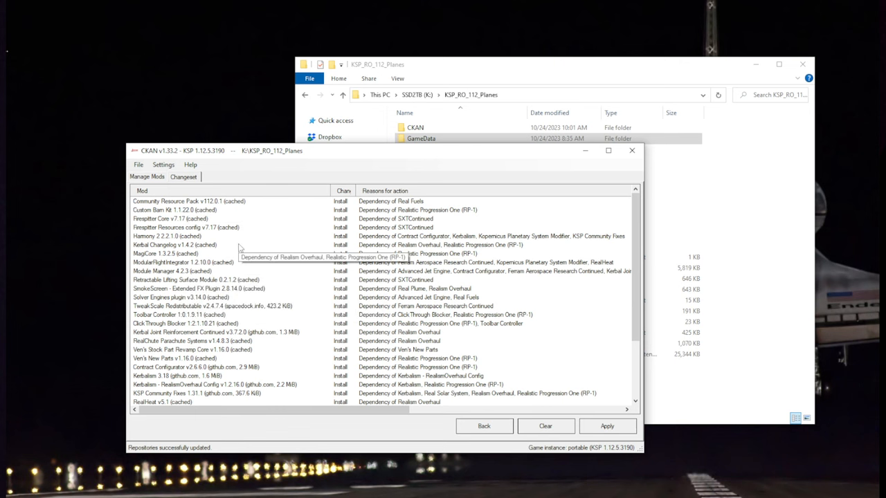
{"action": "mouse_move", "coordinate": [235, 269]}
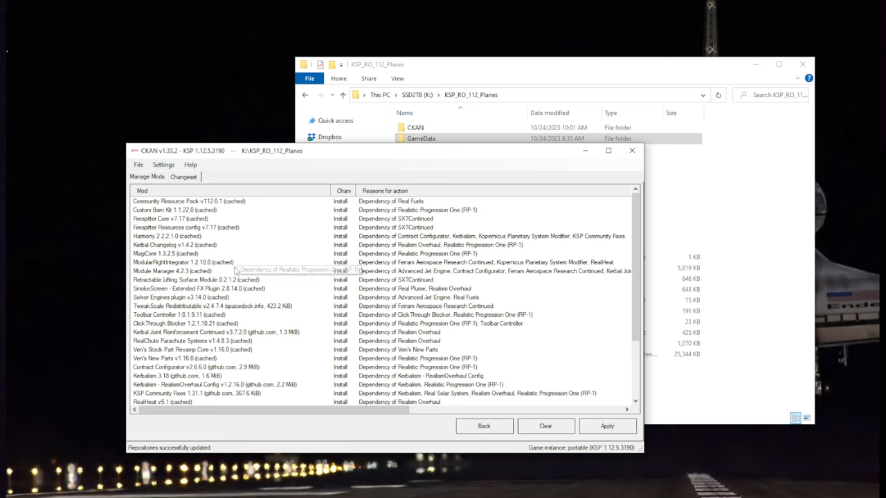
{"action": "scroll", "scroll_direction": "down", "scroll_amount": 3}
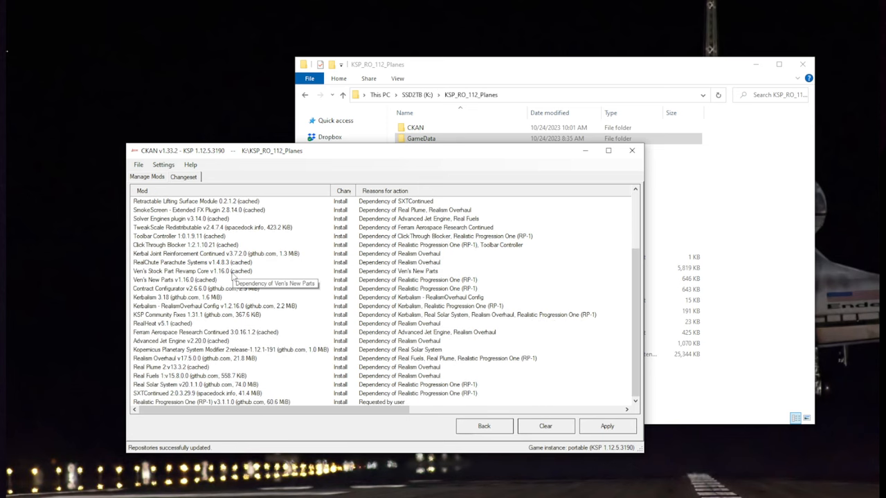
{"action": "mouse_move", "coordinate": [230, 281]}
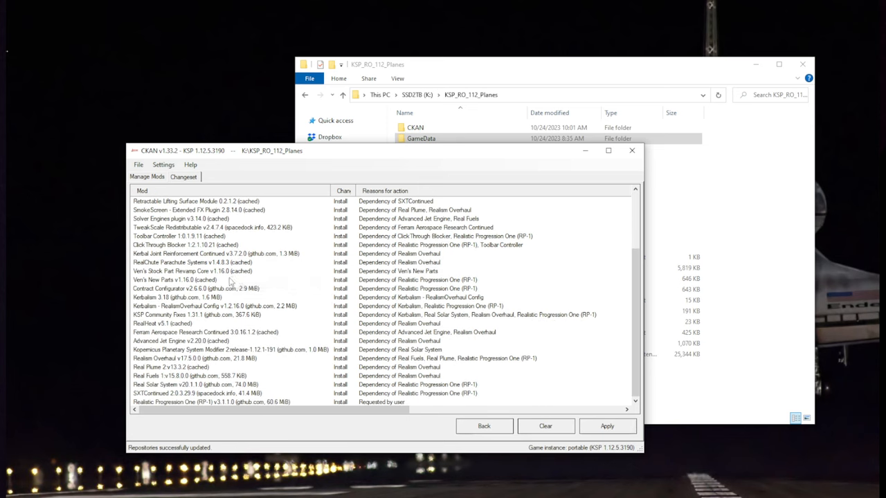
{"action": "mouse_move", "coordinate": [177, 402]}
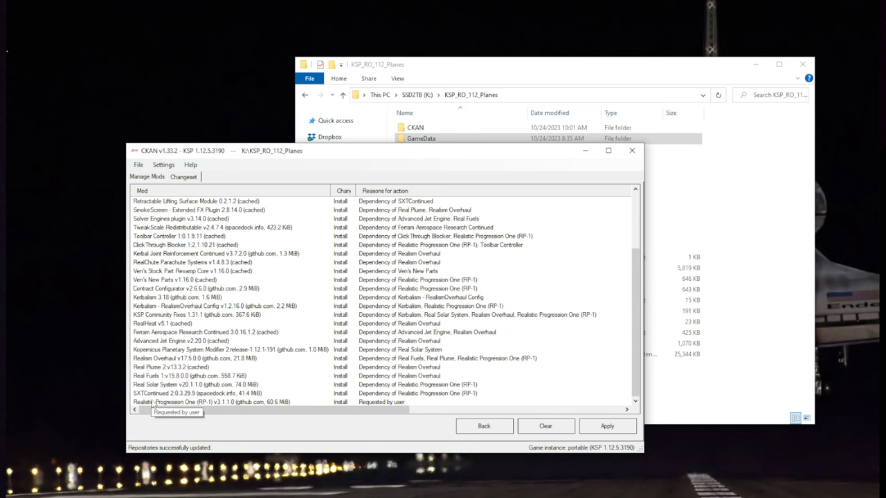
{"action": "left_click", "coordinate": [194, 393]}
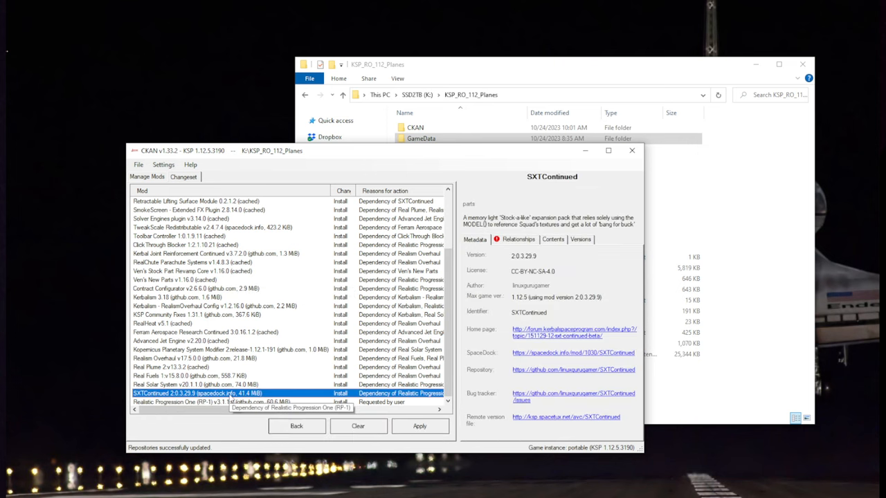
{"action": "mouse_move", "coordinate": [190, 402]}
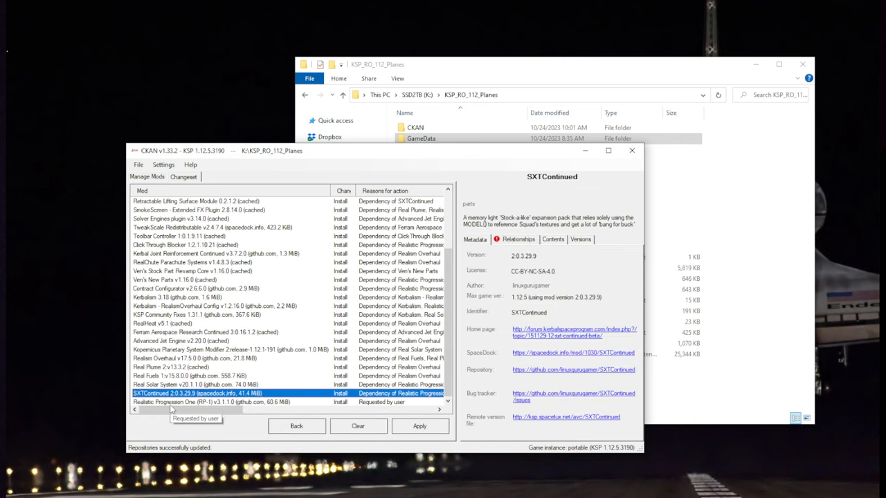
{"action": "left_click", "coordinate": [211, 401]}
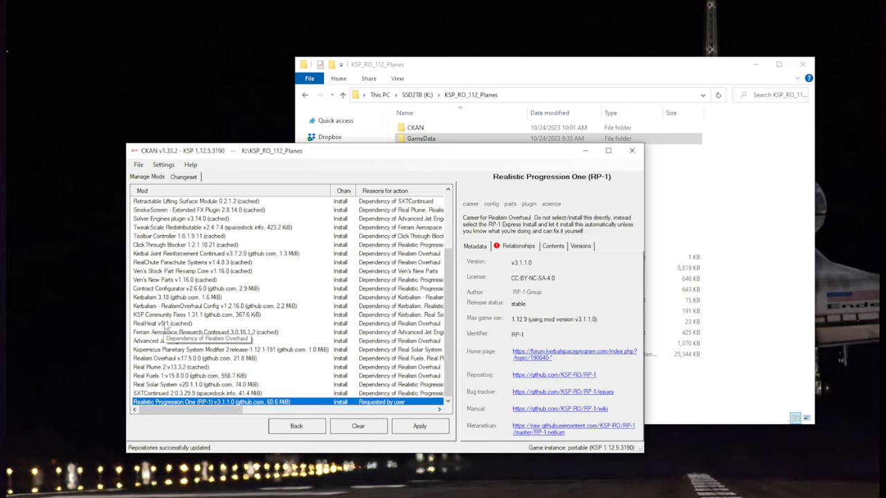
{"action": "left_click", "coordinate": [207, 306]}
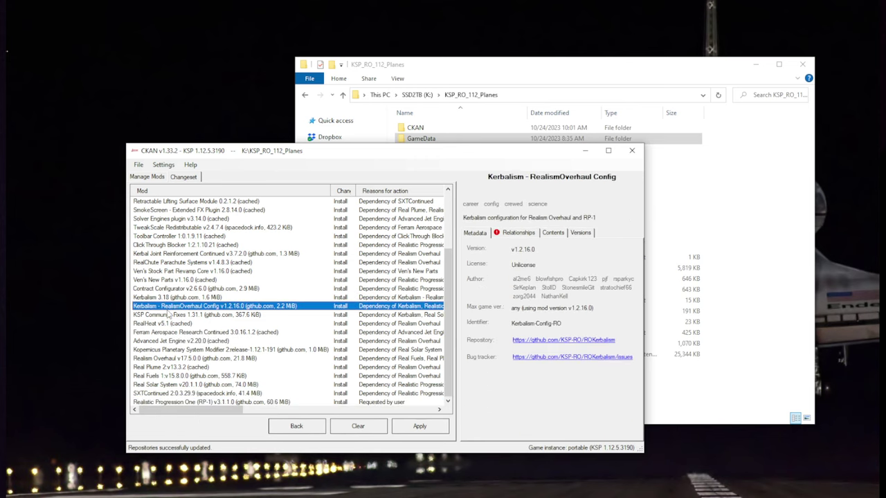
{"action": "mouse_move", "coordinate": [184, 306]}
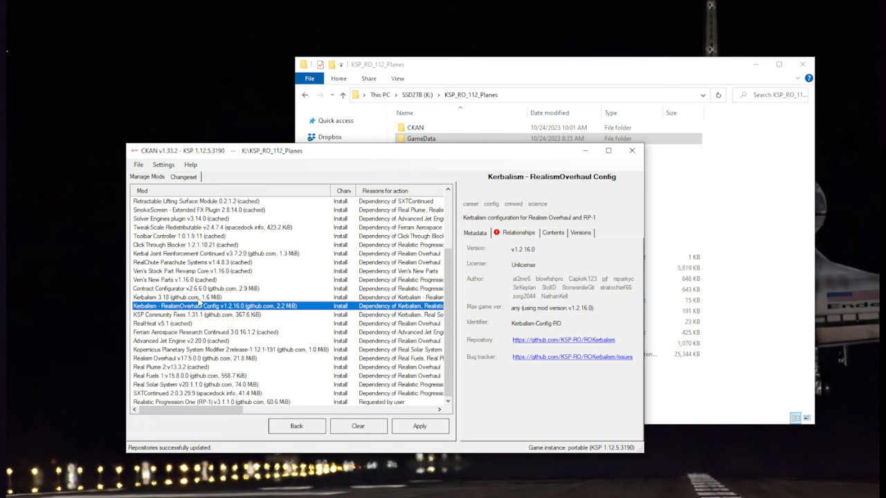
{"action": "mouse_move", "coordinate": [201, 304]}
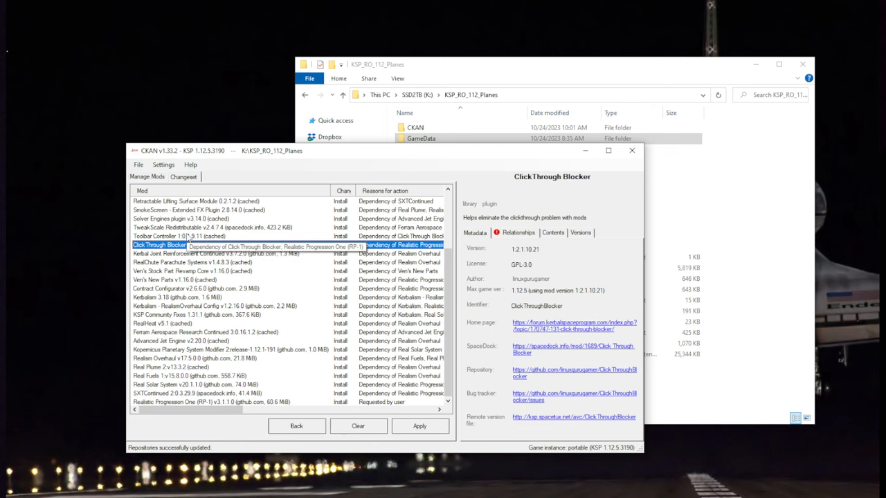
Step: Inspect the Toolbar Controller, Firespitter Resources config and Custom Barn Kit dependencies
{"action": "left_click", "coordinate": [180, 236]}
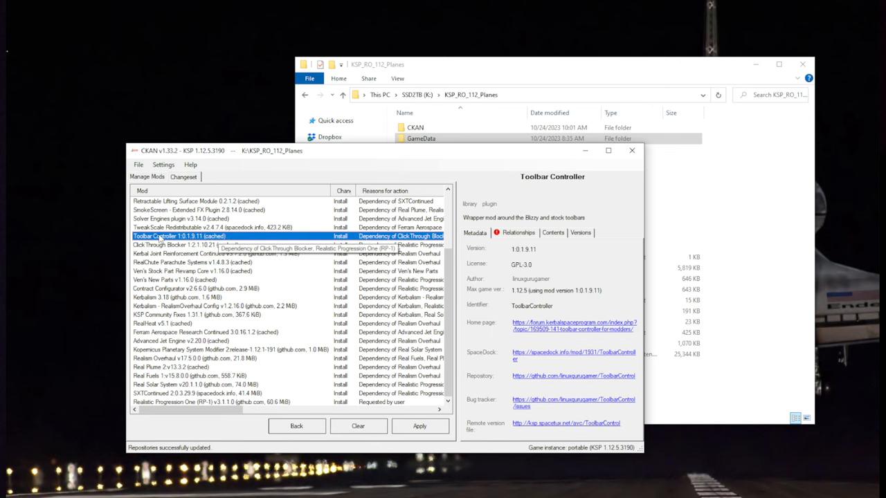
{"action": "scroll", "scroll_direction": "up", "scroll_amount": 3}
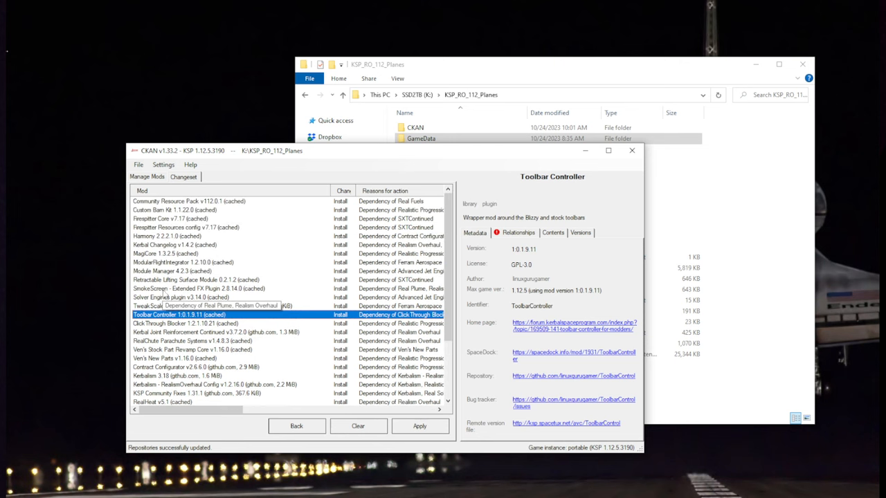
{"action": "left_click", "coordinate": [194, 280]}
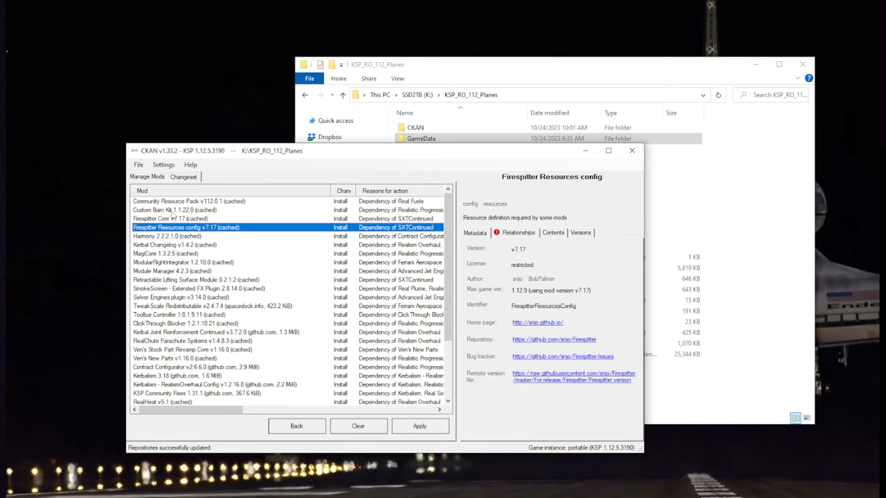
{"action": "left_click", "coordinate": [175, 210]}
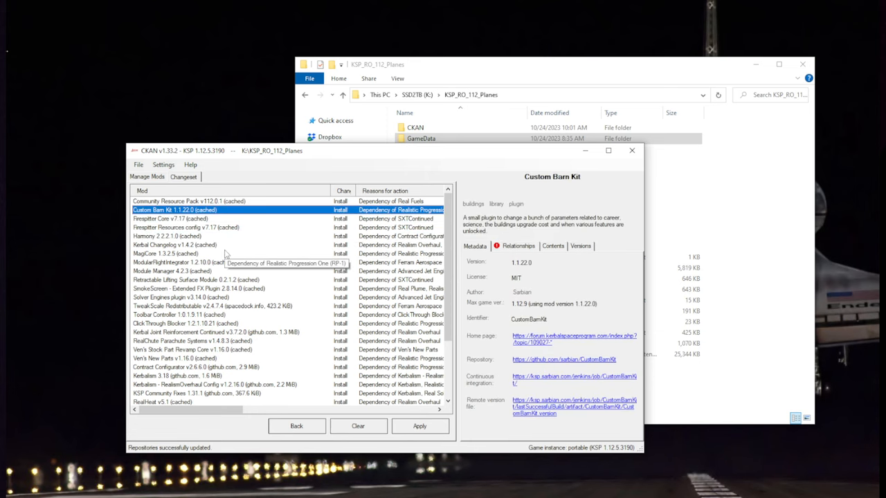
{"action": "mouse_move", "coordinate": [221, 288]}
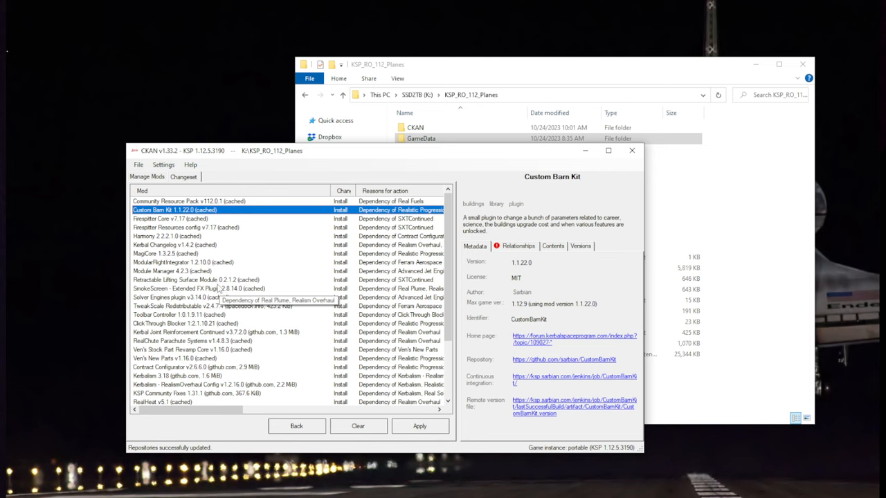
{"action": "scroll", "scroll_direction": "down", "scroll_amount": 3}
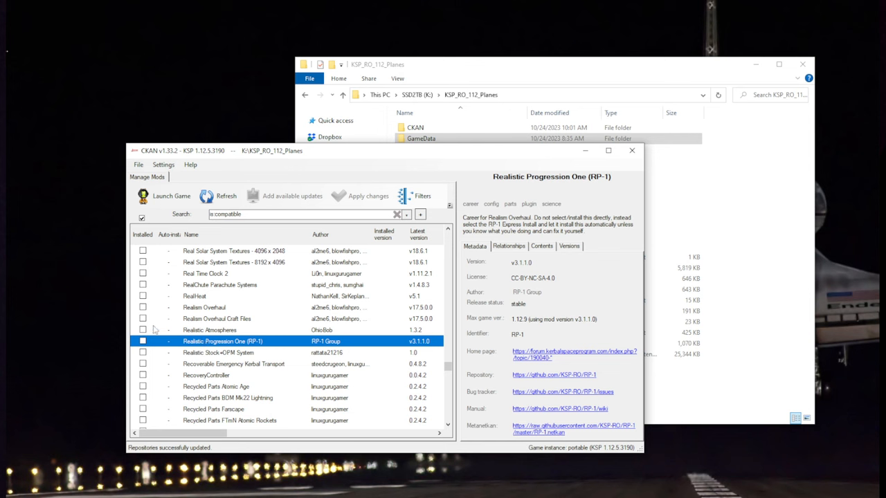
Step: Tick Realism Overhaul, switch the install mark to RP-1, and review its changeset
{"action": "left_click", "coordinate": [203, 307]}
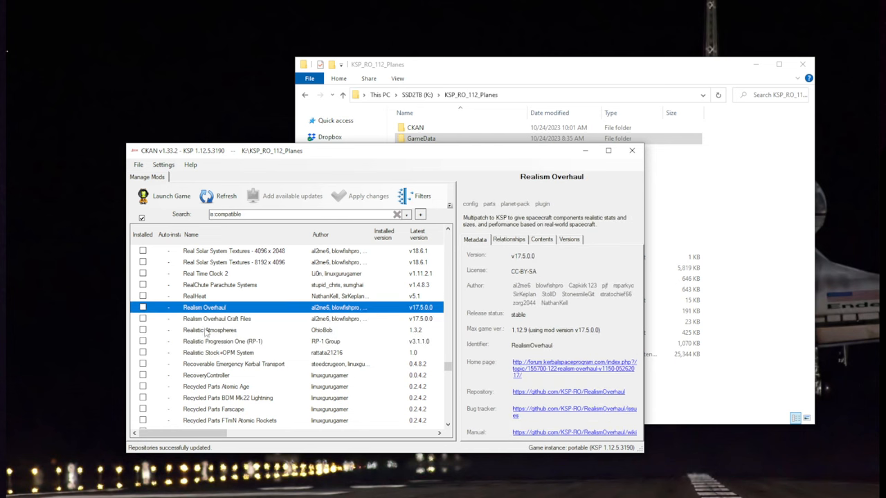
{"action": "left_click", "coordinate": [222, 341]}
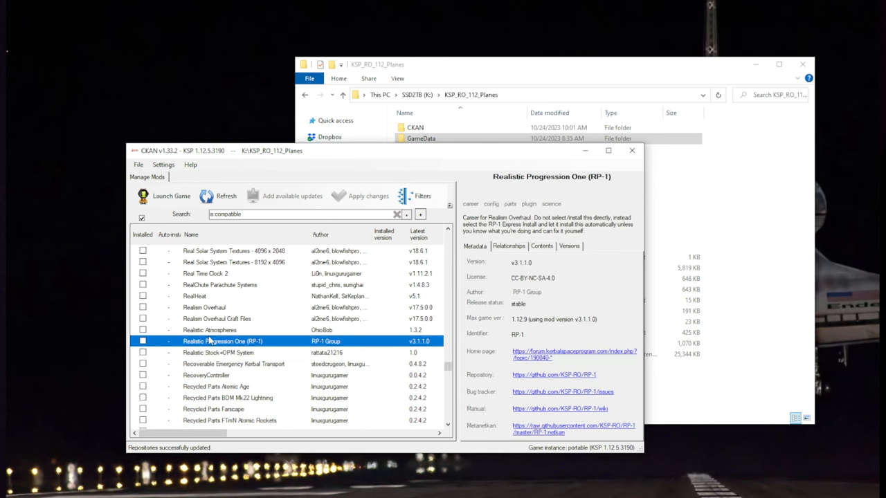
{"action": "mouse_move", "coordinate": [197, 353]}
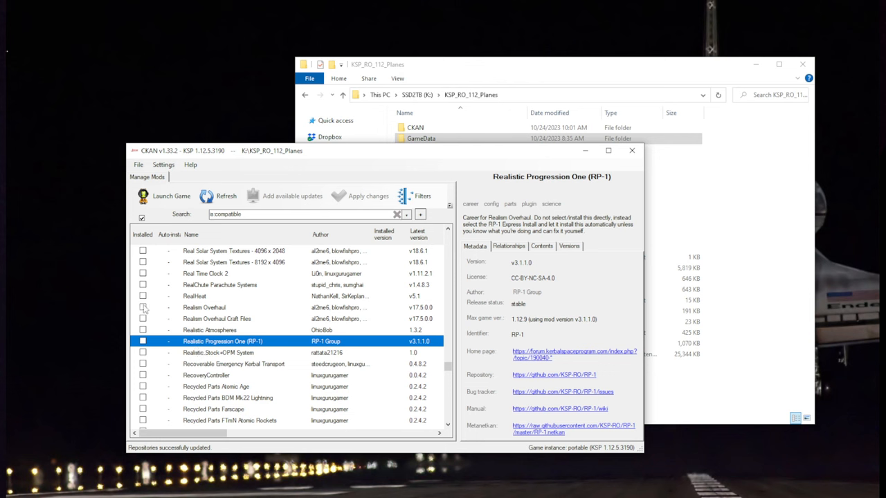
{"action": "left_click", "coordinate": [142, 308]}
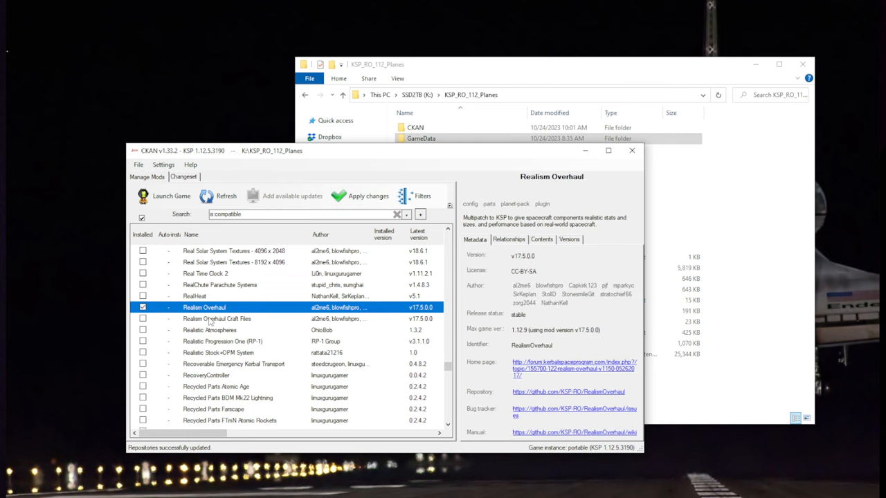
{"action": "left_click", "coordinate": [221, 341]}
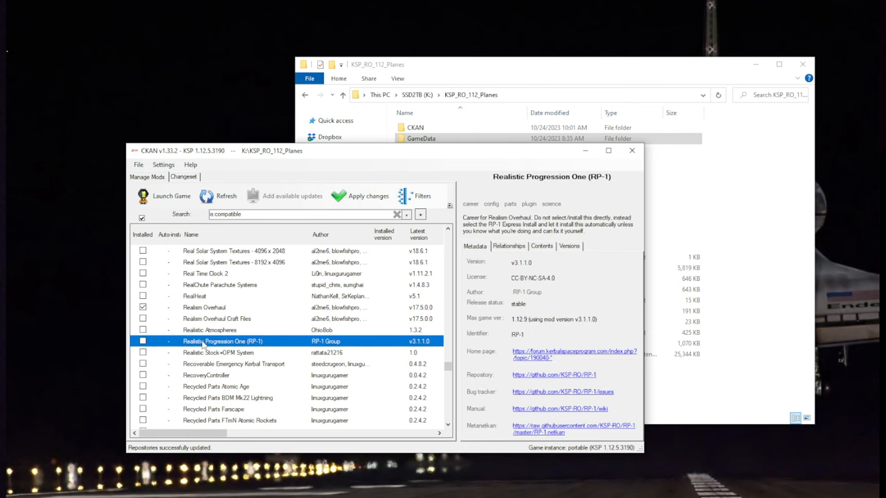
{"action": "left_click", "coordinate": [204, 307]}
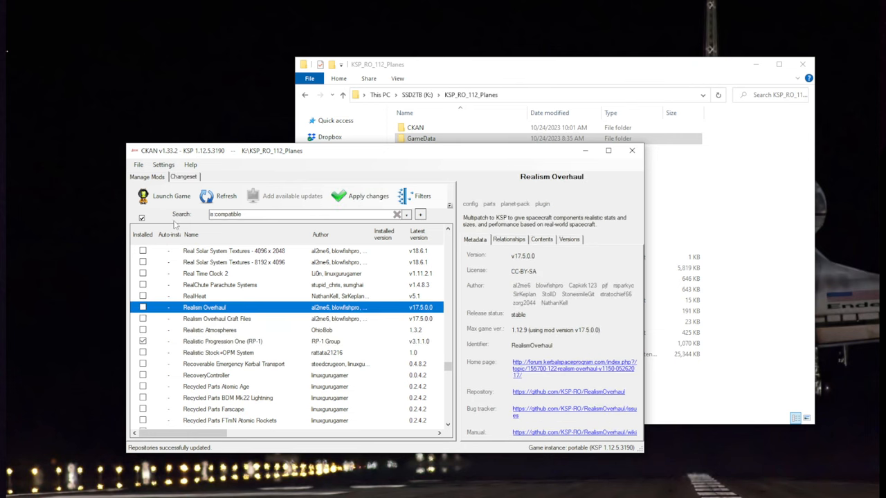
{"action": "left_click", "coordinate": [359, 196]}
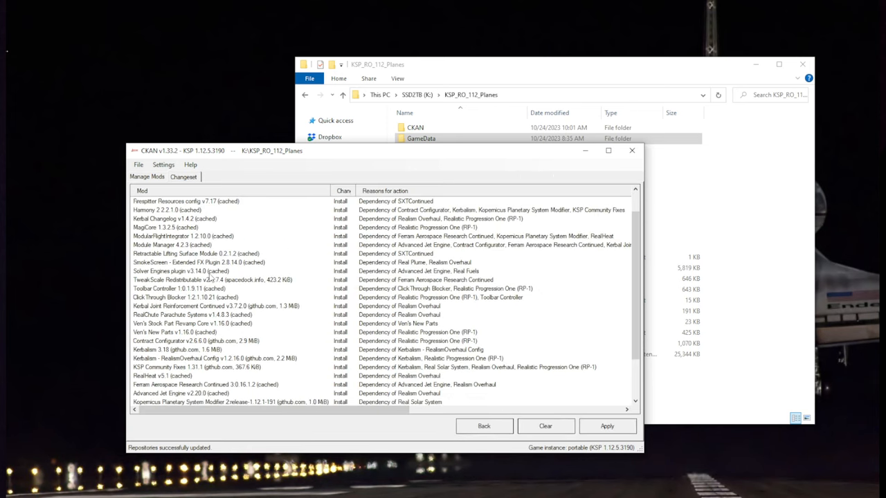
{"action": "scroll", "scroll_direction": "down", "scroll_amount": 3}
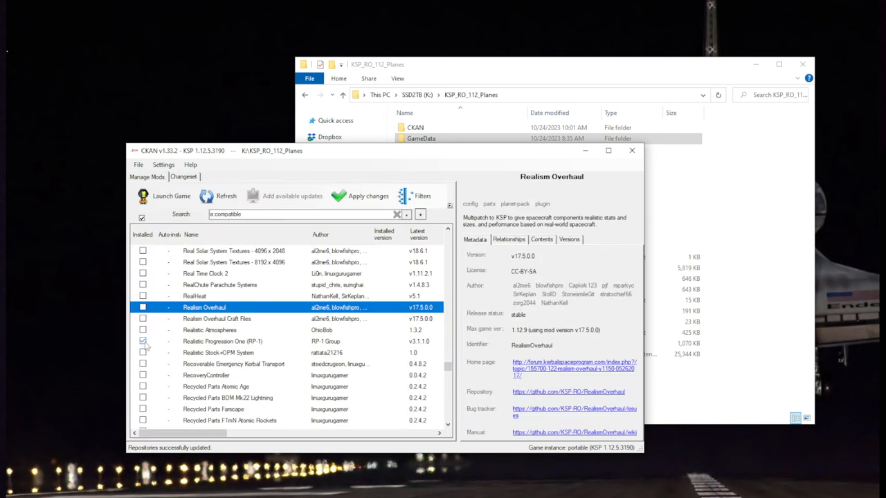
Step: Mark Realism Overhaul, Real Solar System and RSS Textures 16384x8192 for installation
{"action": "left_click", "coordinate": [141, 307]}
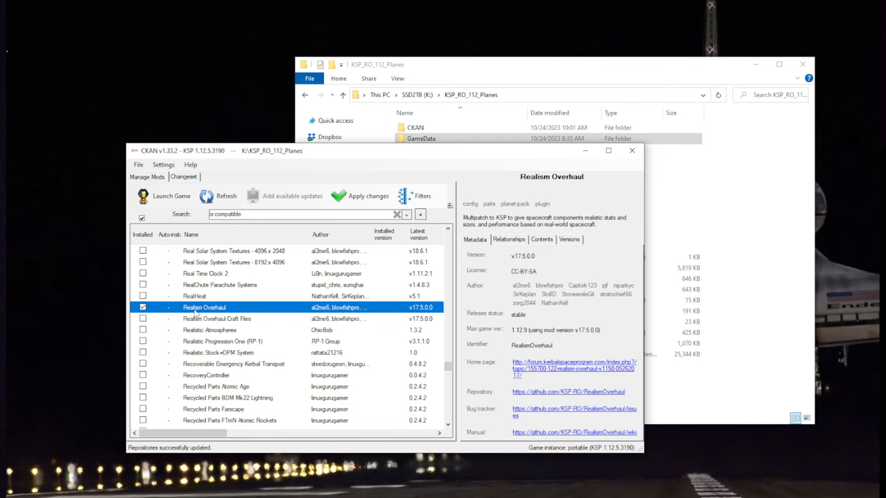
{"action": "scroll", "scroll_direction": "down", "scroll_amount": 3}
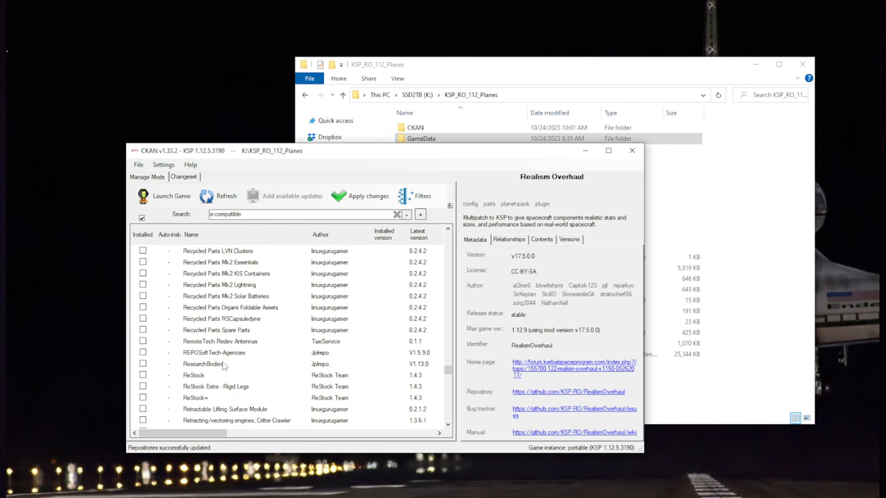
{"action": "scroll", "scroll_direction": "down", "scroll_amount": 3}
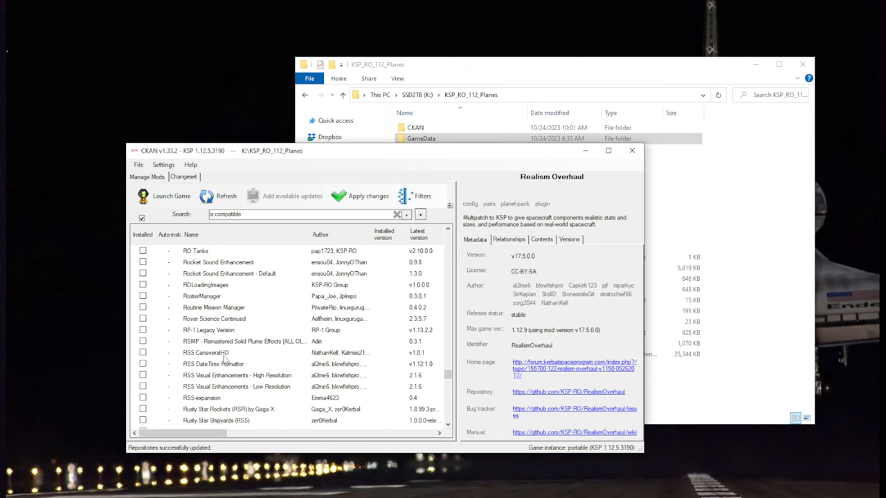
{"action": "scroll", "scroll_direction": "down", "scroll_amount": 3}
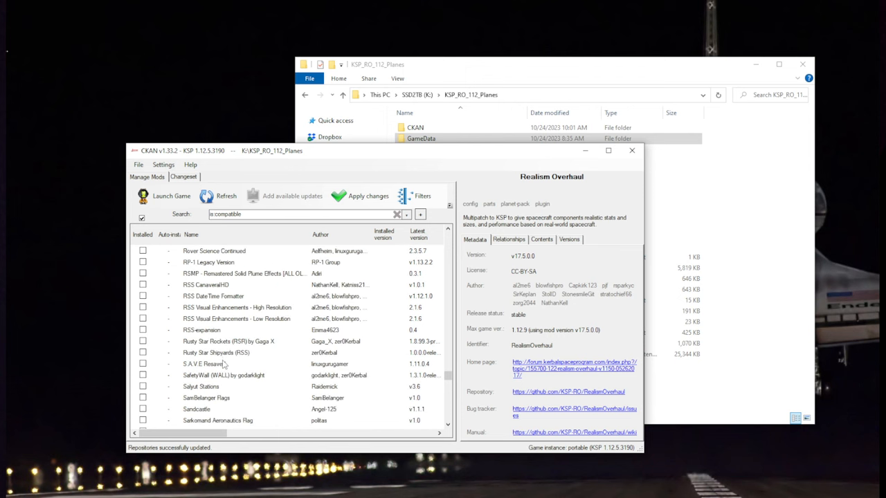
{"action": "mouse_move", "coordinate": [219, 362]}
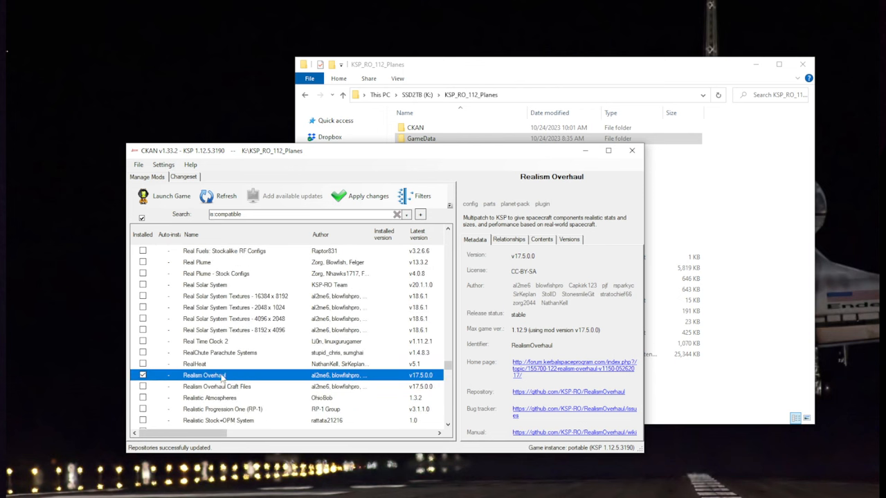
{"action": "scroll", "scroll_direction": "down", "scroll_amount": 3}
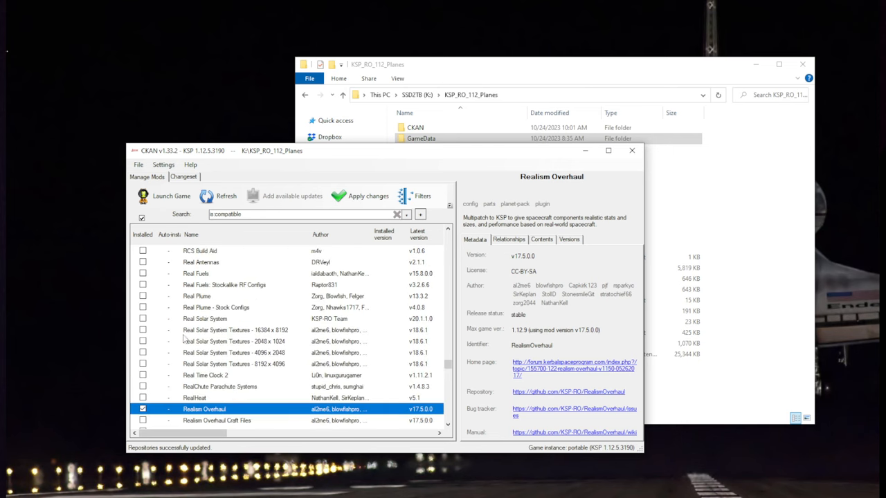
{"action": "left_click", "coordinate": [204, 319]}
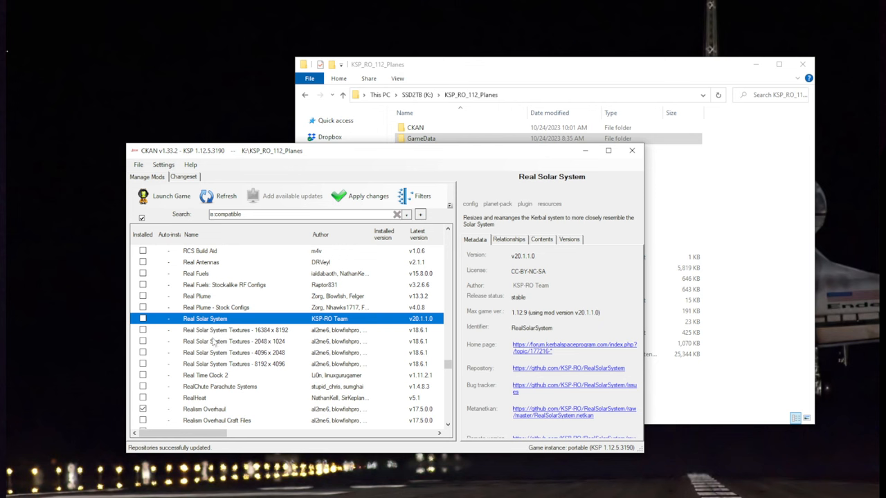
{"action": "left_click", "coordinate": [143, 319]}
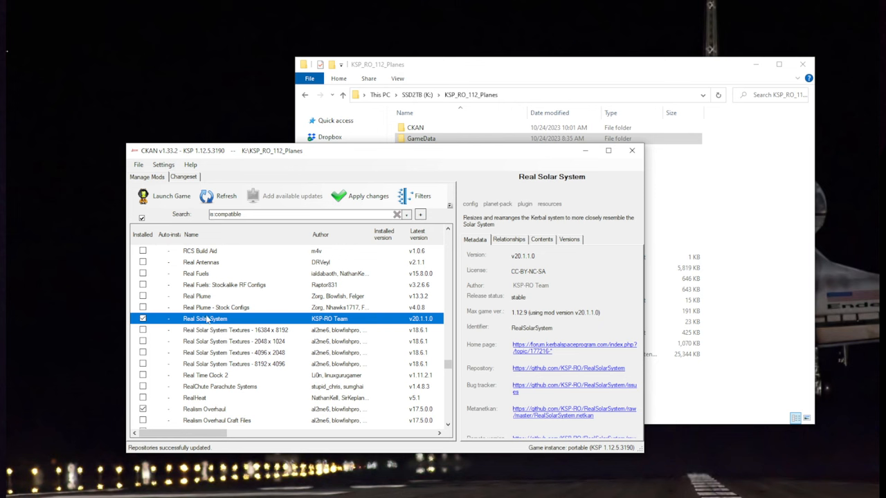
{"action": "mouse_move", "coordinate": [142, 337]}
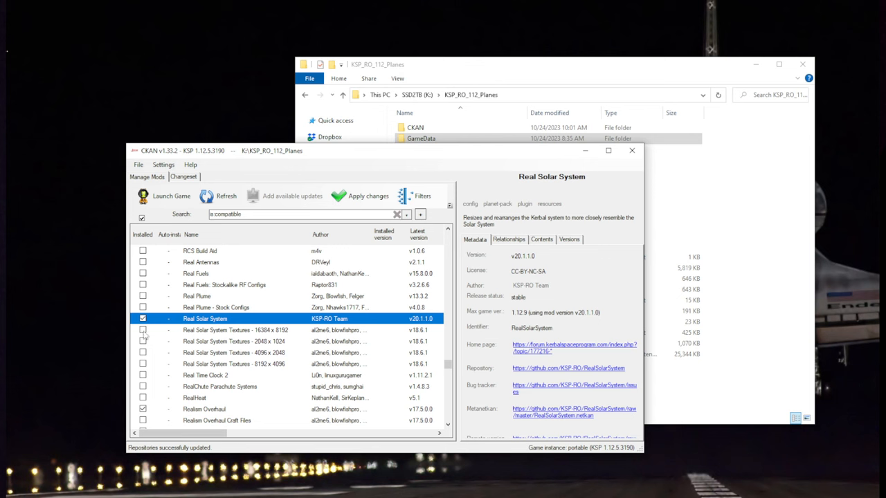
{"action": "left_click", "coordinate": [142, 329]}
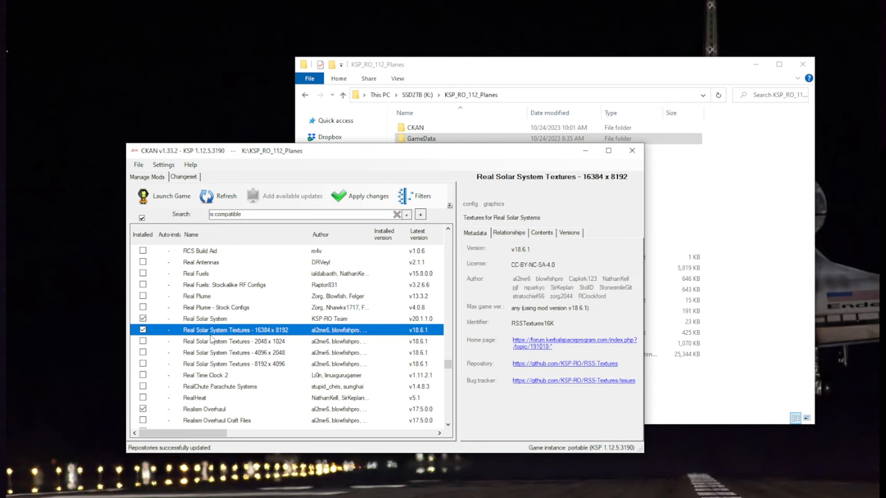
{"action": "mouse_move", "coordinate": [206, 412]}
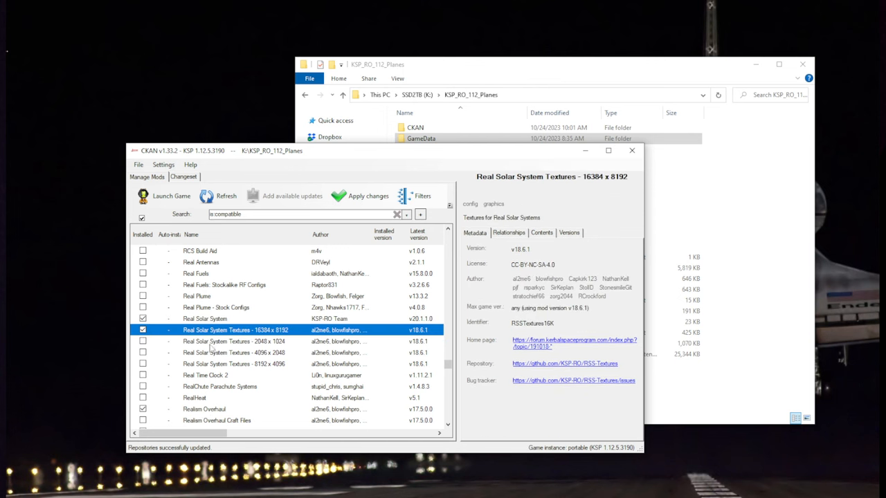
{"action": "mouse_move", "coordinate": [207, 408]}
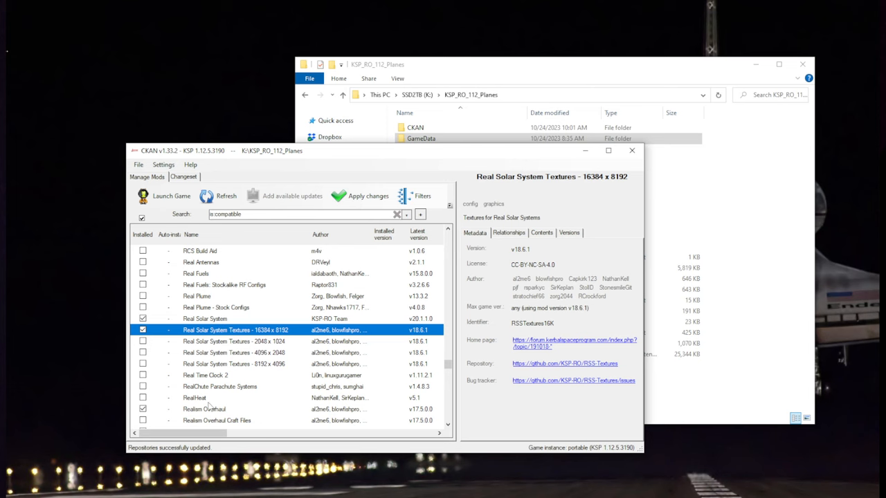
{"action": "mouse_move", "coordinate": [222, 330]}
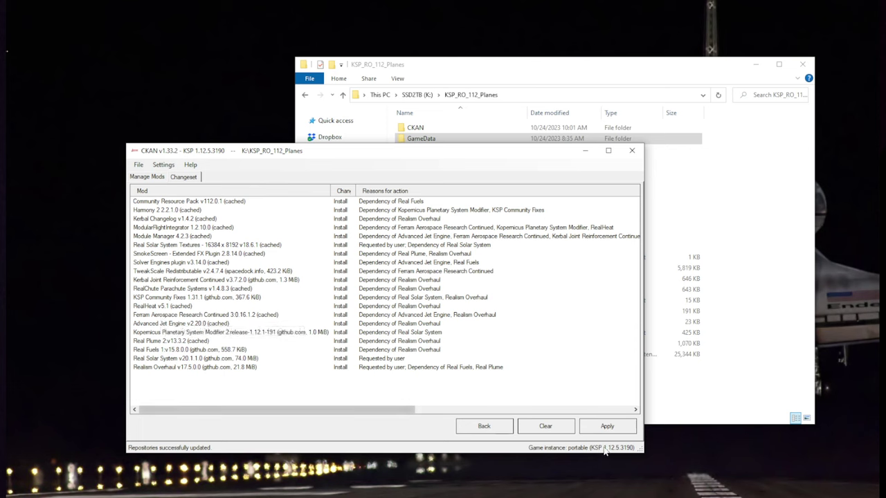
Step: Apply the pending changes, then untick the Kerbalism RealismOverhaul config and keep TAC Life Support ticked
{"action": "left_click", "coordinate": [608, 425]}
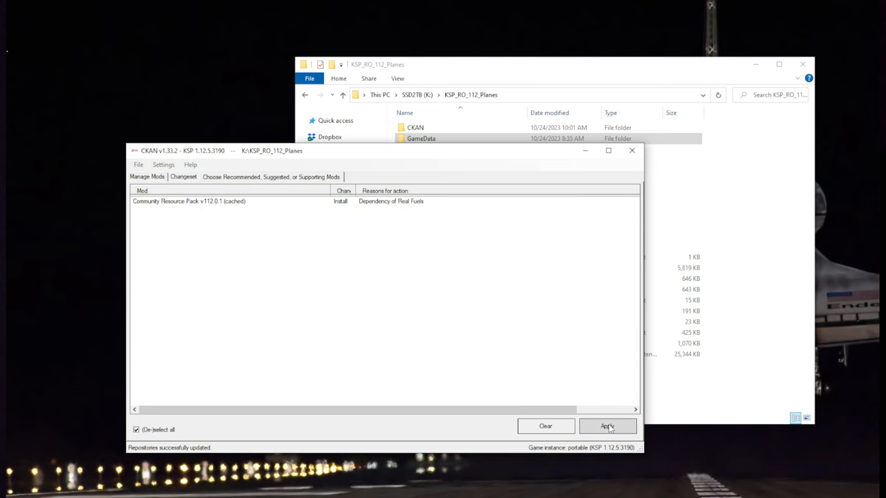
{"action": "left_click", "coordinate": [608, 426]}
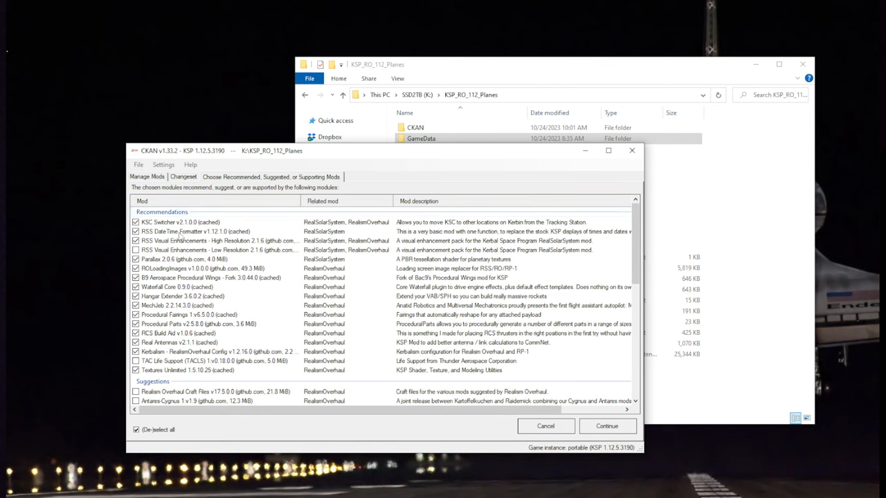
{"action": "mouse_move", "coordinate": [179, 277]}
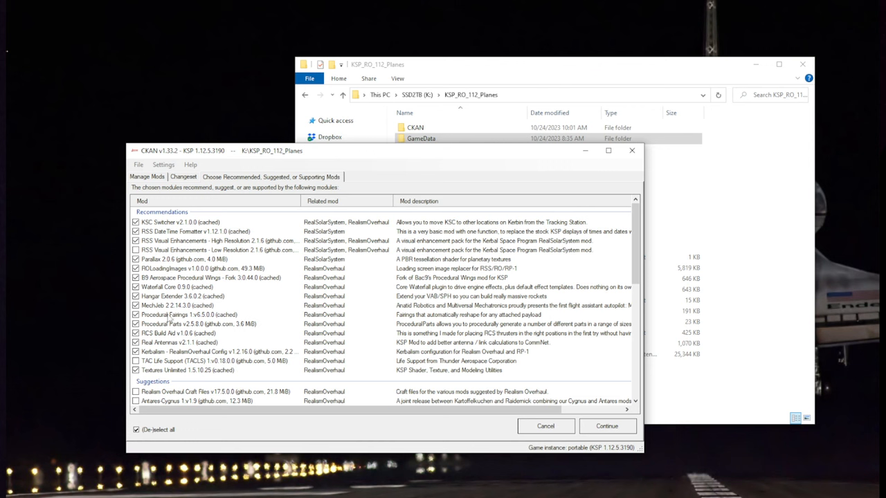
{"action": "mouse_move", "coordinate": [168, 379]}
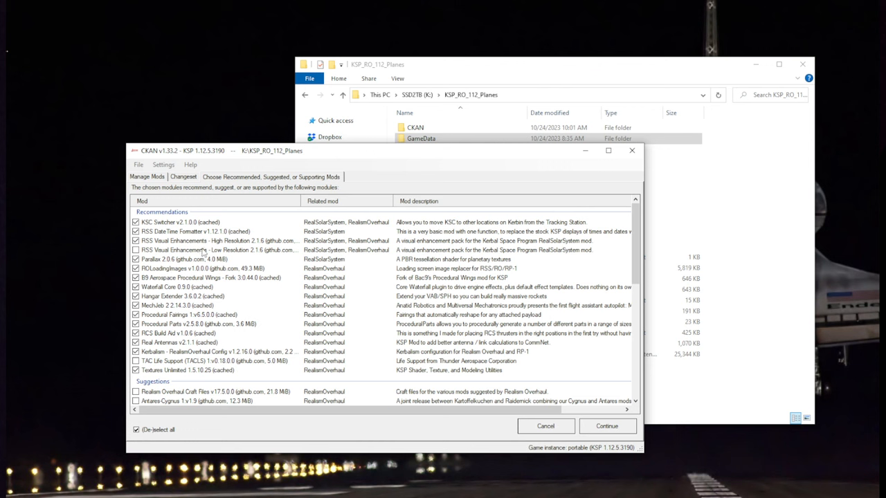
{"action": "left_click", "coordinate": [207, 251]}
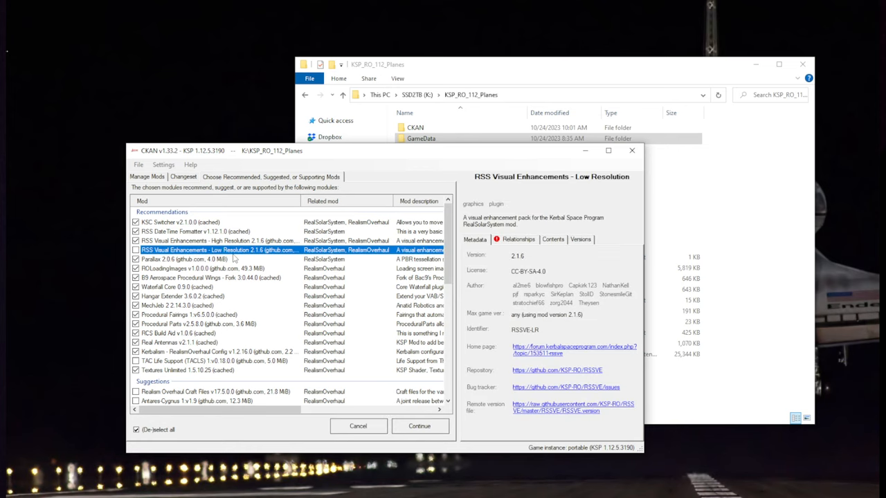
{"action": "left_click", "coordinate": [187, 361]}
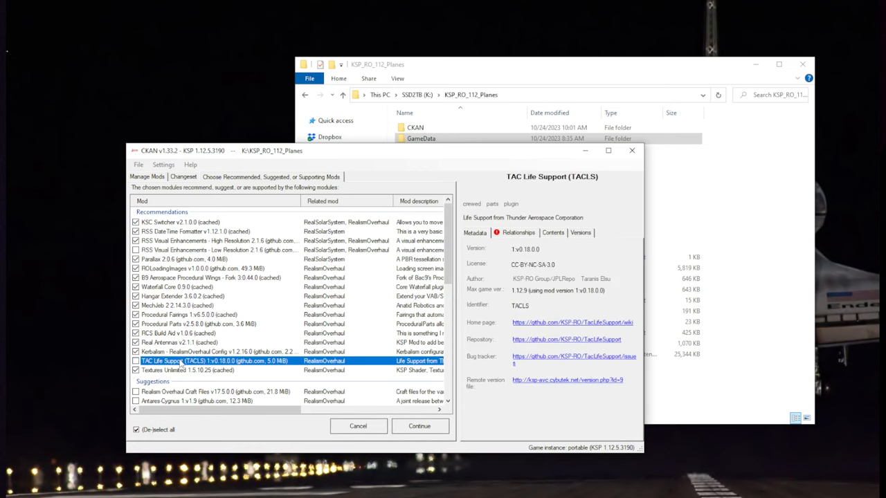
{"action": "left_click", "coordinate": [201, 352]}
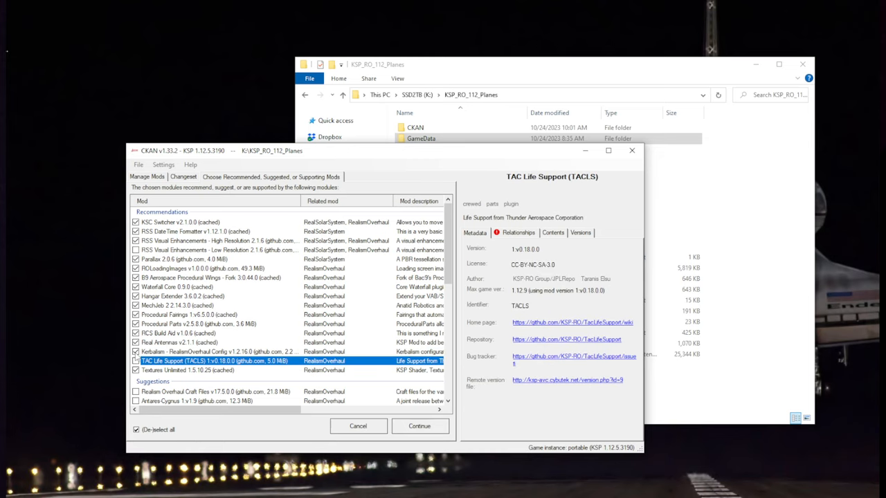
{"action": "left_click", "coordinate": [136, 360]}
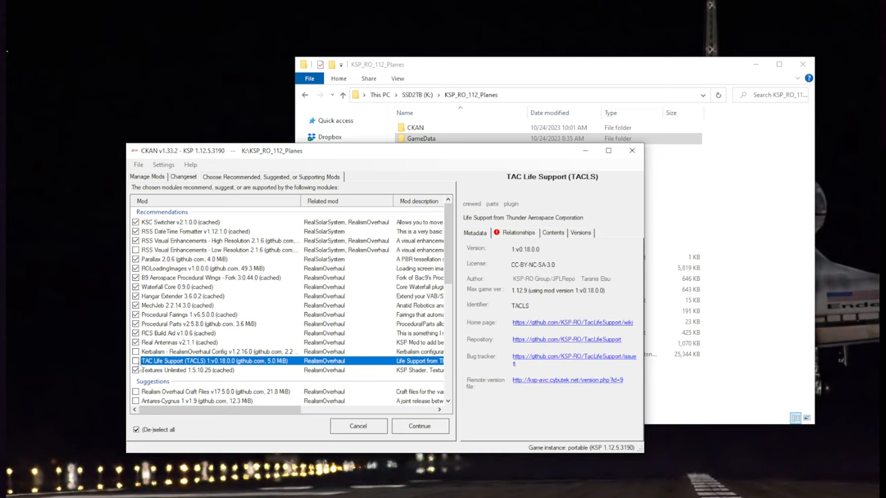
{"action": "left_click", "coordinate": [136, 360]}
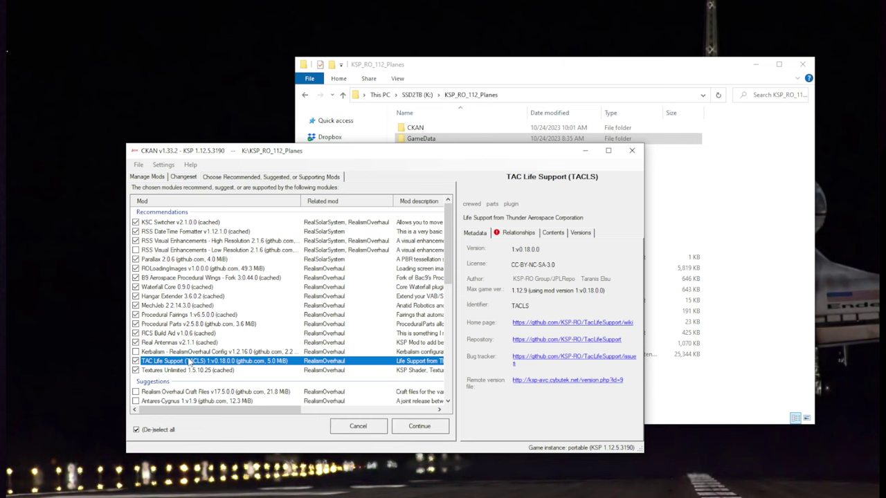
Step: Read the details of KSC Switcher, RSS Visual Enhancements High Resolution and MechJeb 2
{"action": "left_click", "coordinate": [180, 259]}
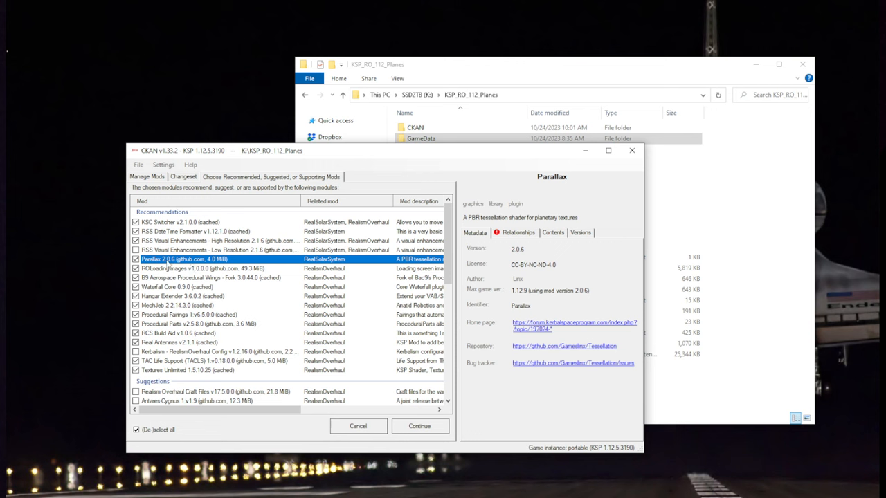
{"action": "mouse_move", "coordinate": [157, 272]}
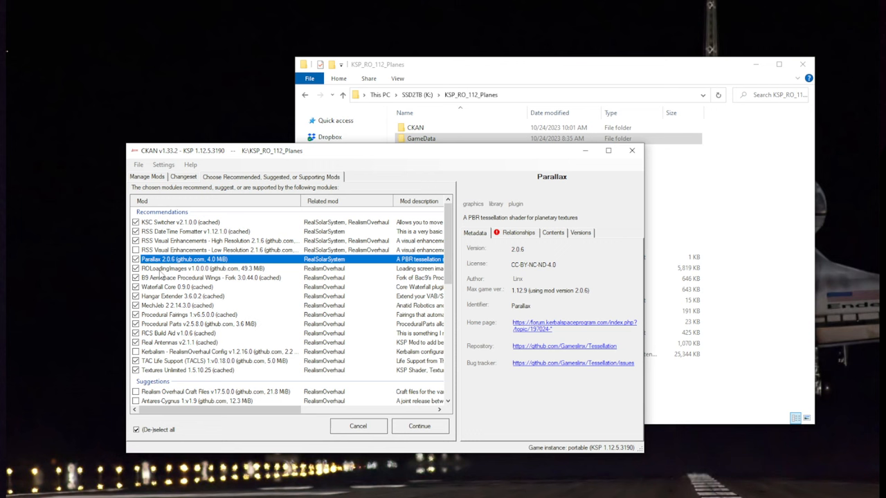
{"action": "mouse_move", "coordinate": [183, 259]}
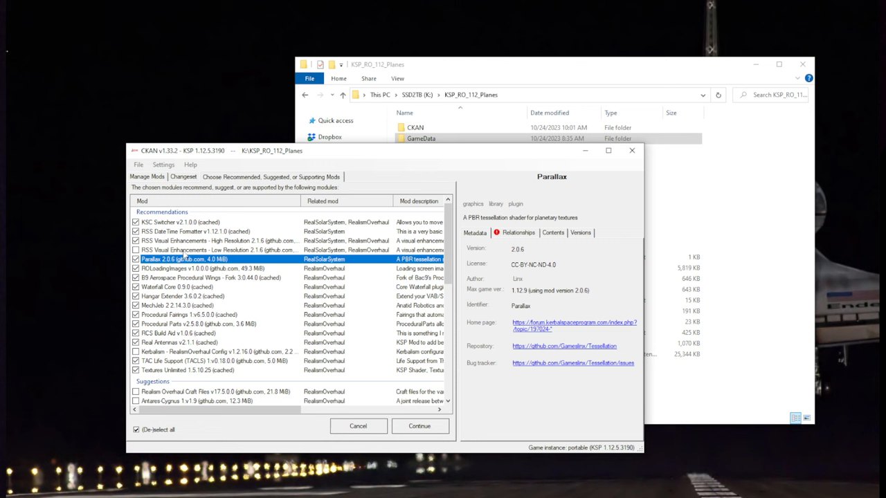
{"action": "left_click", "coordinate": [180, 222]}
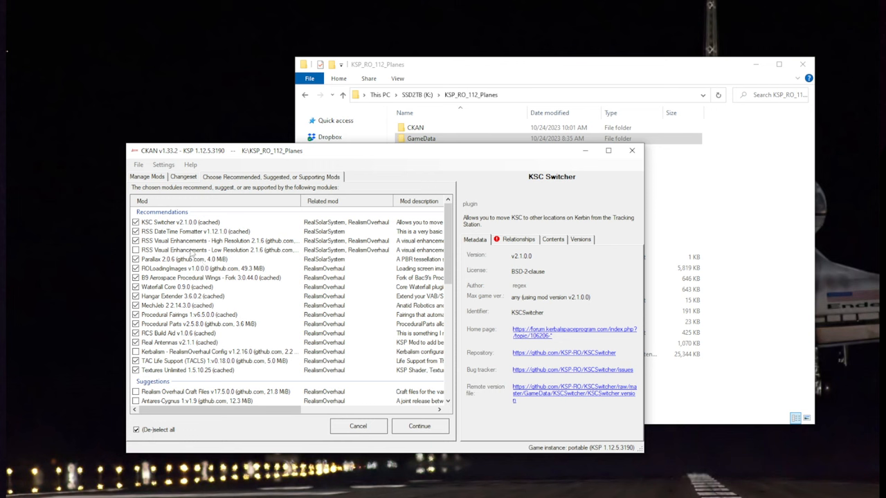
{"action": "mouse_move", "coordinate": [194, 240]}
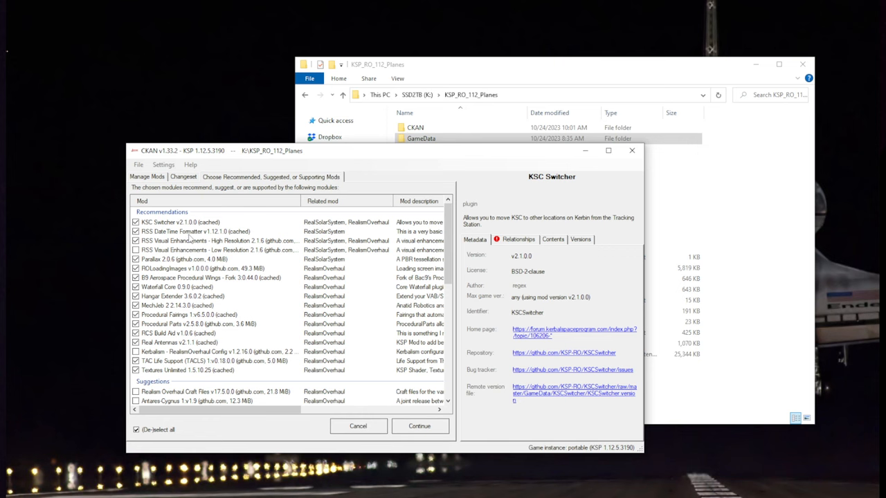
{"action": "left_click", "coordinate": [207, 241]}
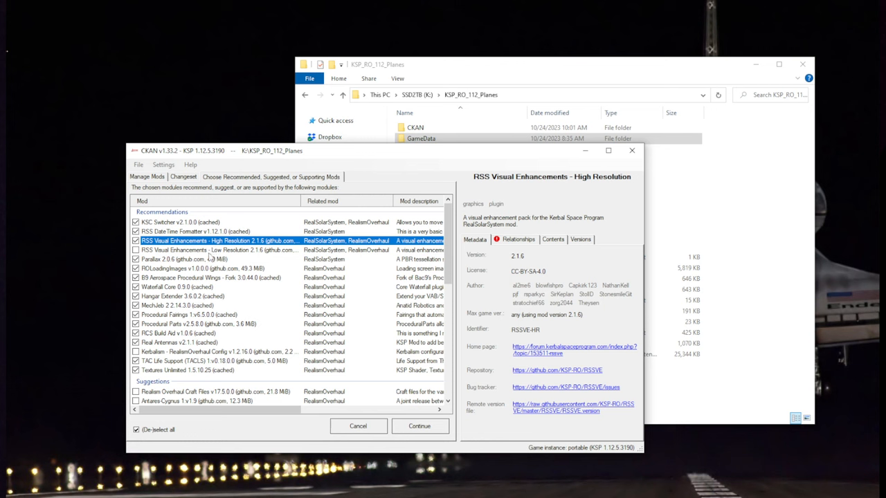
{"action": "mouse_move", "coordinate": [216, 260]}
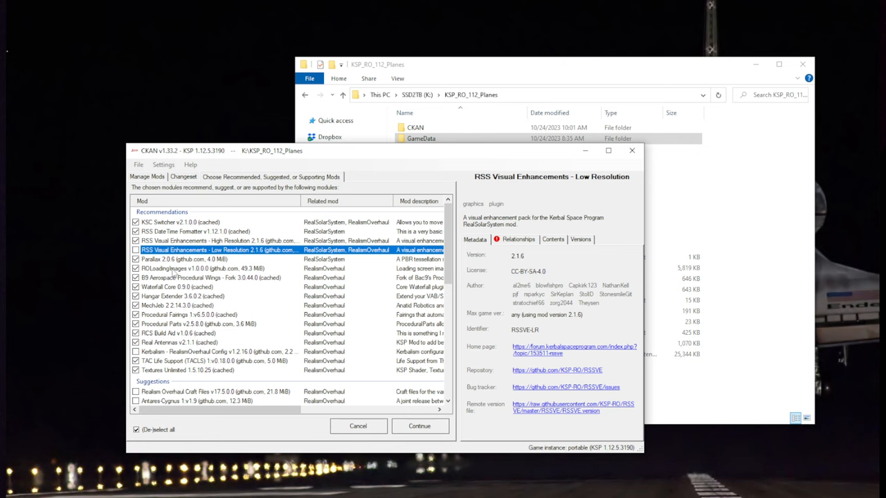
{"action": "left_click", "coordinate": [200, 278]}
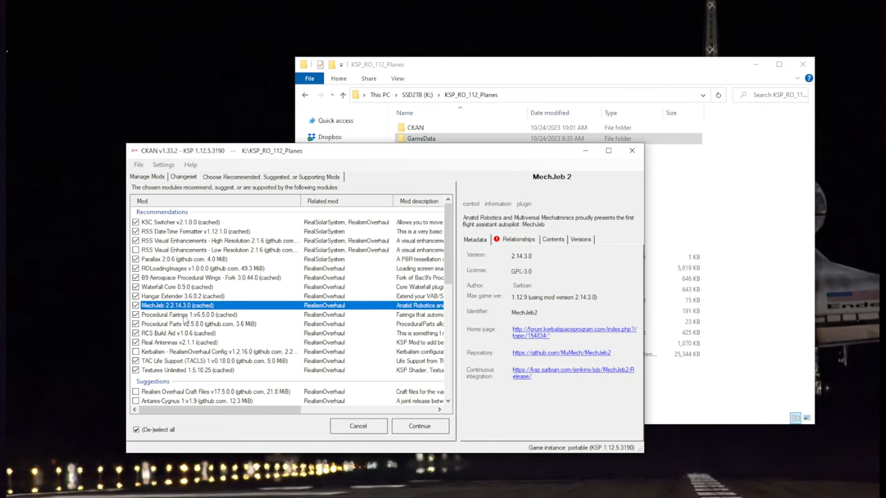
Step: Untick Real Antennas, scroll the suggestions, and view the Parallax details
{"action": "left_click", "coordinate": [200, 324]}
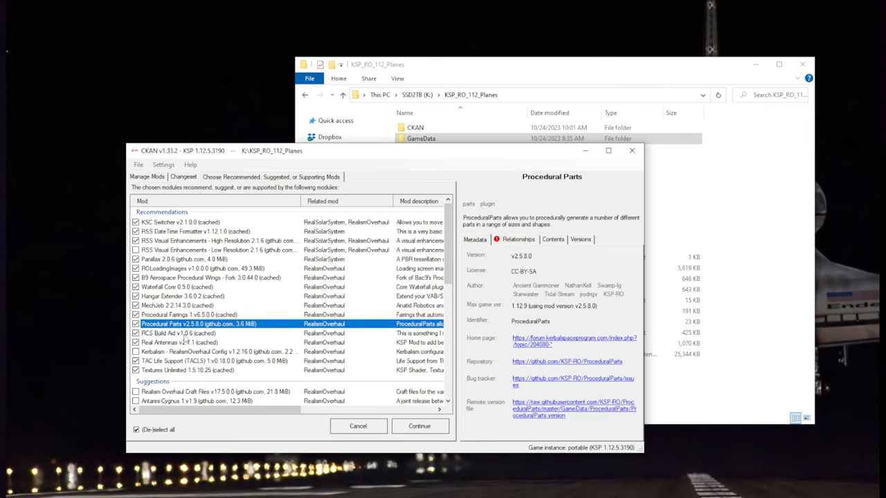
{"action": "left_click", "coordinate": [179, 342]}
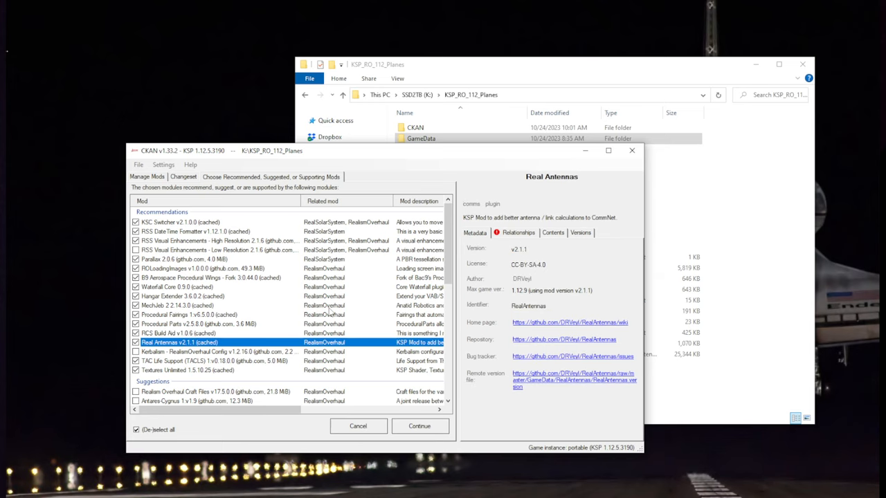
{"action": "mouse_move", "coordinate": [297, 334]}
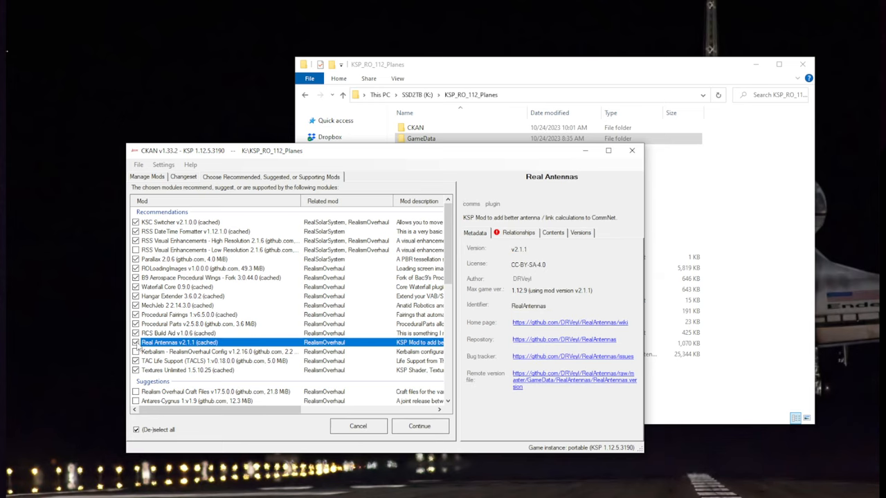
{"action": "left_click", "coordinate": [136, 342]}
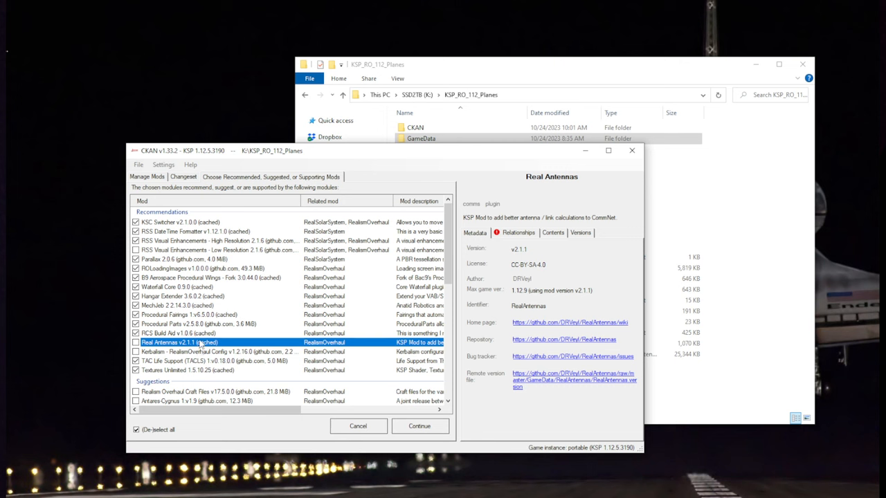
{"action": "scroll", "scroll_direction": "down", "scroll_amount": 3}
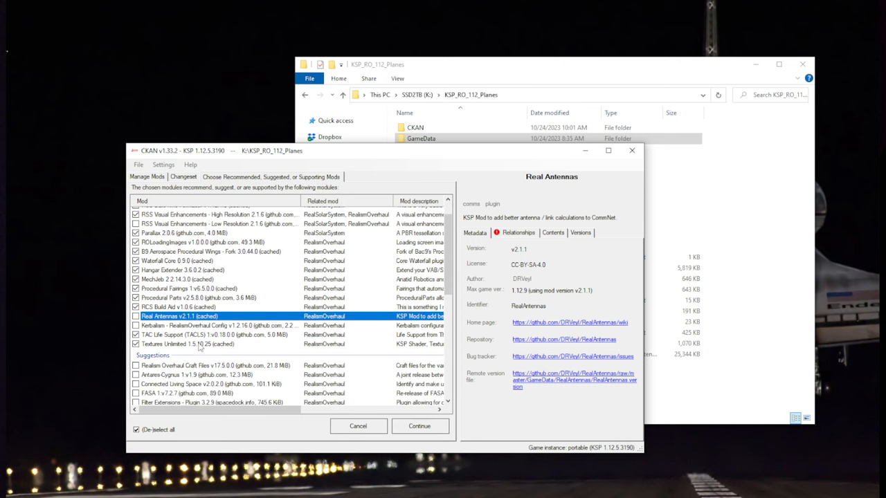
{"action": "scroll", "scroll_direction": "down", "scroll_amount": 3}
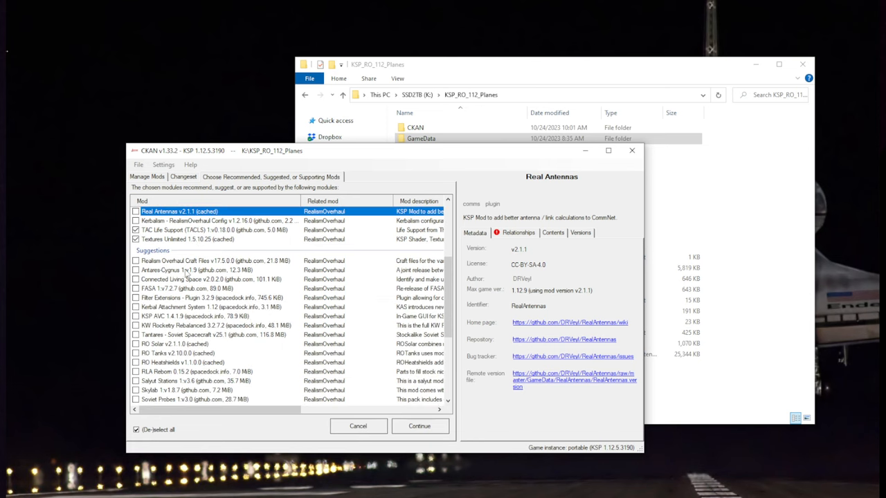
{"action": "scroll", "scroll_direction": "down", "scroll_amount": 3}
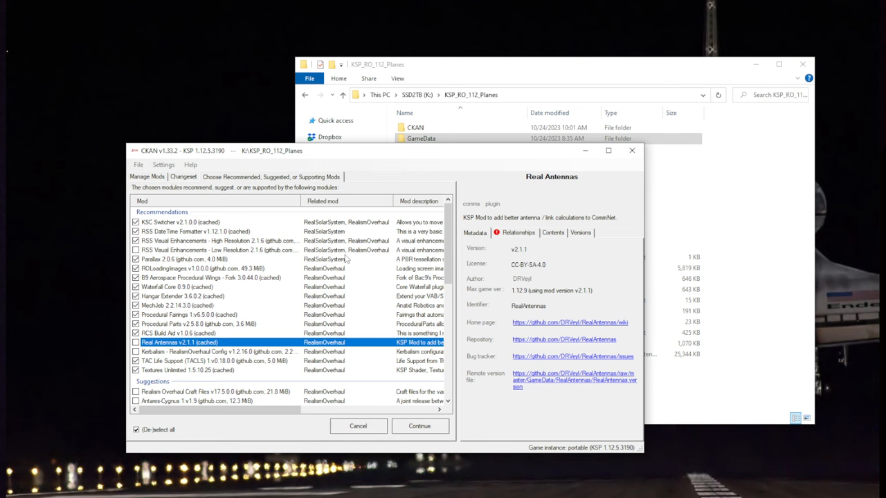
{"action": "mouse_move", "coordinate": [243, 319]}
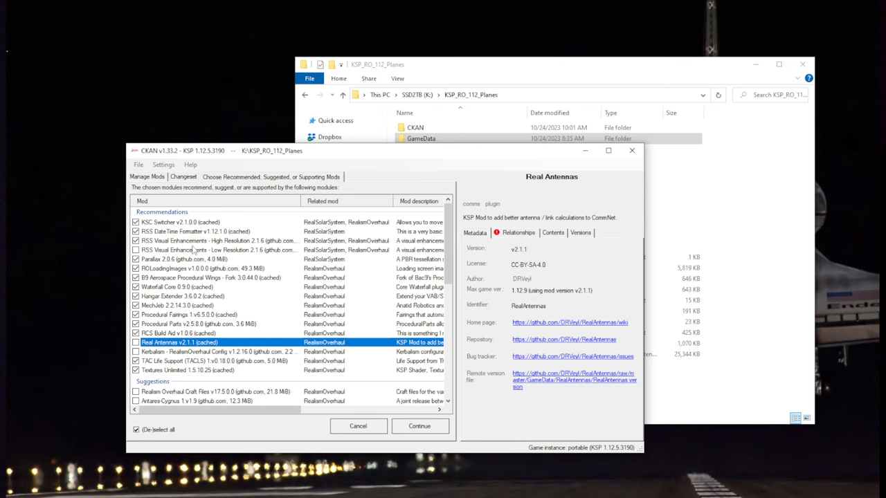
{"action": "mouse_move", "coordinate": [205, 250]}
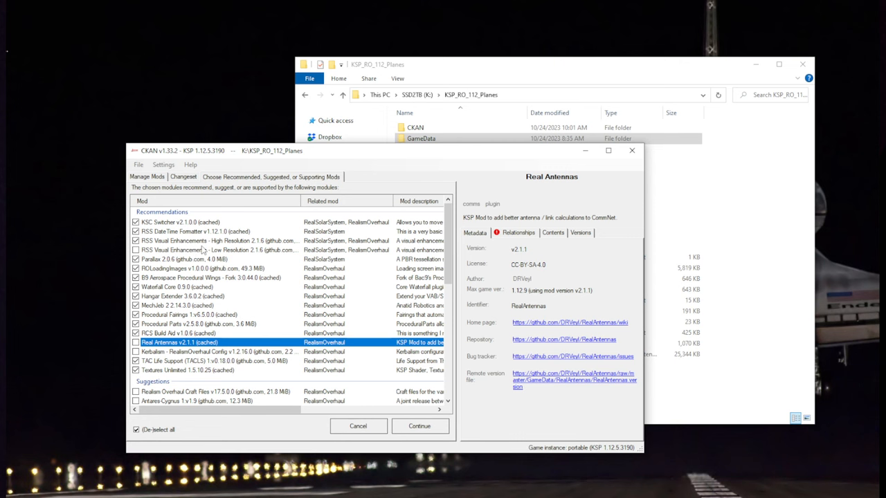
{"action": "left_click", "coordinate": [194, 259]}
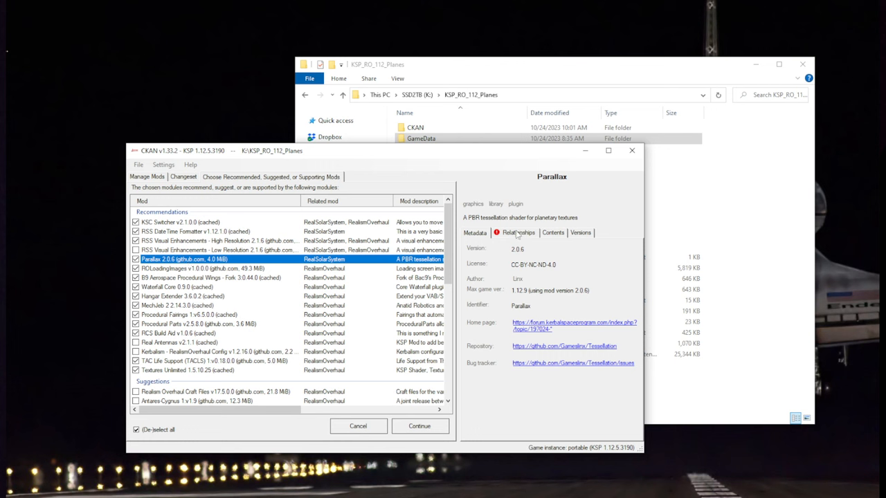
Step: Check Parallax's relationships, then accept the recommendations and continue
{"action": "left_click", "coordinate": [518, 233]}
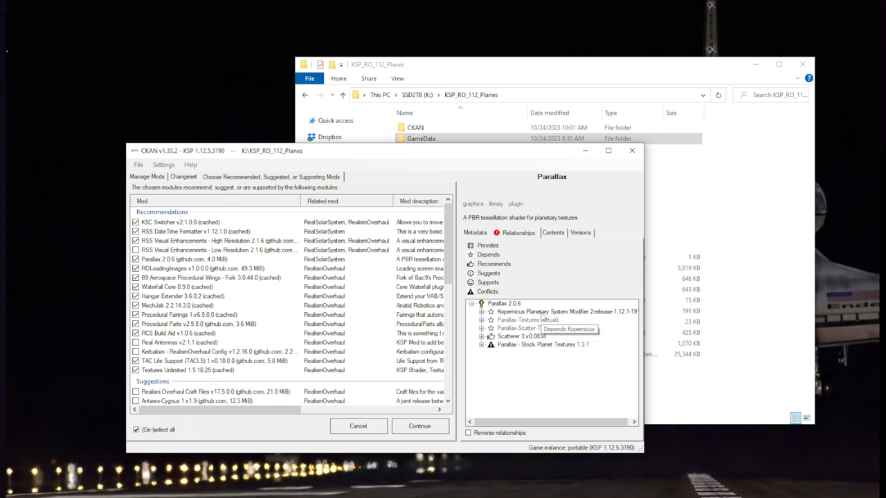
{"action": "mouse_move", "coordinate": [536, 311]}
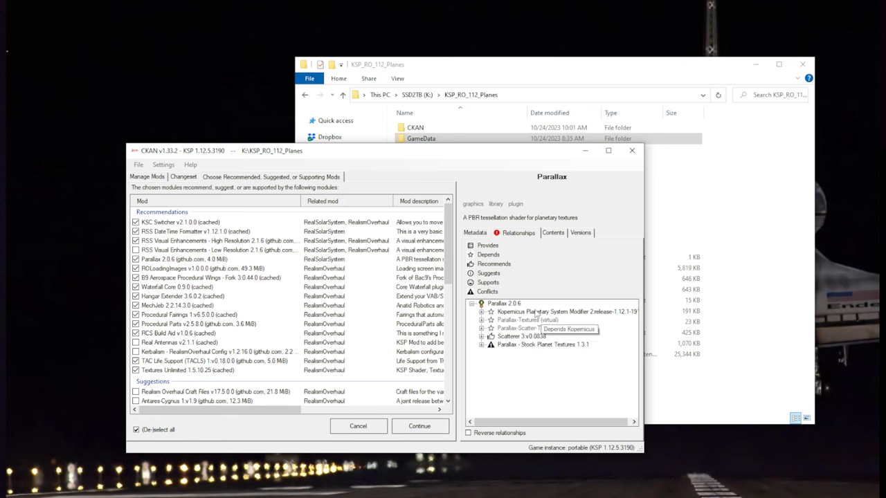
{"action": "mouse_move", "coordinate": [389, 298]}
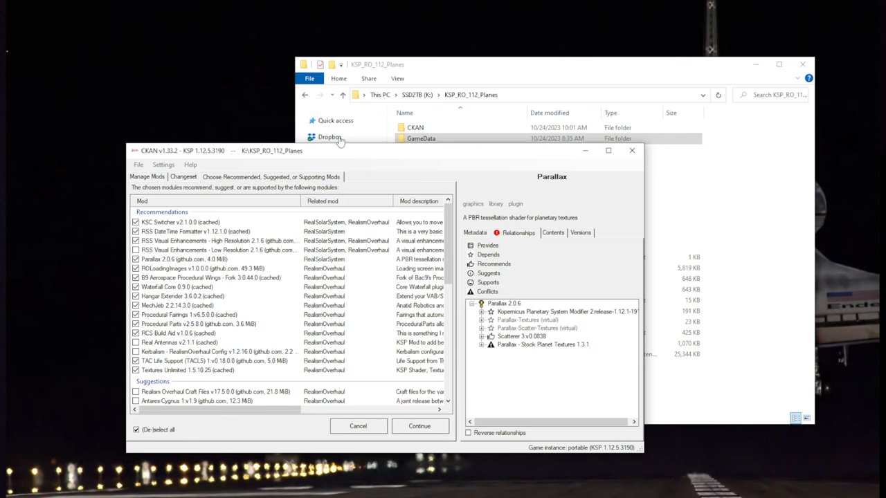
{"action": "left_click", "coordinate": [419, 426]}
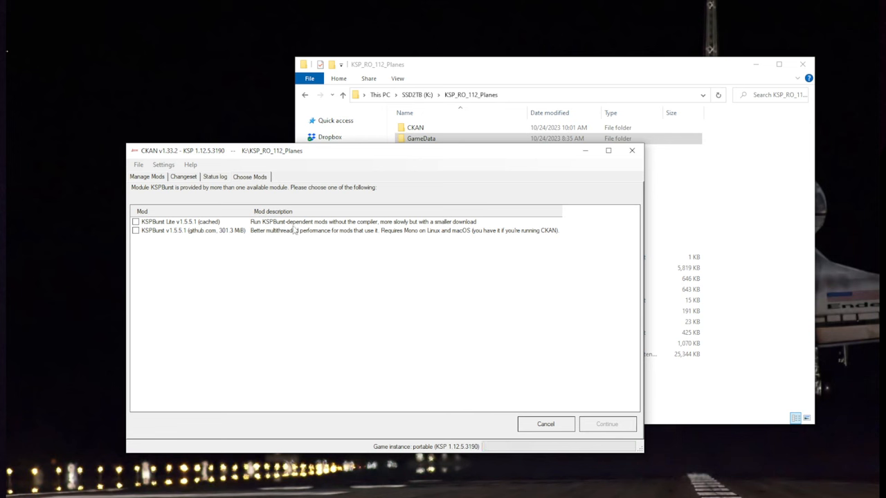
Step: Choose KSPBurst Lite v1.5.5.1 over the full KSPBurst and confirm
{"action": "left_click", "coordinate": [181, 221]}
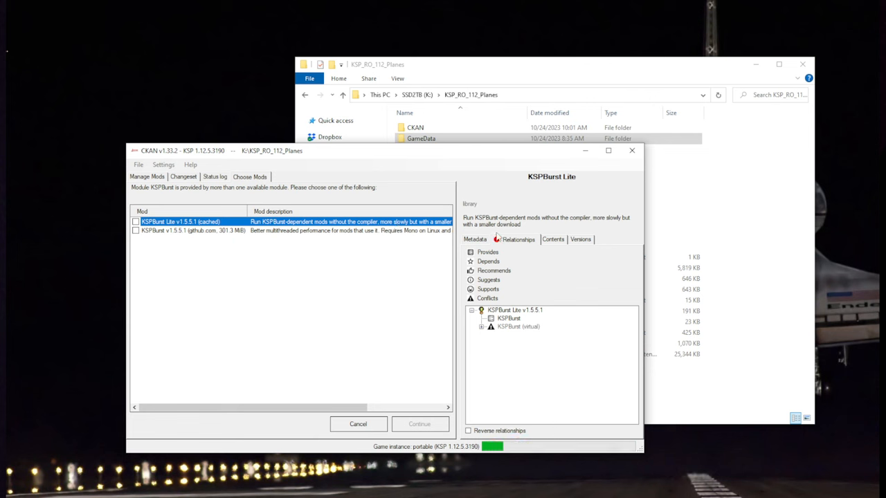
{"action": "left_click", "coordinate": [187, 230]}
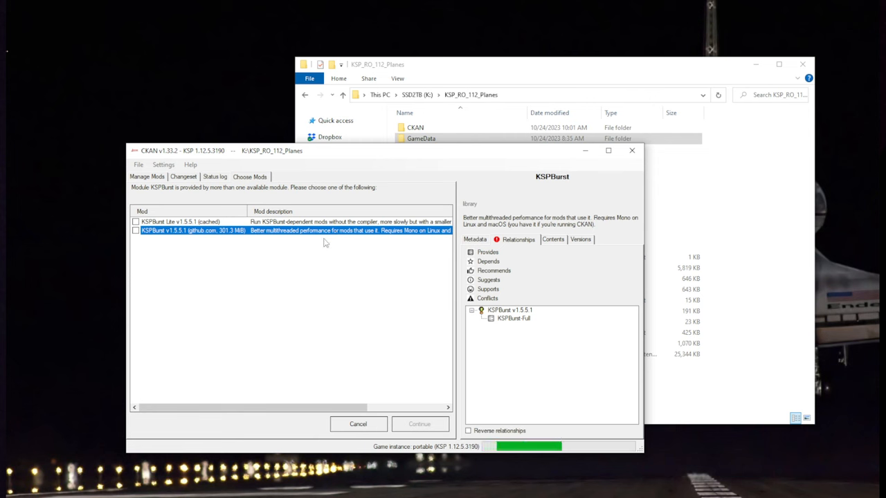
{"action": "left_click", "coordinate": [135, 221]}
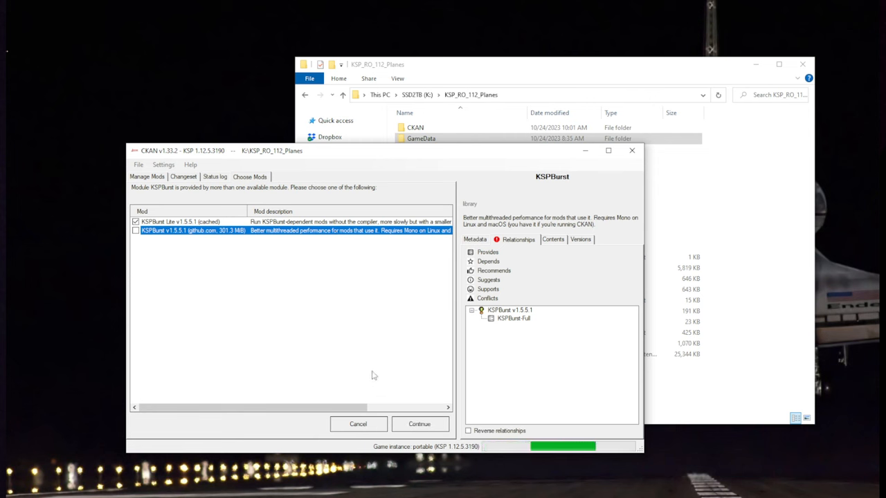
{"action": "left_click", "coordinate": [180, 221]}
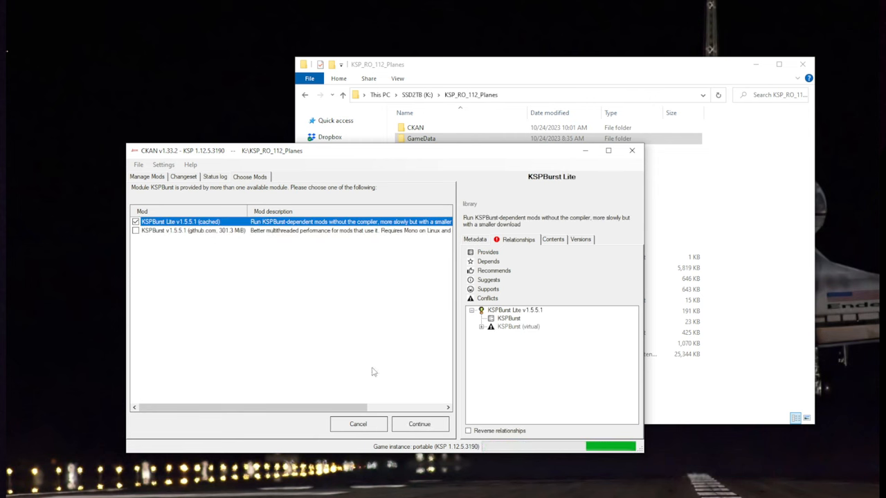
{"action": "left_click", "coordinate": [419, 425]}
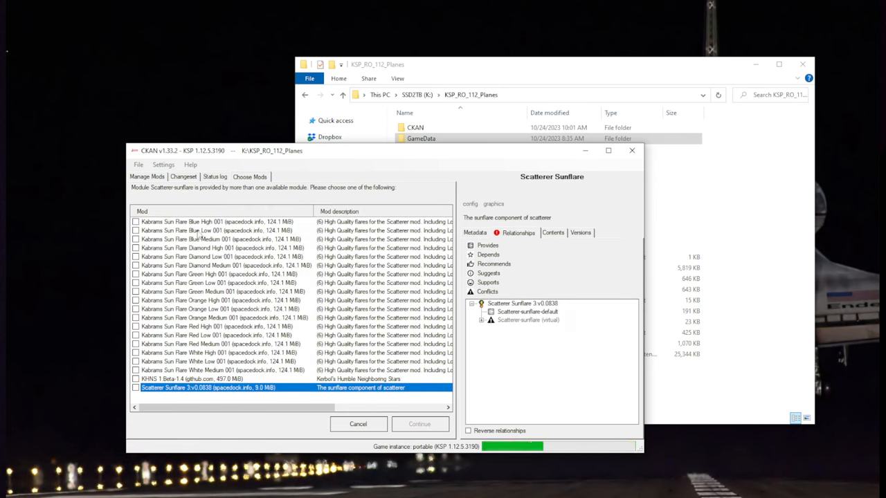
Step: Pick Scatterer Sunflare 3.v0.0838 as the sunflare provider and start the download
{"action": "left_click", "coordinate": [194, 378]}
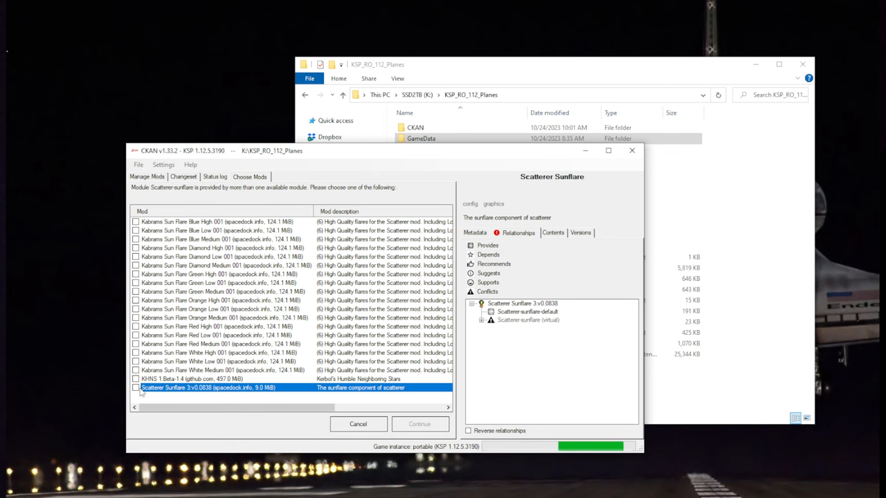
{"action": "left_click", "coordinate": [419, 424]}
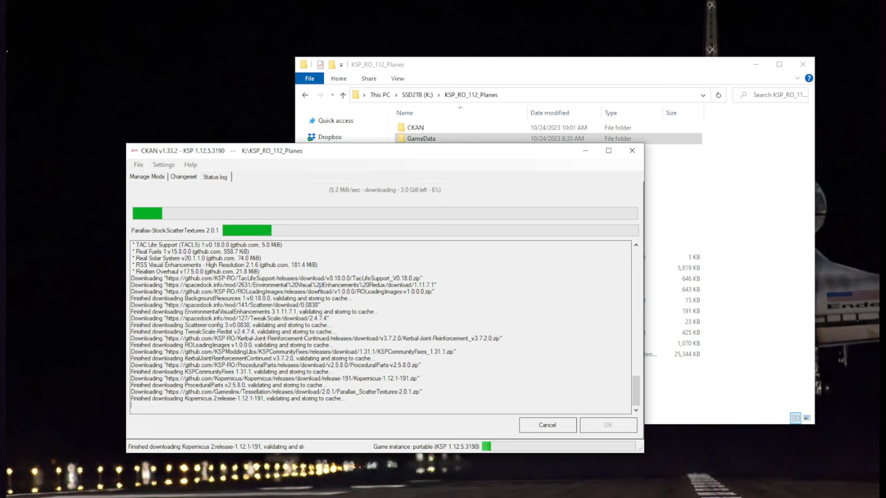
{"action": "mouse_move", "coordinate": [68, 349]}
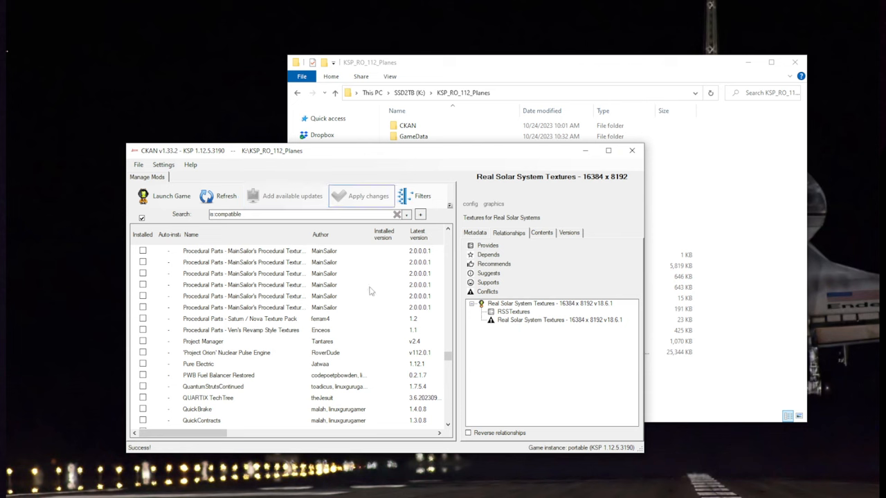
{"action": "mouse_move", "coordinate": [449, 355]}
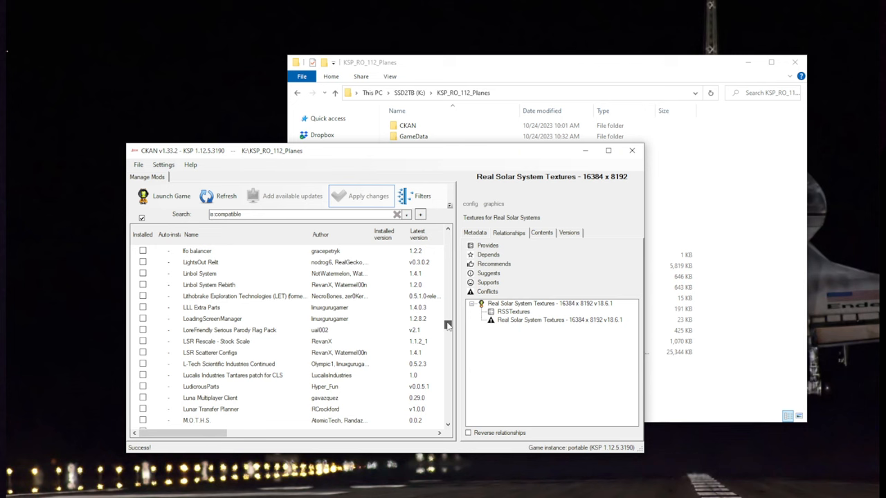
{"action": "scroll", "scroll_direction": "down", "scroll_amount": 3}
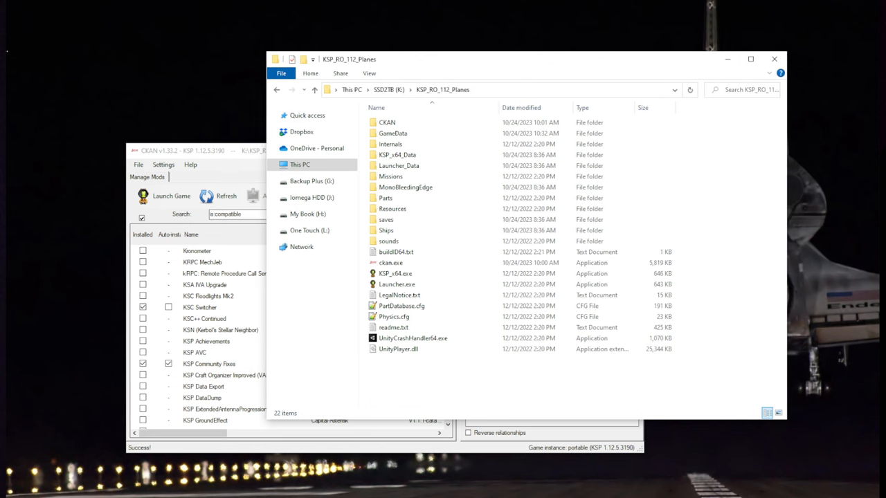
{"action": "mouse_move", "coordinate": [439, 133]}
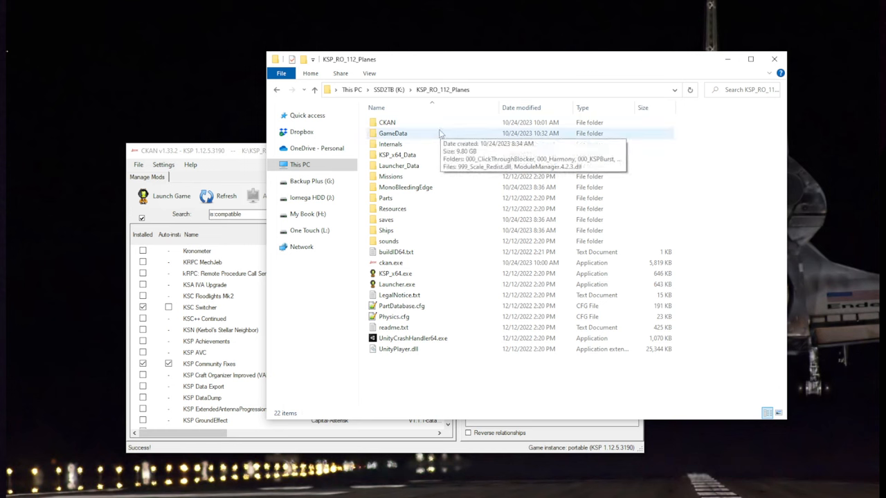
Step: Open GameData and check the Parallax, ProceduralFairings and RealismOverhaul folders
{"action": "double_click", "coordinate": [391, 133]}
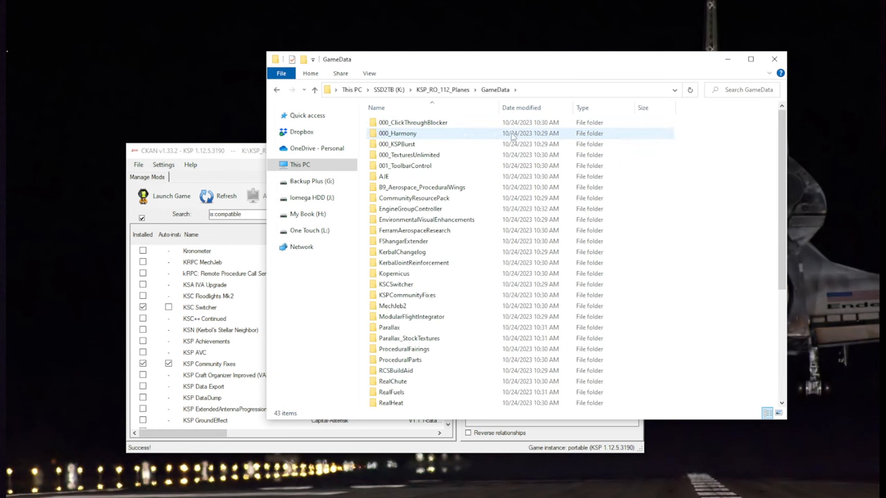
{"action": "mouse_move", "coordinate": [427, 135]}
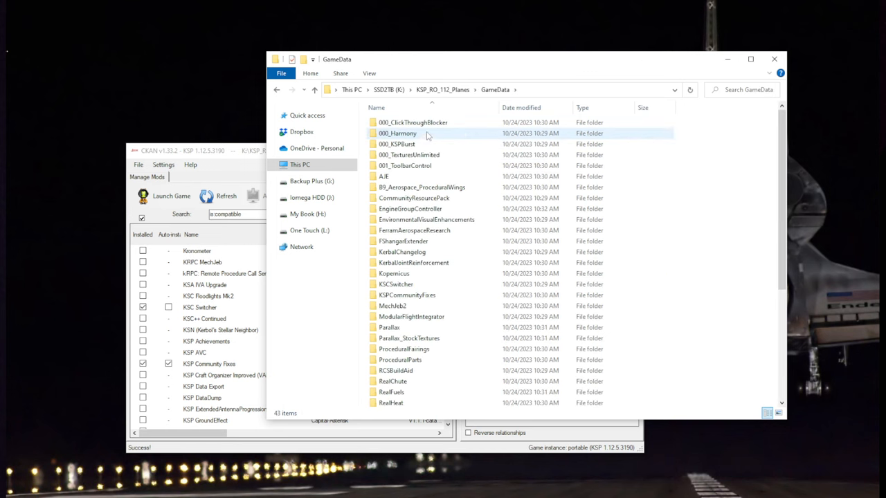
{"action": "mouse_move", "coordinate": [413, 122]}
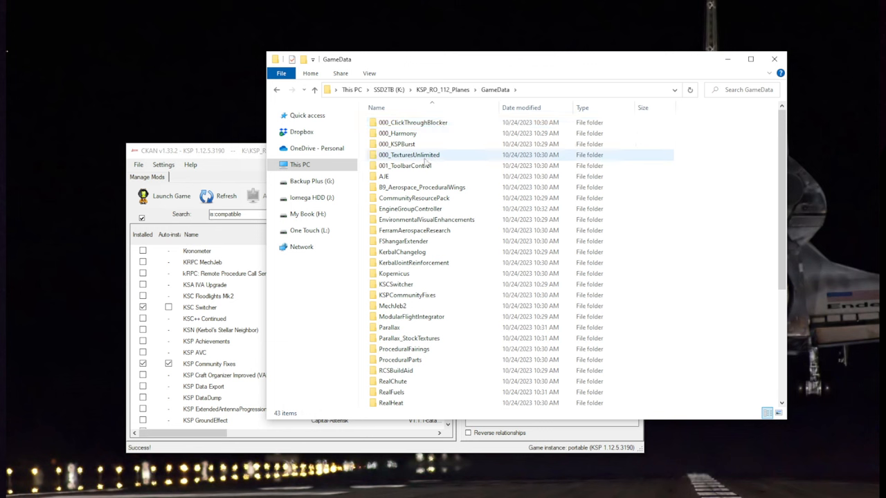
{"action": "mouse_move", "coordinate": [415, 154]}
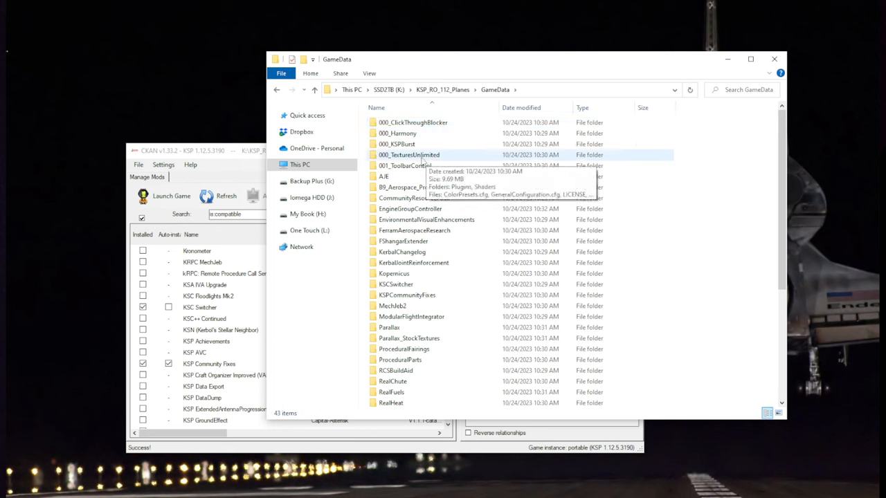
{"action": "mouse_move", "coordinate": [394, 176]}
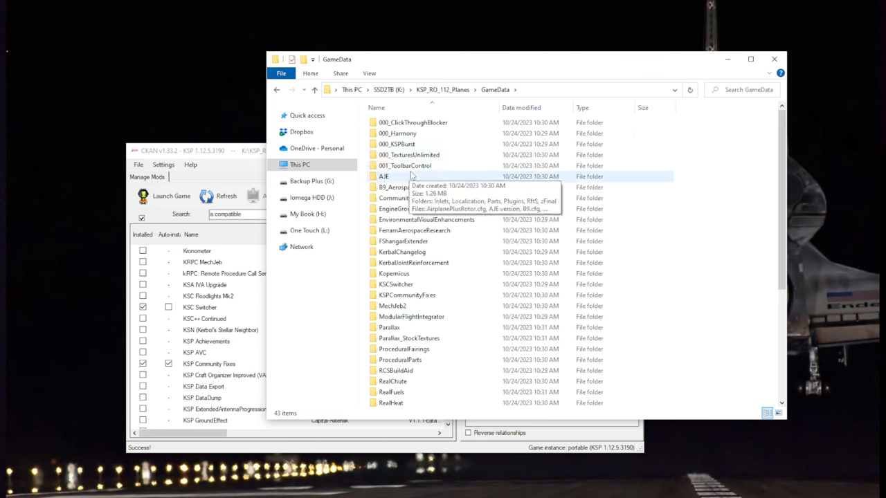
{"action": "mouse_move", "coordinate": [412, 165]}
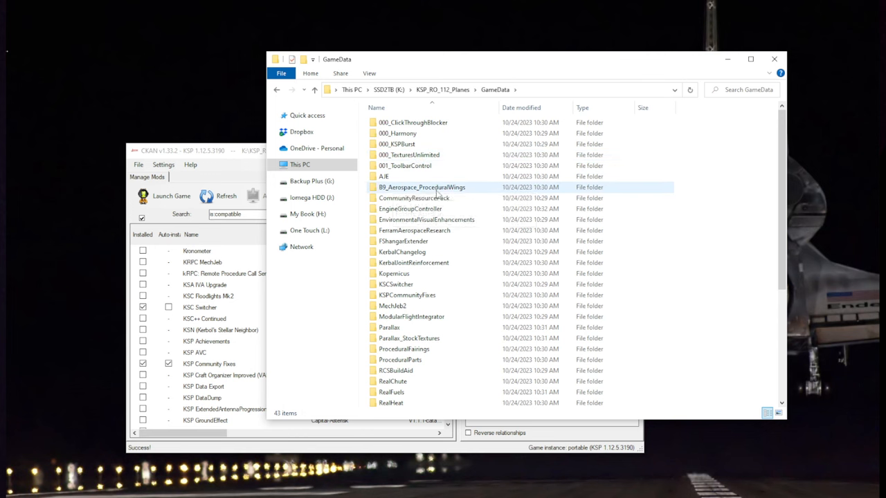
{"action": "left_click", "coordinate": [409, 208]}
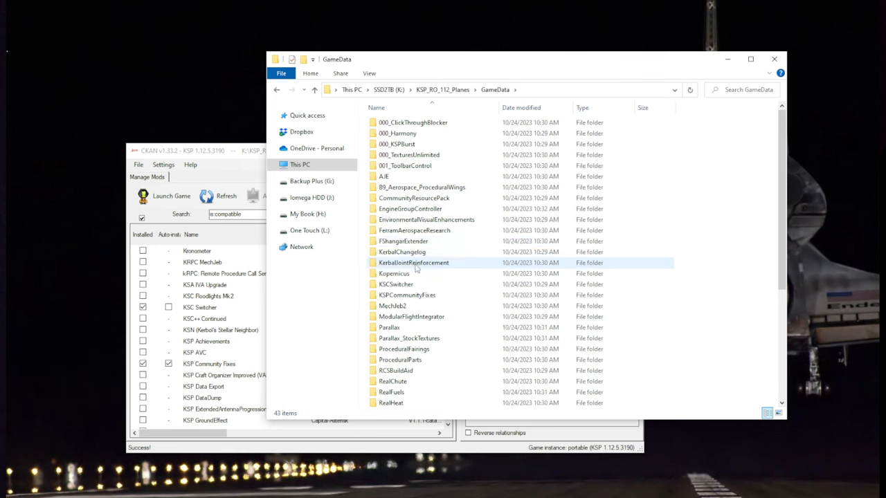
{"action": "mouse_move", "coordinate": [419, 266]}
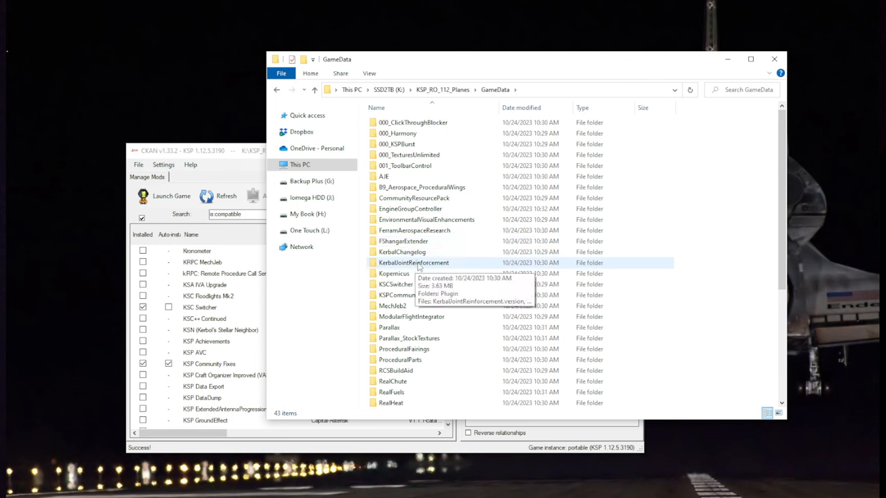
{"action": "mouse_move", "coordinate": [395, 275]}
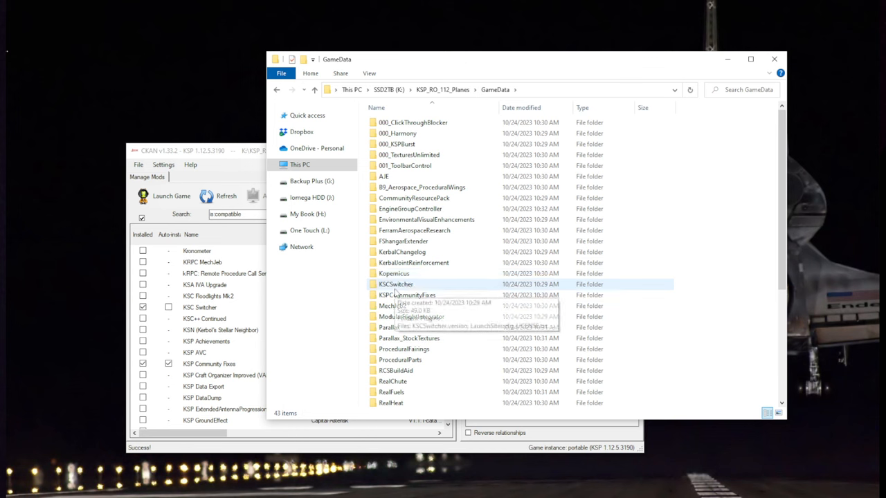
{"action": "mouse_move", "coordinate": [434, 298]}
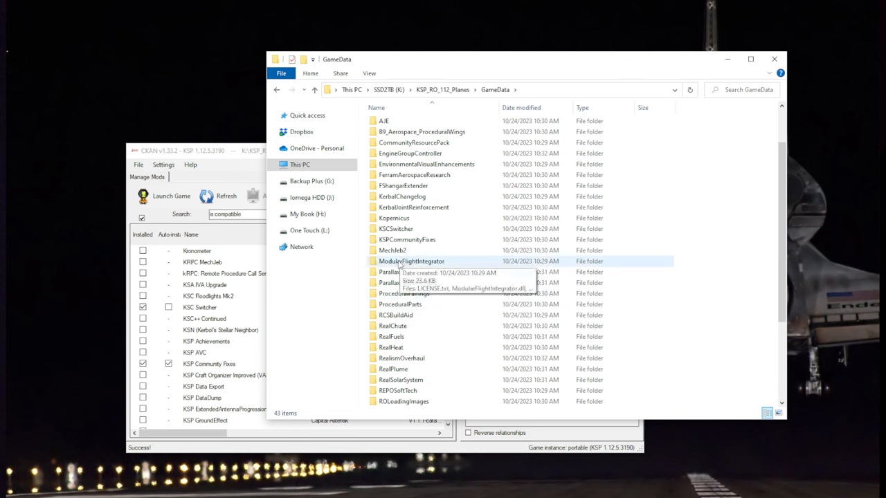
{"action": "scroll", "scroll_direction": "down", "scroll_amount": 3}
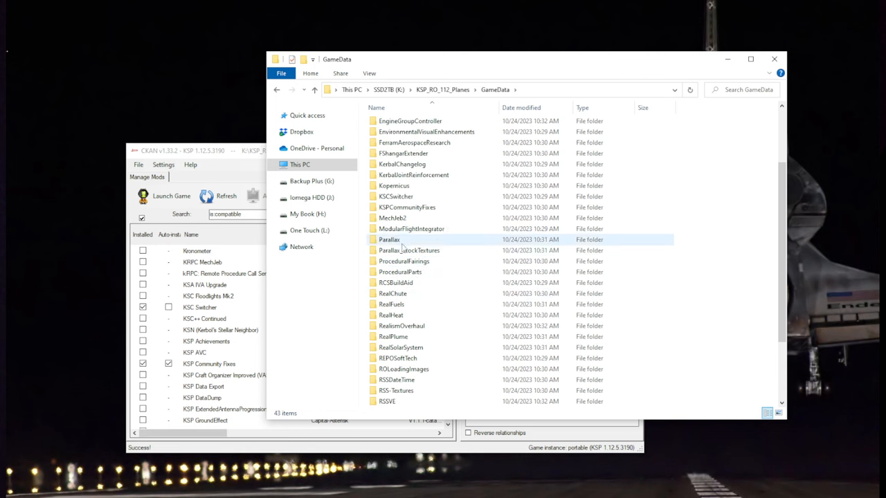
{"action": "left_click", "coordinate": [409, 249]}
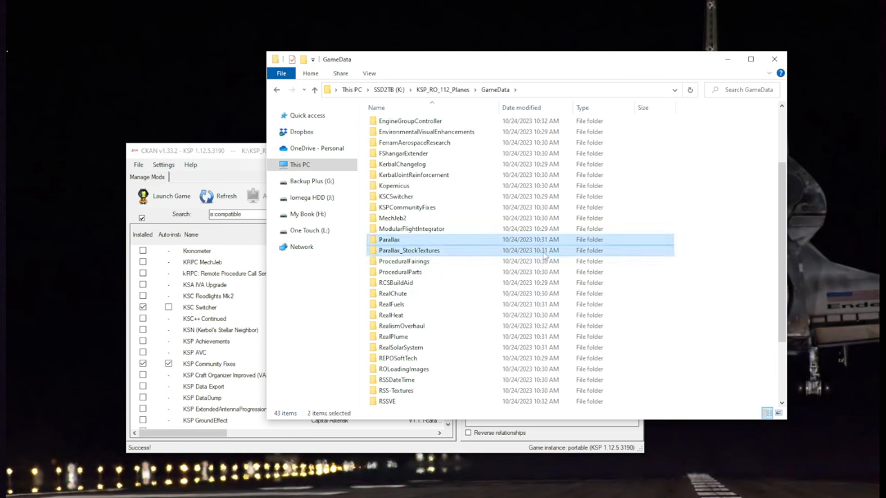
{"action": "mouse_move", "coordinate": [422, 251]}
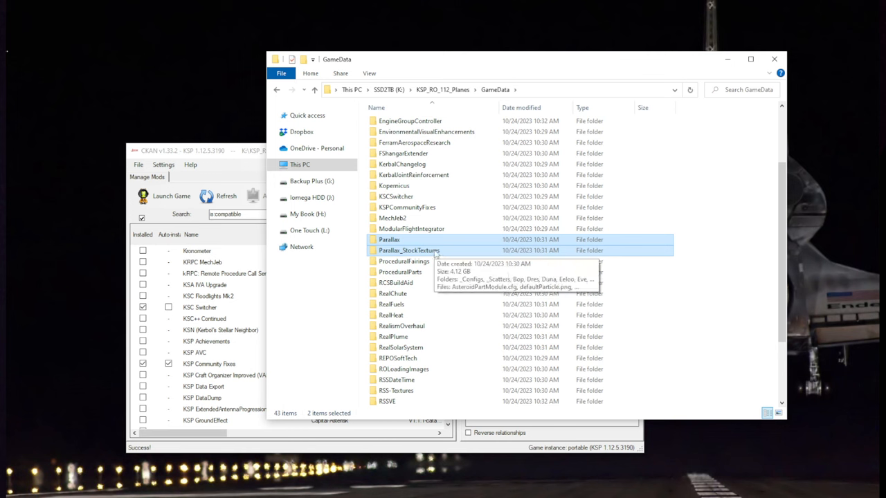
{"action": "mouse_move", "coordinate": [429, 255]}
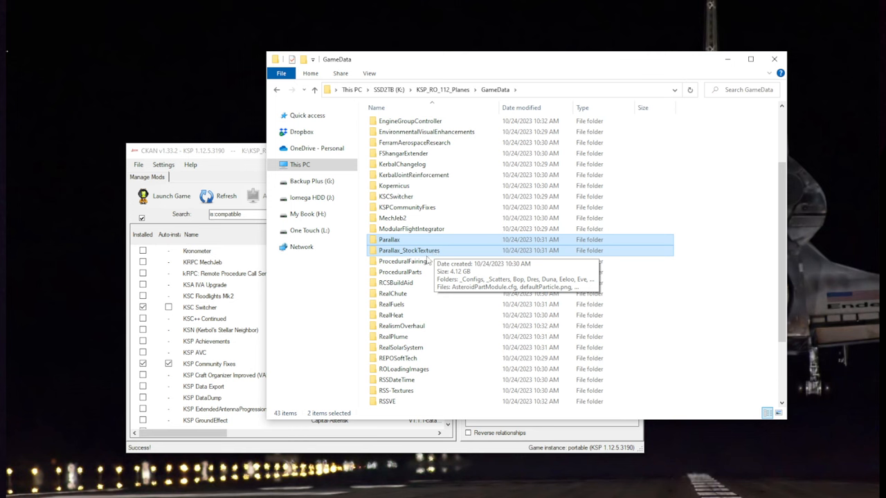
{"action": "left_click", "coordinate": [404, 261]}
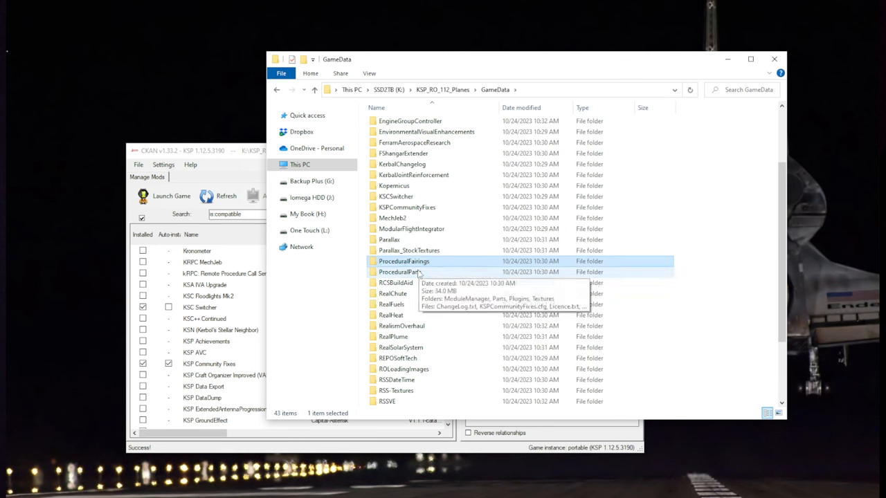
{"action": "scroll", "scroll_direction": "down", "scroll_amount": 3}
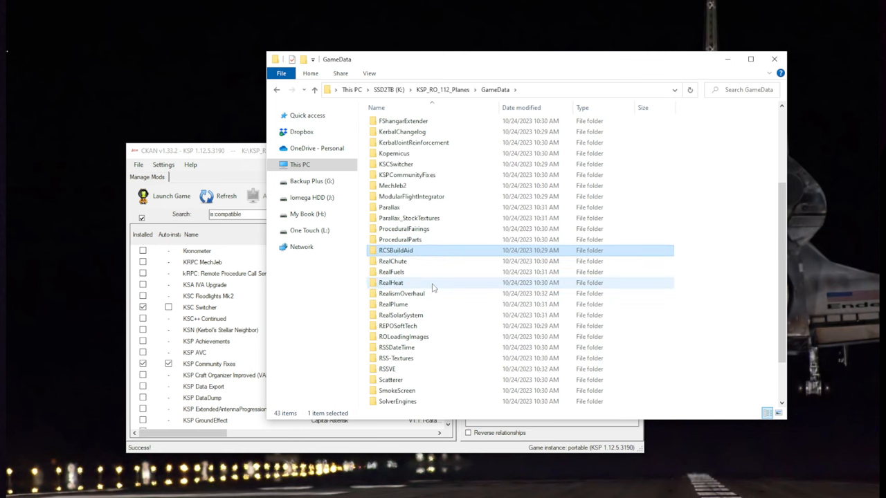
{"action": "left_click", "coordinate": [392, 272]}
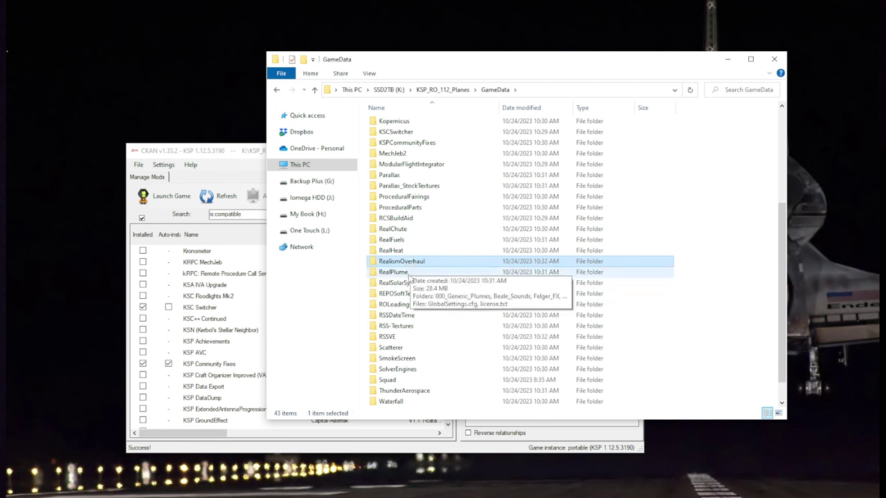
Step: Check the REPOSoftTech, ROLoadingImages, RSS-Textures, RSSVE, Scatterer, Squad and Waterfall folders, then go up to KSP_RO_112_Planes
{"action": "left_click", "coordinate": [400, 272]}
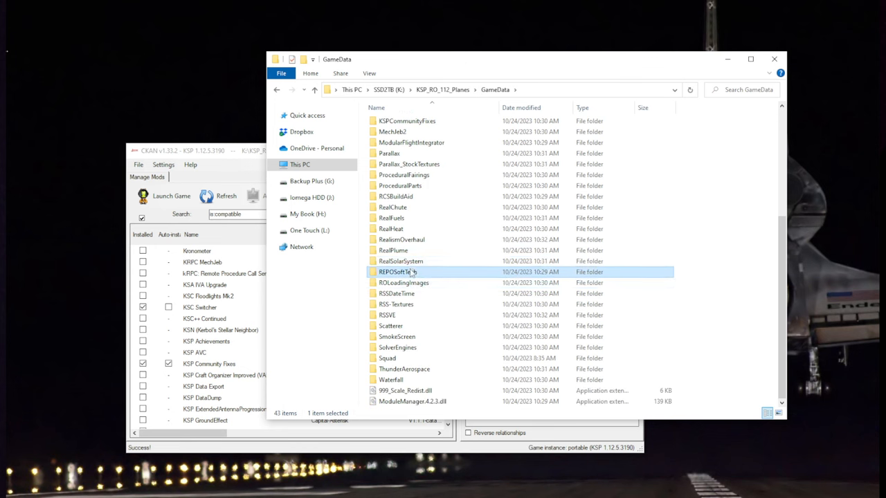
{"action": "left_click", "coordinate": [403, 282]}
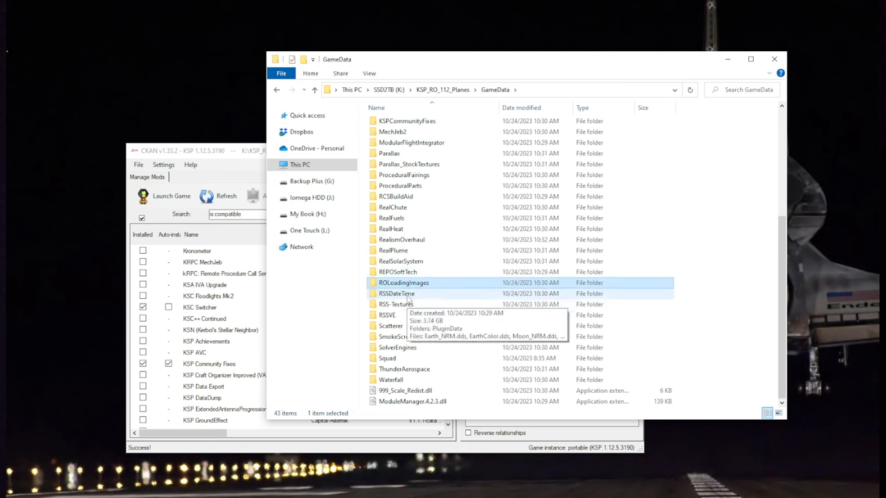
{"action": "left_click", "coordinate": [397, 304]}
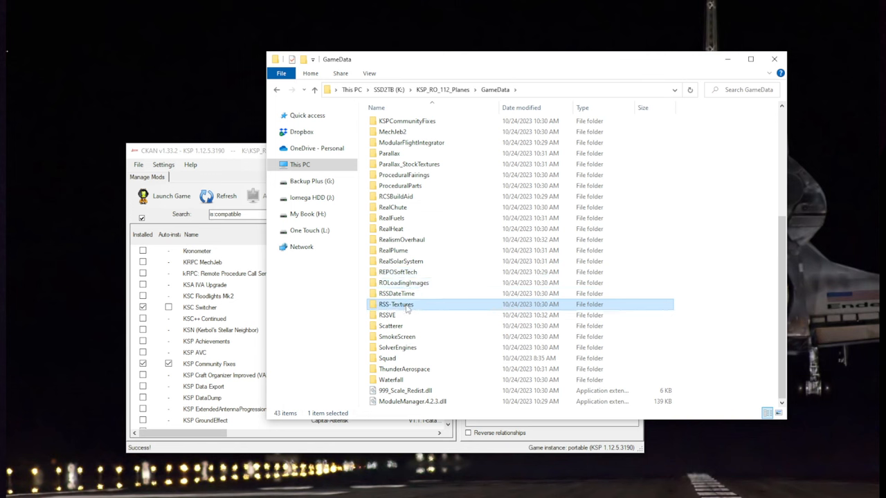
{"action": "mouse_move", "coordinate": [407, 310]}
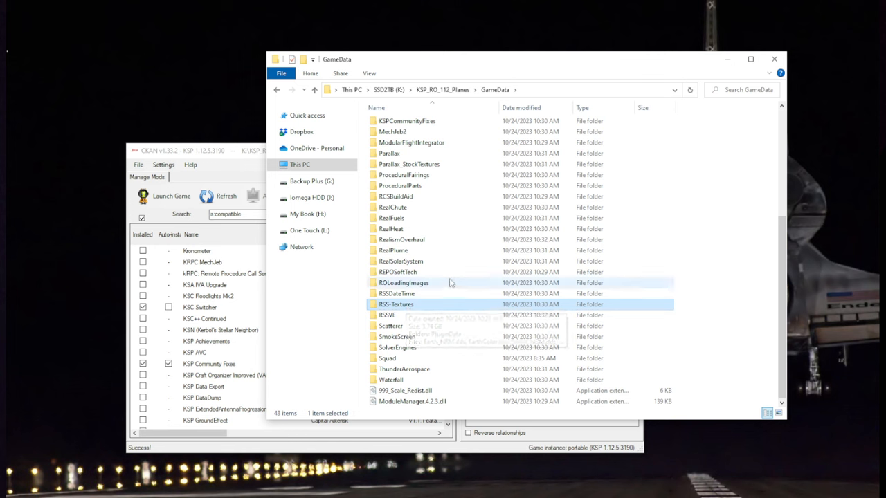
{"action": "mouse_move", "coordinate": [440, 186]}
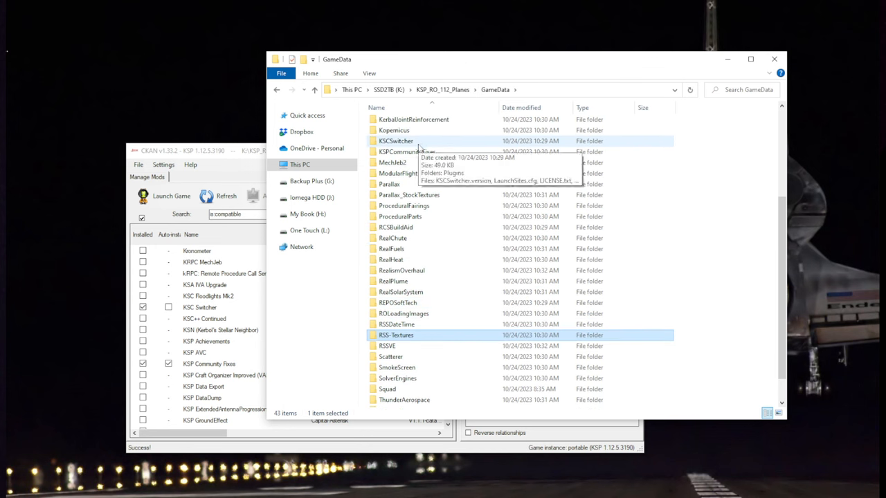
{"action": "mouse_move", "coordinate": [396, 337]}
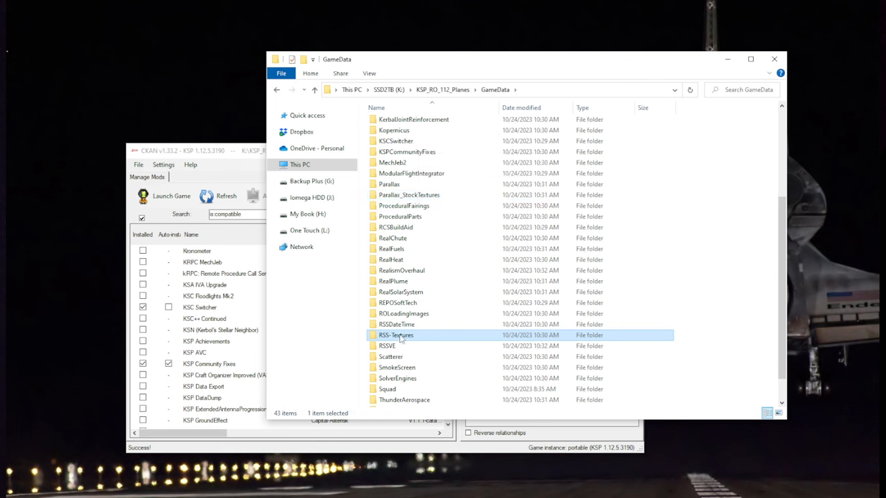
{"action": "left_click", "coordinate": [388, 346]}
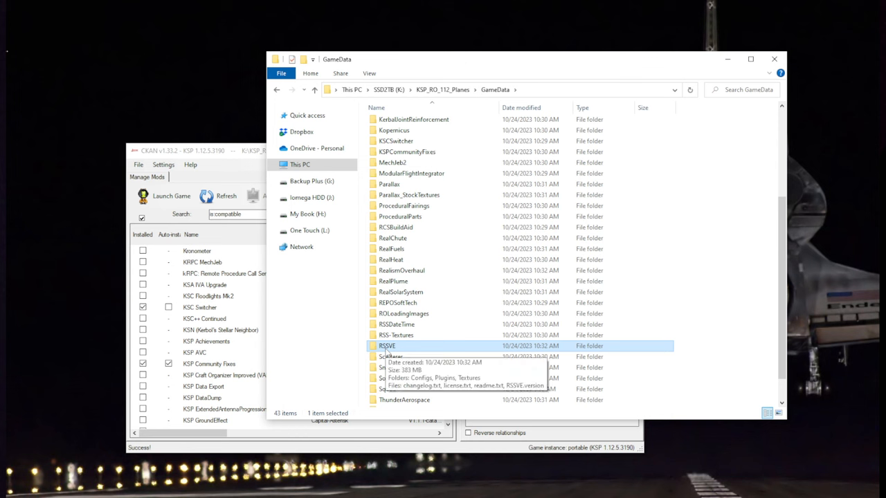
{"action": "scroll", "scroll_direction": "down", "scroll_amount": 3}
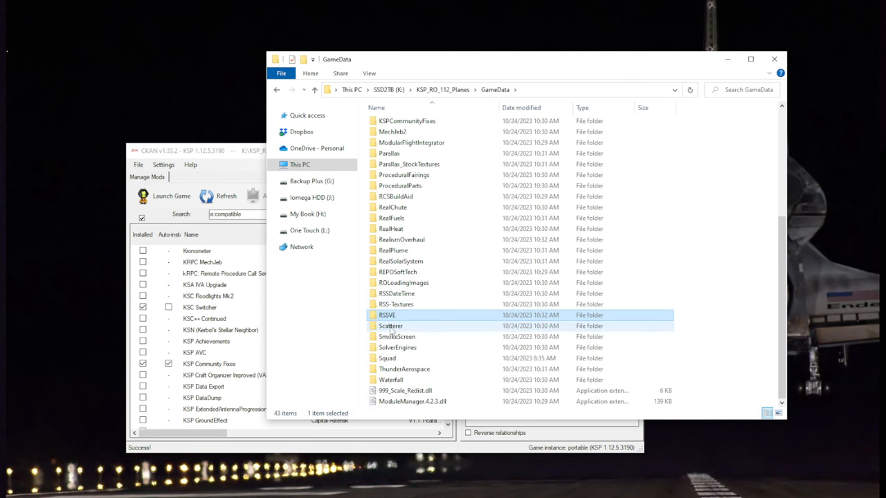
{"action": "left_click", "coordinate": [390, 326]}
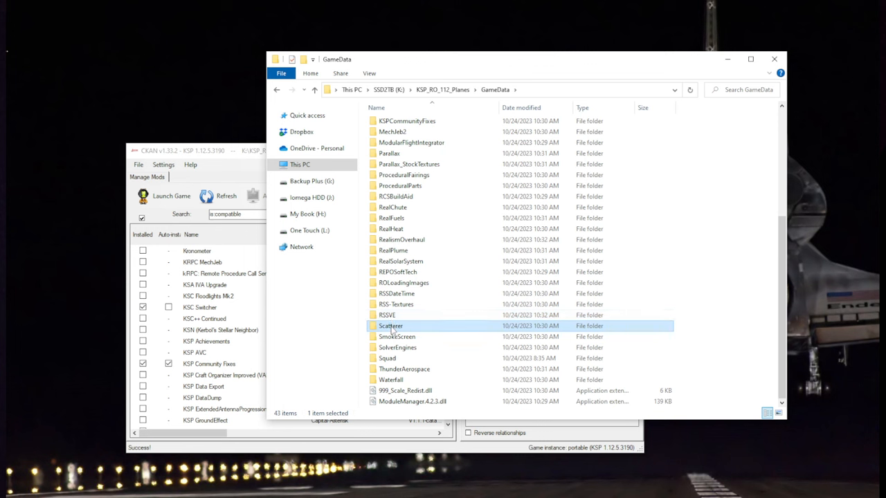
{"action": "mouse_move", "coordinate": [397, 336]}
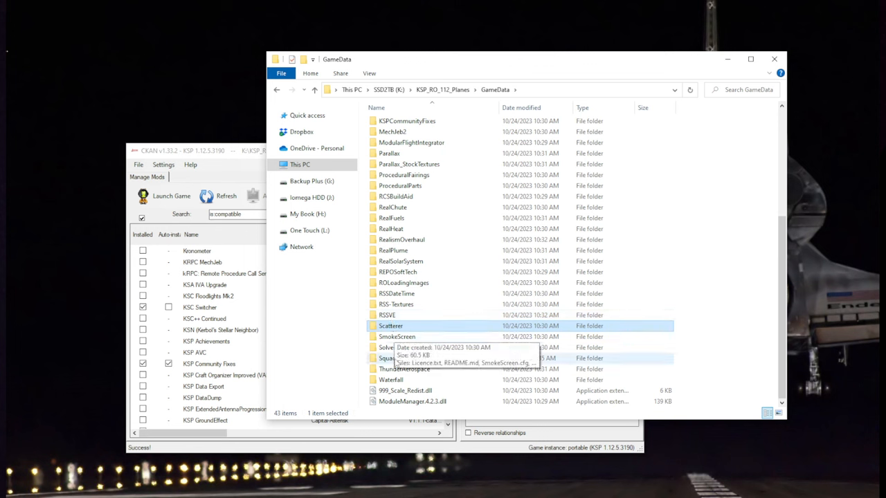
{"action": "left_click", "coordinate": [387, 358]}
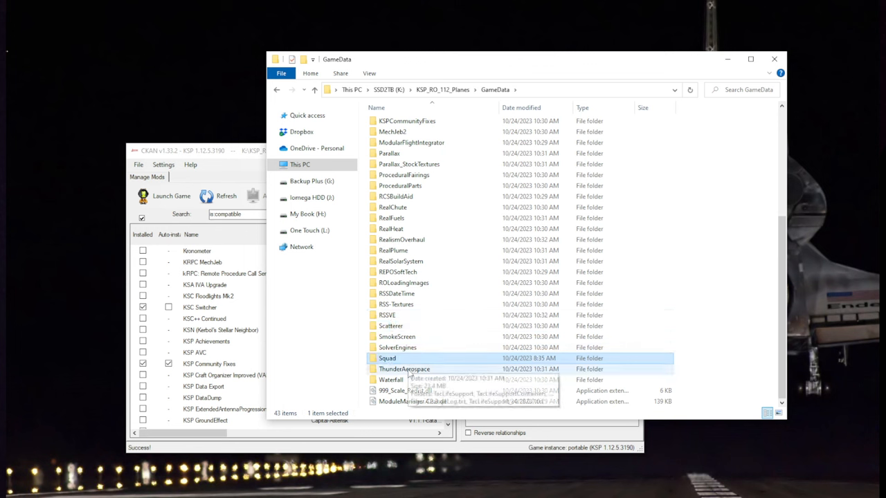
{"action": "mouse_move", "coordinate": [373, 411]}
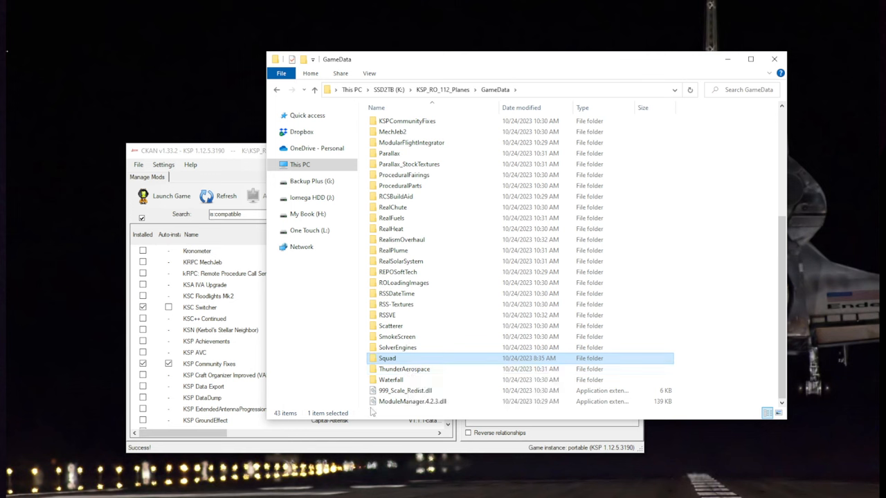
{"action": "left_click", "coordinate": [391, 380]}
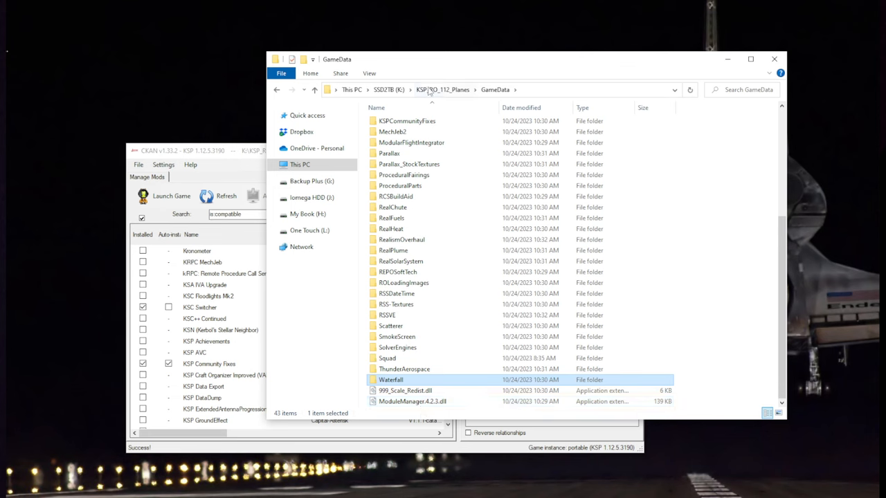
{"action": "left_click", "coordinate": [445, 90]}
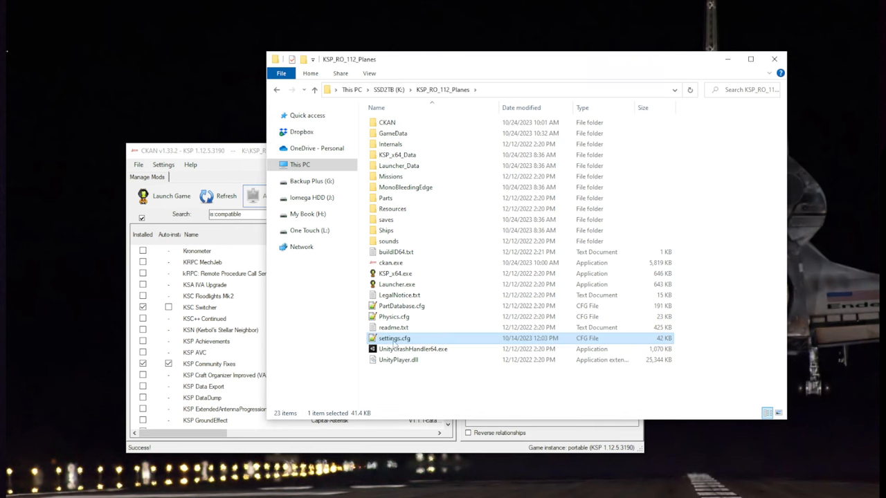
{"action": "mouse_move", "coordinate": [393, 339]}
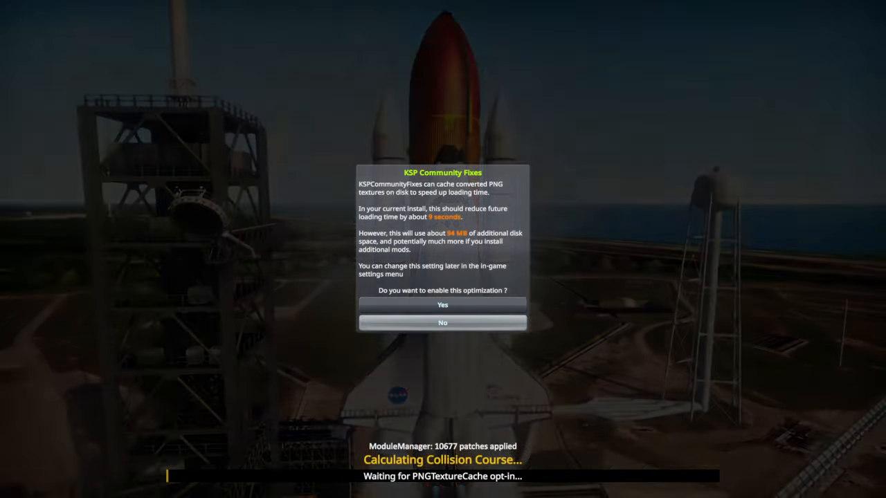
Step: Answer the KSP Community Fixes PNG texture cache prompt and let the game finish loading
{"action": "left_click", "coordinate": [442, 306]}
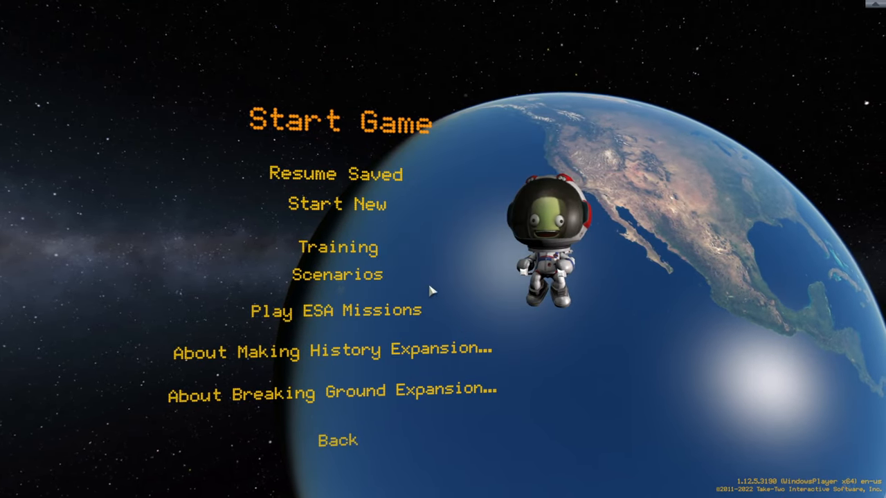
Step: Start a new Career game and dismiss the Toolbar Controller and Space Center intro messages
{"action": "left_click", "coordinate": [318, 204]}
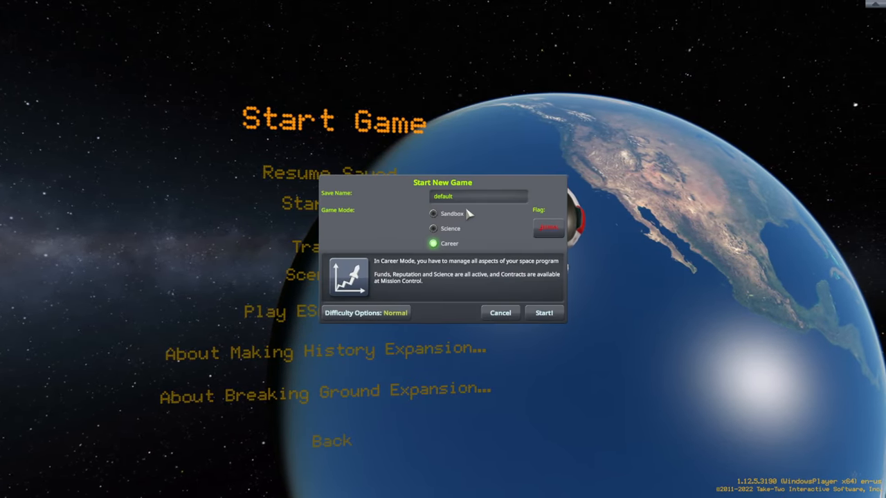
{"action": "left_click", "coordinate": [547, 227]}
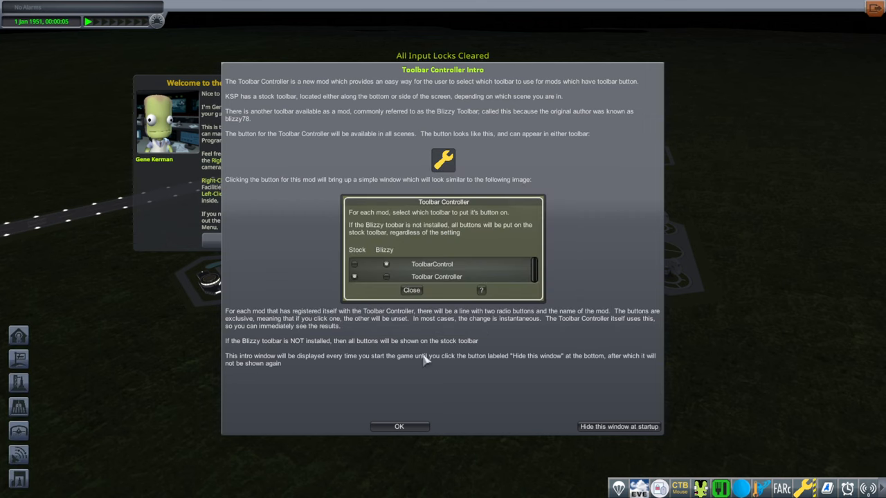
{"action": "left_click", "coordinate": [400, 426]}
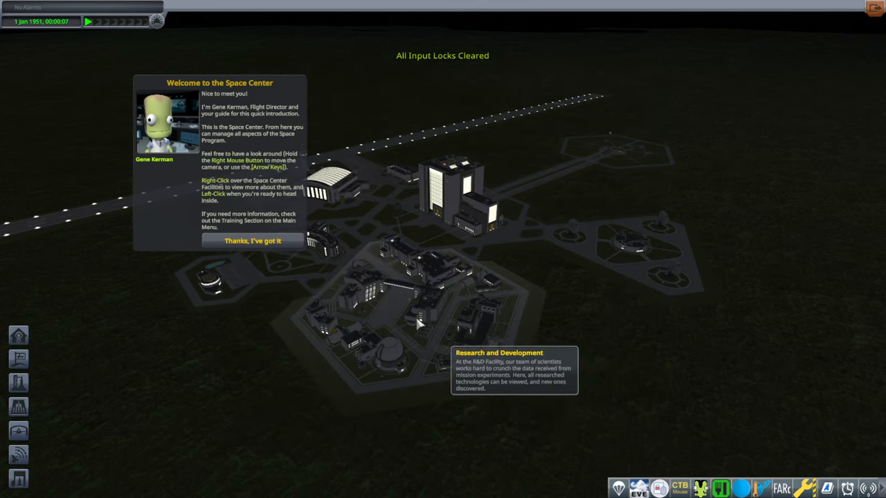
{"action": "left_click", "coordinate": [254, 242]}
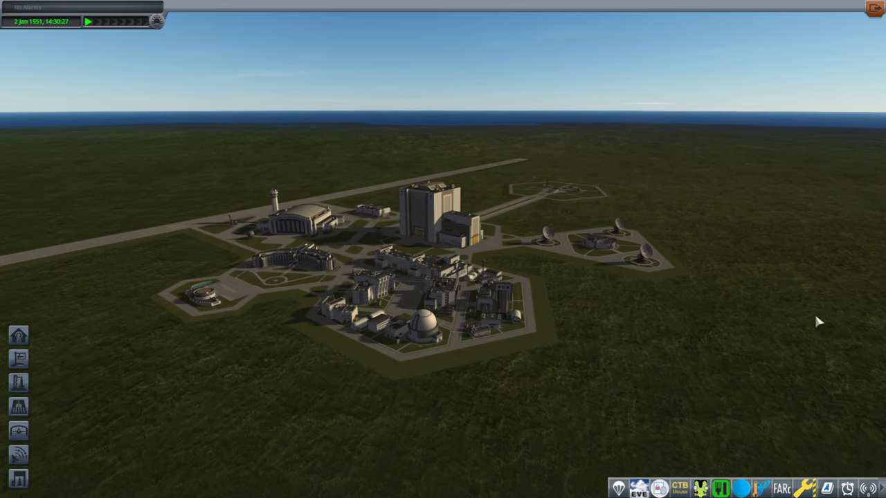
{"action": "mouse_move", "coordinate": [811, 329]}
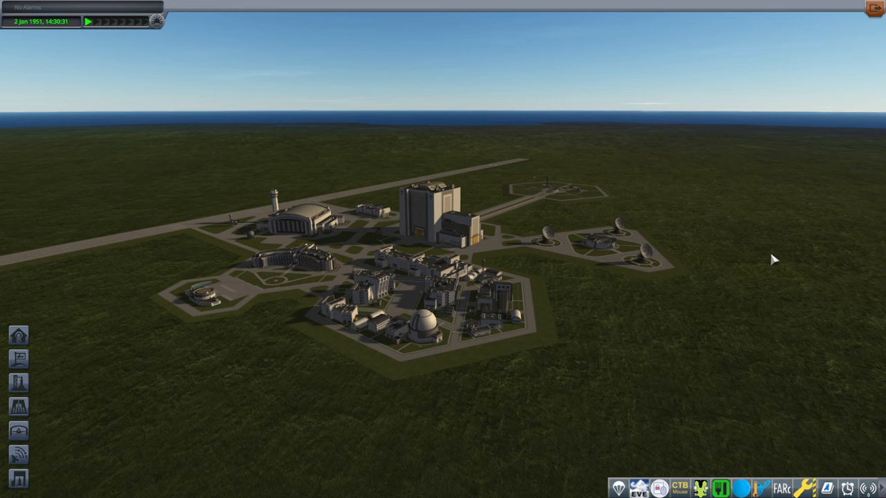
{"action": "mouse_move", "coordinate": [576, 245]}
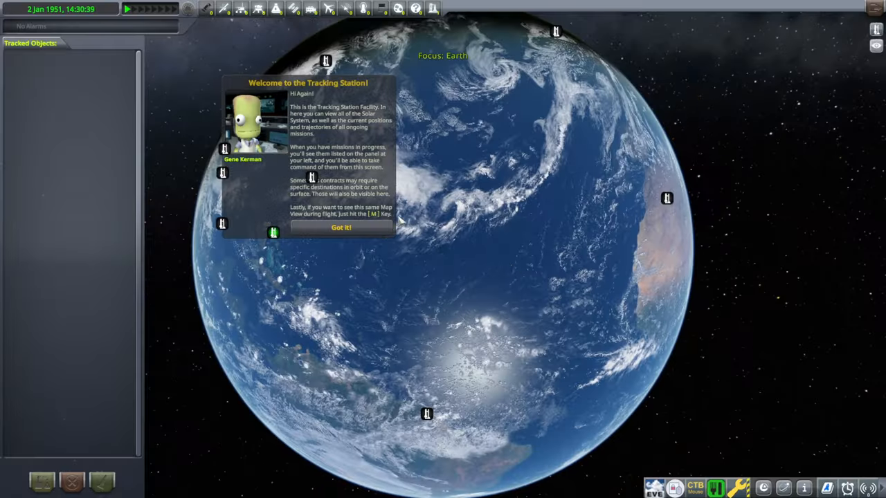
Step: Dismiss the Tracking Station welcome note and leave the facility
{"action": "left_click", "coordinate": [343, 228]}
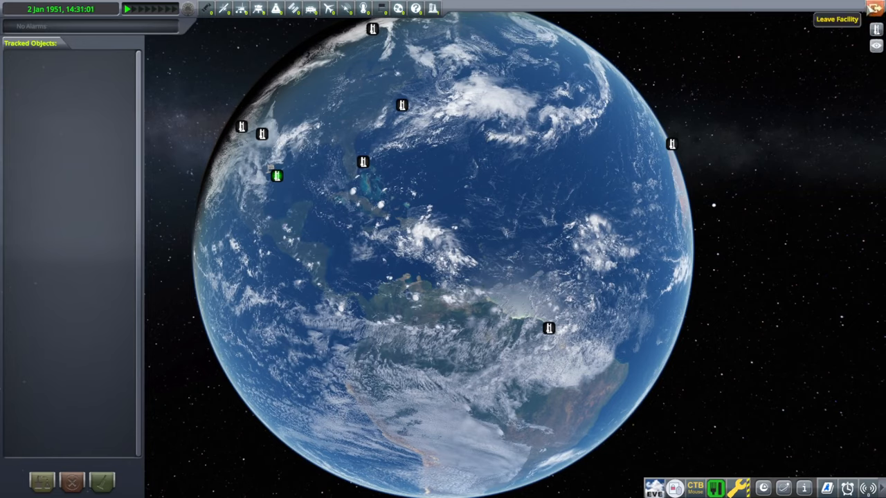
{"action": "left_click", "coordinate": [836, 18]}
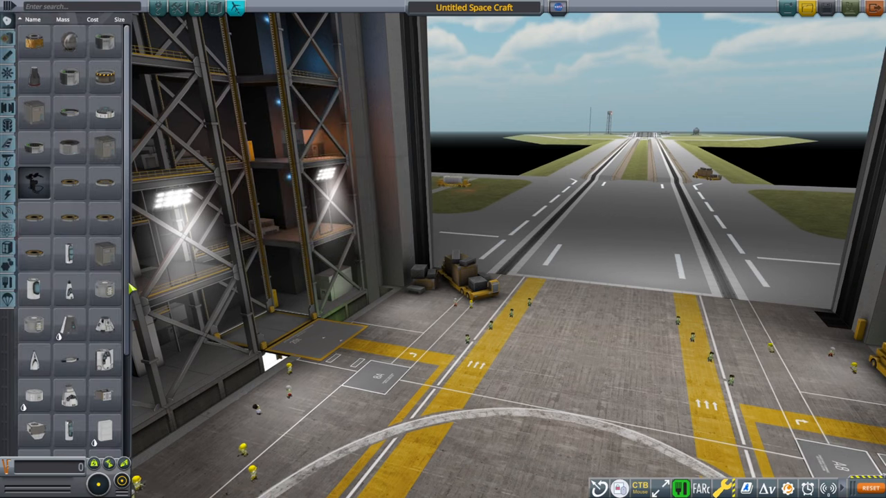
{"action": "scroll", "scroll_direction": "down", "scroll_amount": 3}
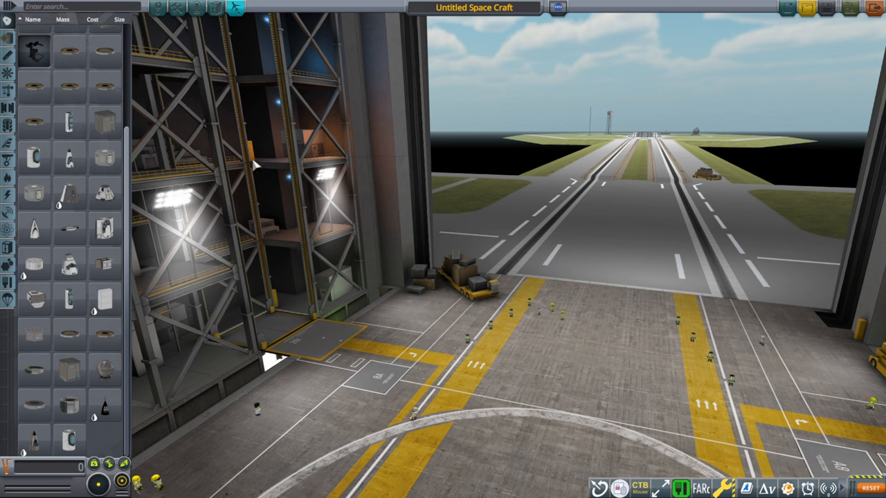
{"action": "scroll", "scroll_direction": "down", "scroll_amount": 3}
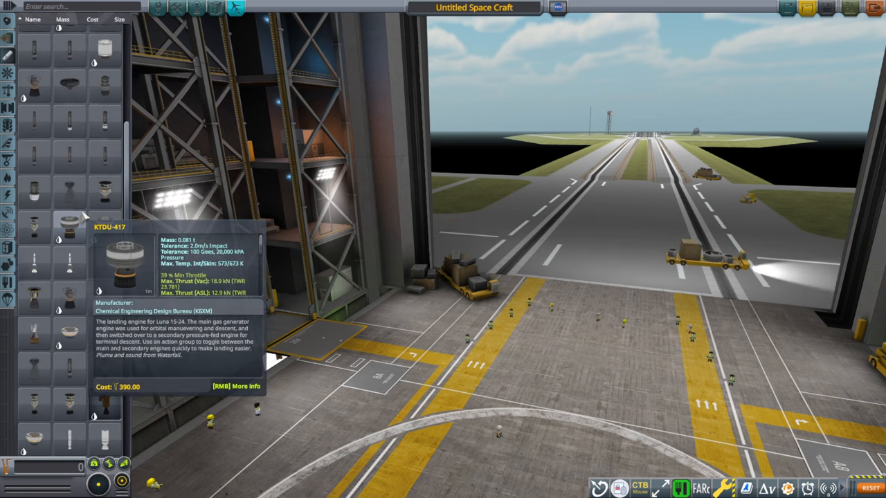
{"action": "mouse_move", "coordinate": [101, 223]}
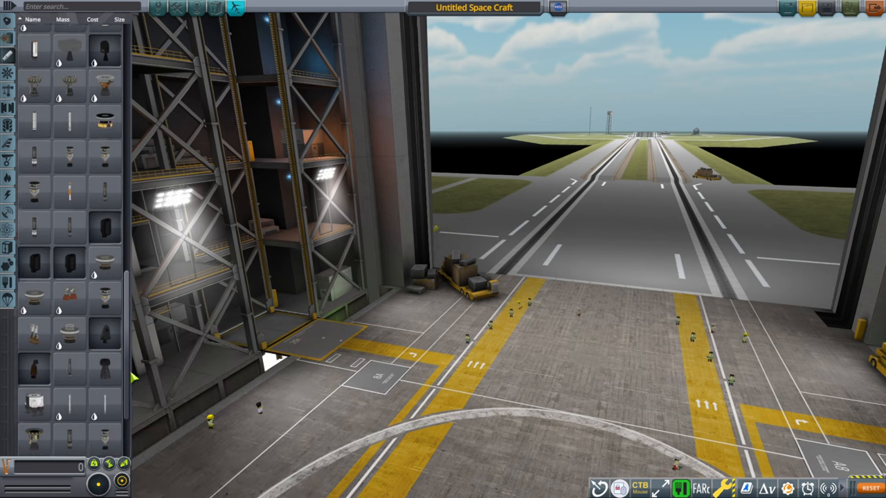
{"action": "scroll", "scroll_direction": "down", "scroll_amount": 3}
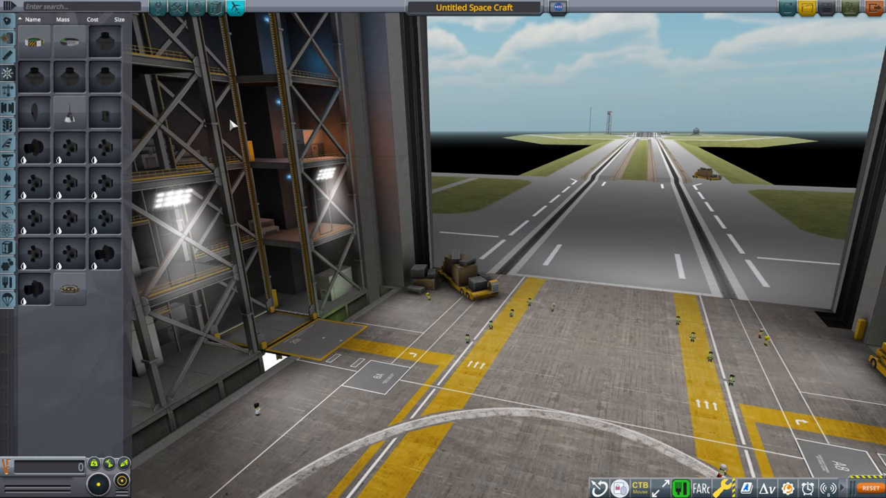
{"action": "mouse_move", "coordinate": [588, 187]}
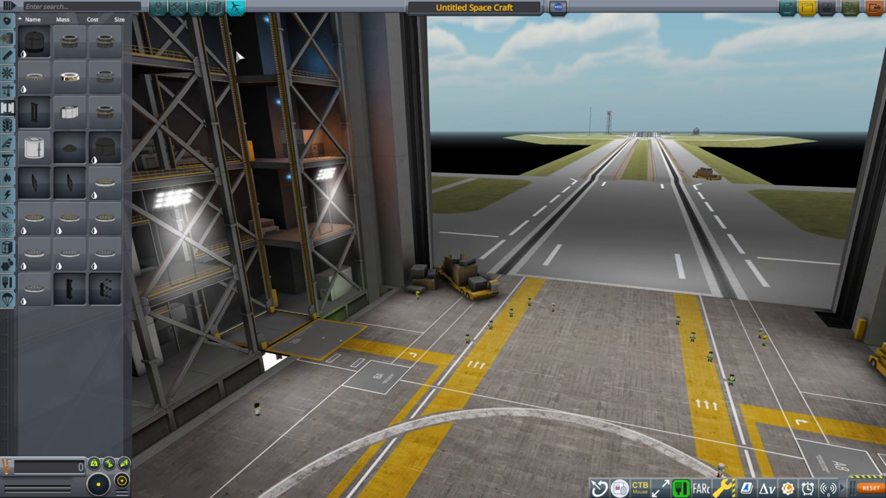
{"action": "scroll", "scroll_direction": "down", "scroll_amount": 3}
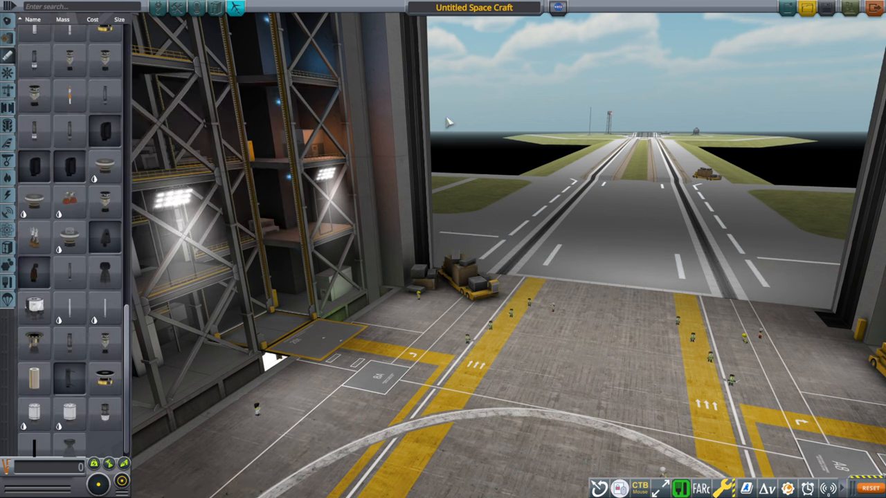
{"action": "mouse_move", "coordinate": [479, 132]}
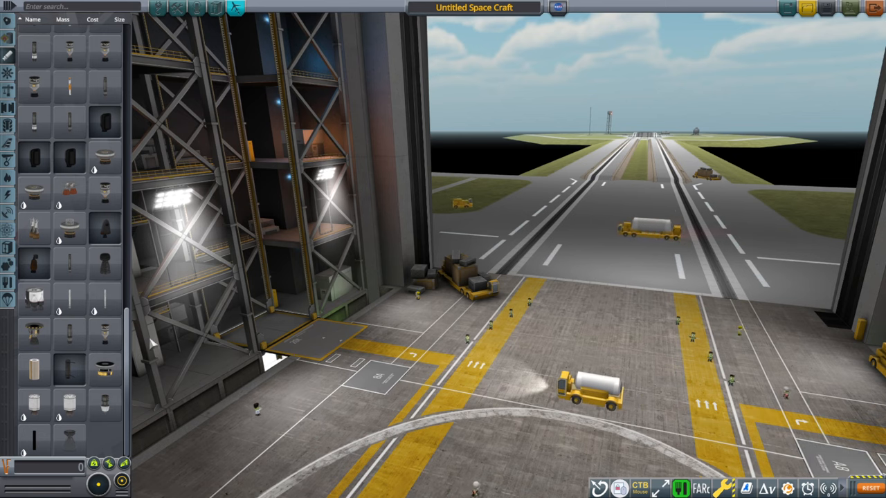
{"action": "scroll", "scroll_direction": "down", "scroll_amount": 3}
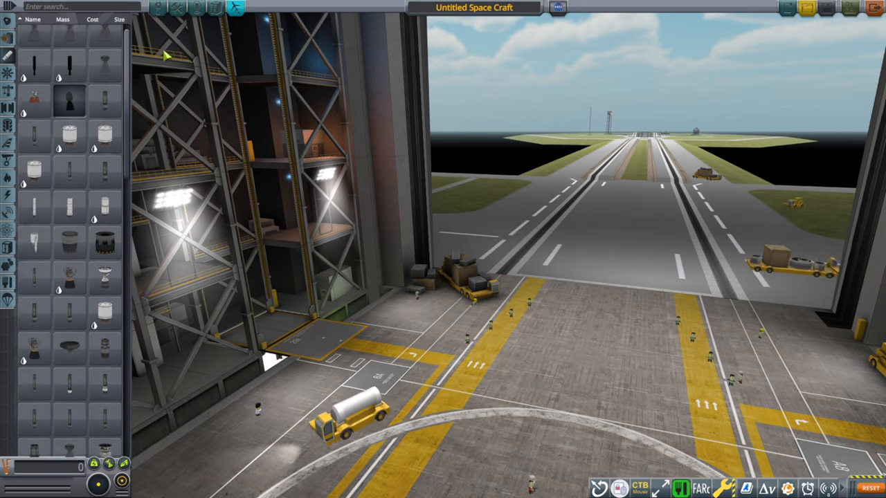
{"action": "scroll", "scroll_direction": "down", "scroll_amount": 3}
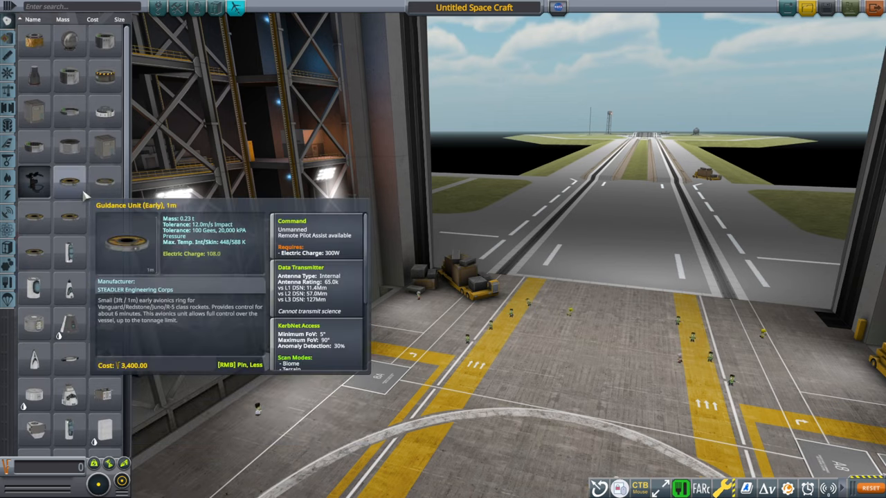
{"action": "mouse_move", "coordinate": [104, 325]}
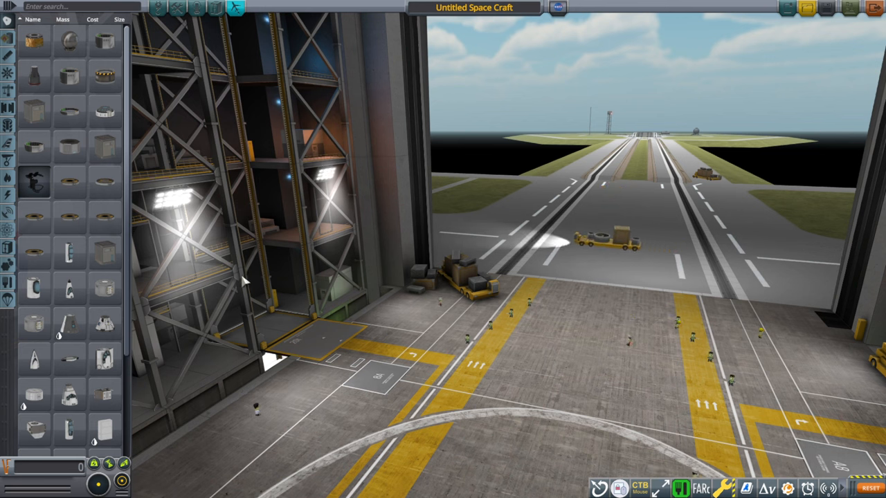
{"action": "scroll", "scroll_direction": "down", "scroll_amount": 3}
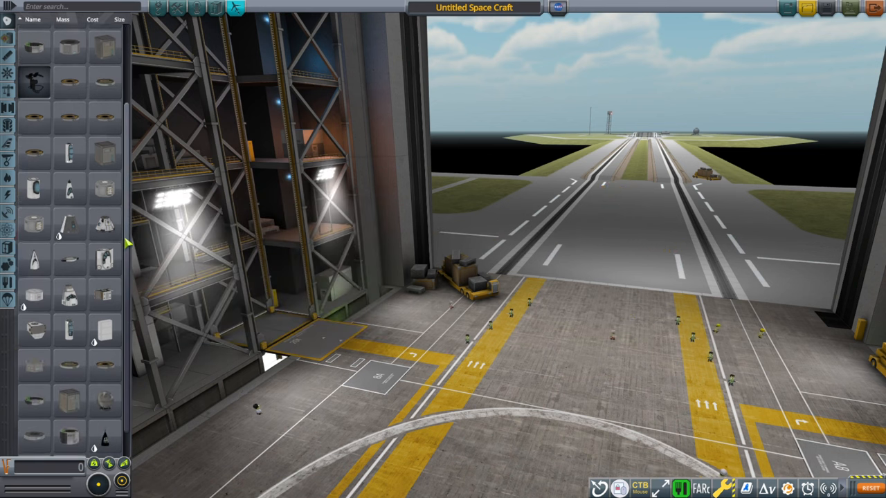
{"action": "scroll", "scroll_direction": "down", "scroll_amount": 3}
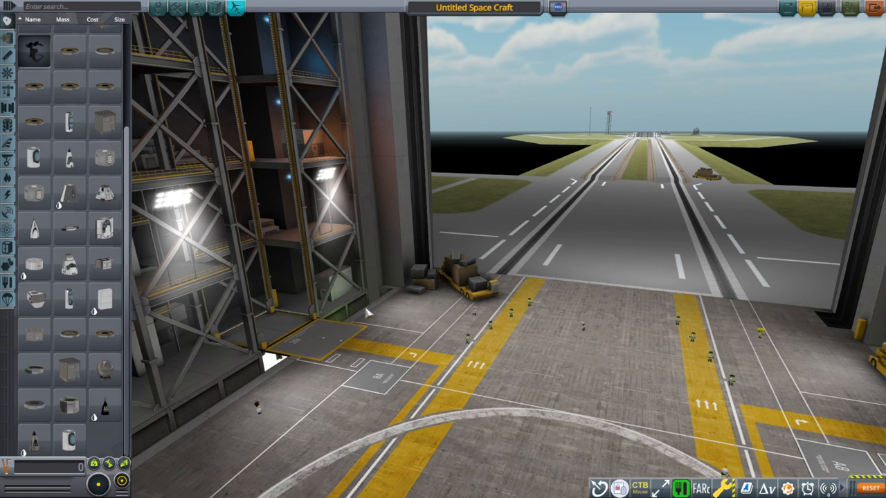
{"action": "mouse_move", "coordinate": [393, 303]}
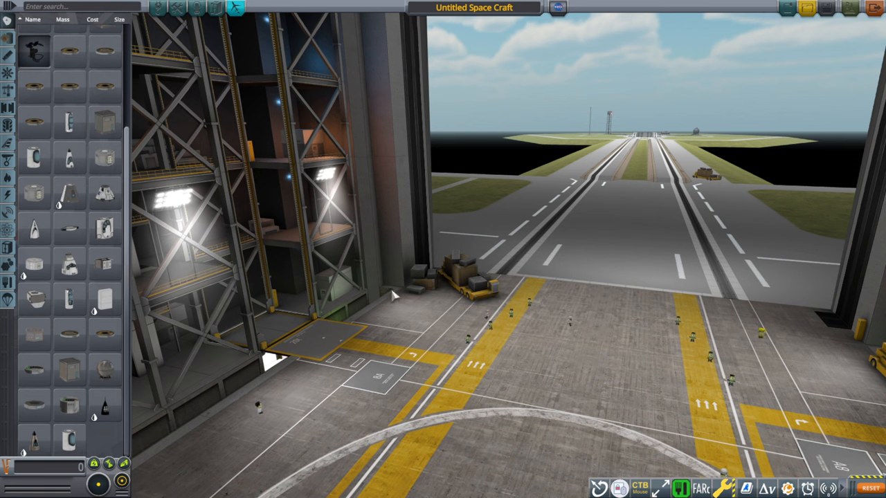